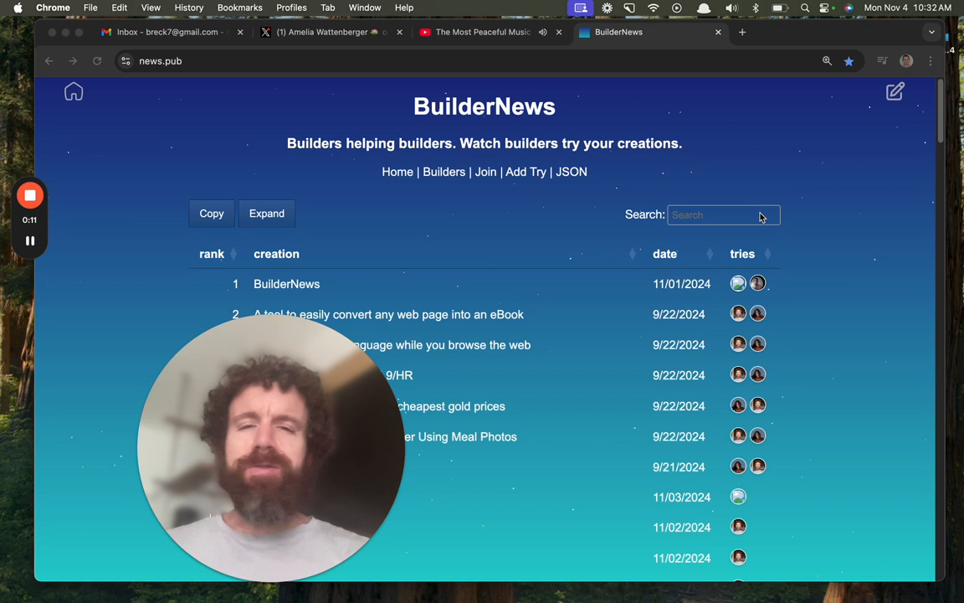
pyautogui.moveTo(785, 208)
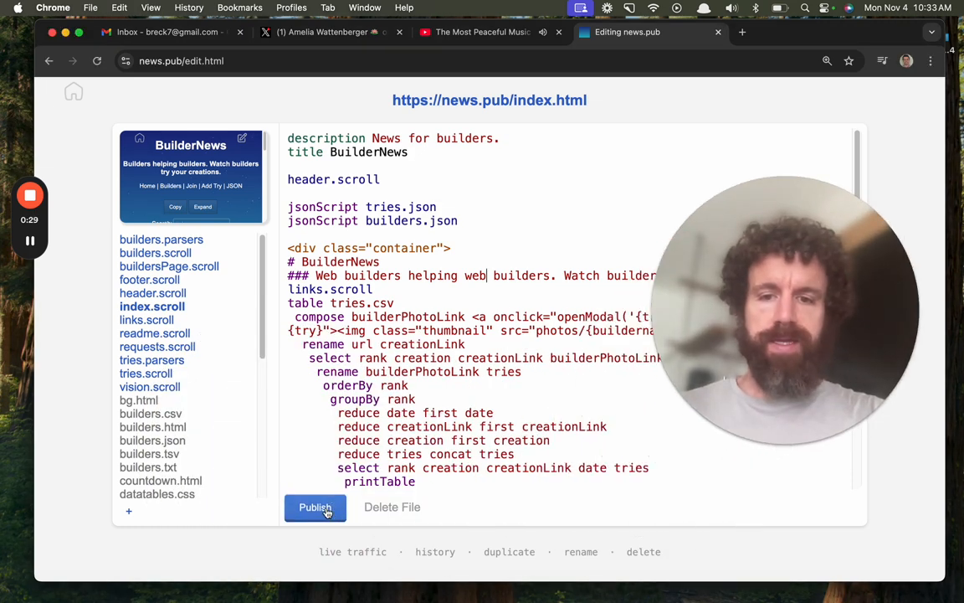
# Publish the 'Web builders helping web builders' tagline and view the live news.pub page.
pyautogui.click(315, 508)
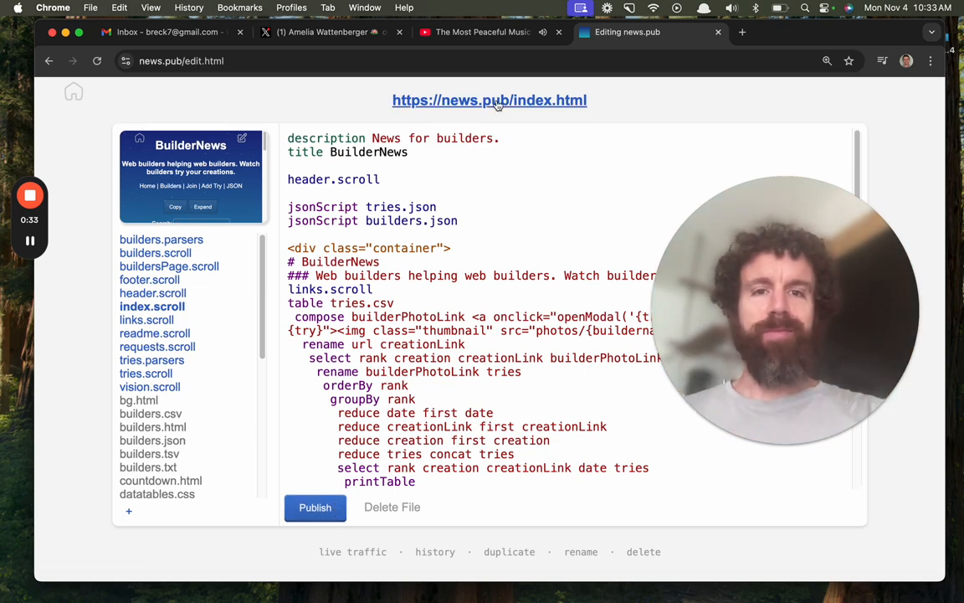
pyautogui.click(489, 100)
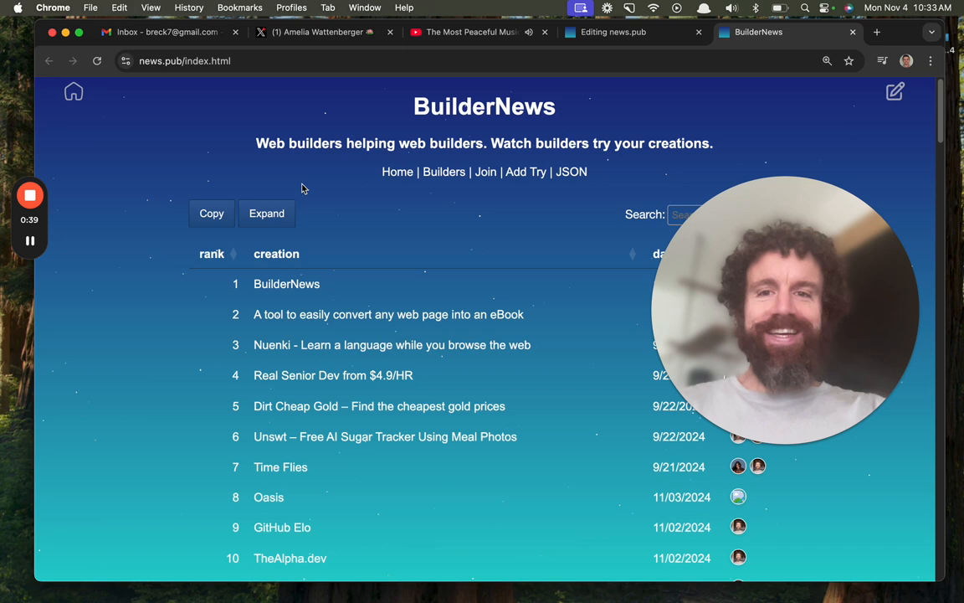
pyautogui.moveTo(316, 174)
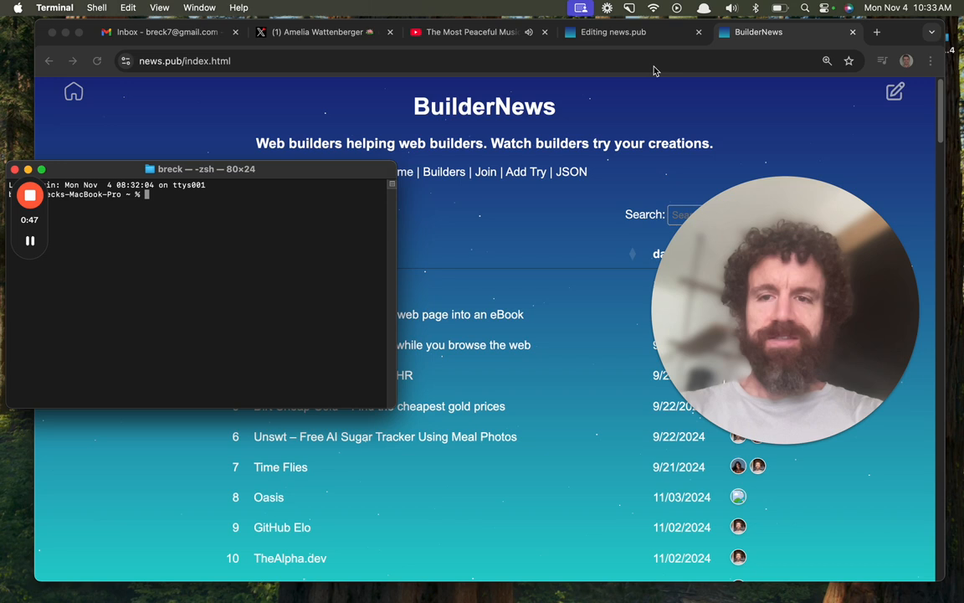
# Run git pull in the news.pub folder to fetch the index.scroll and tries.scroll updates.
pyautogui.write('cd news.pub')
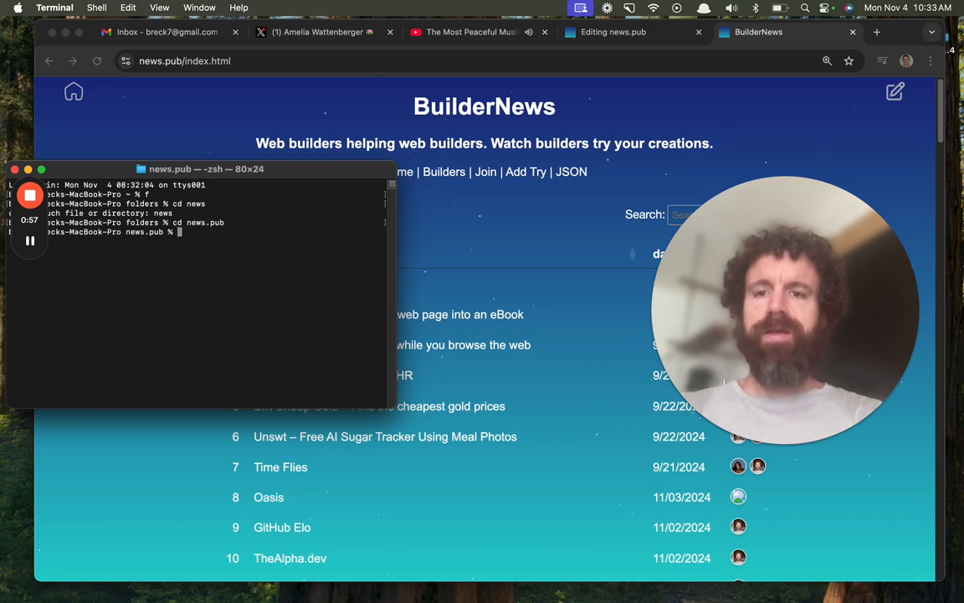
pyautogui.write('git pul')
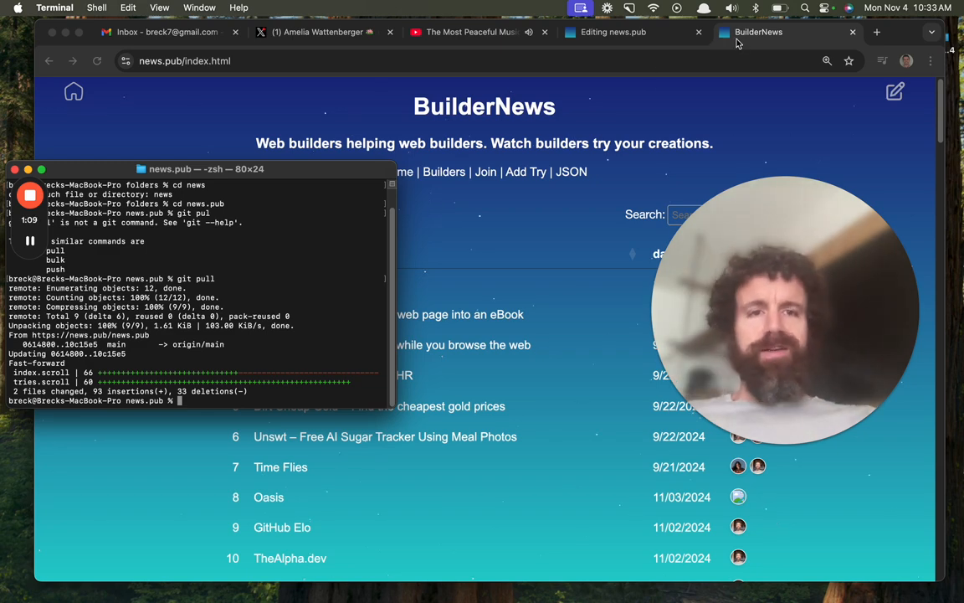
pyautogui.click(629, 31)
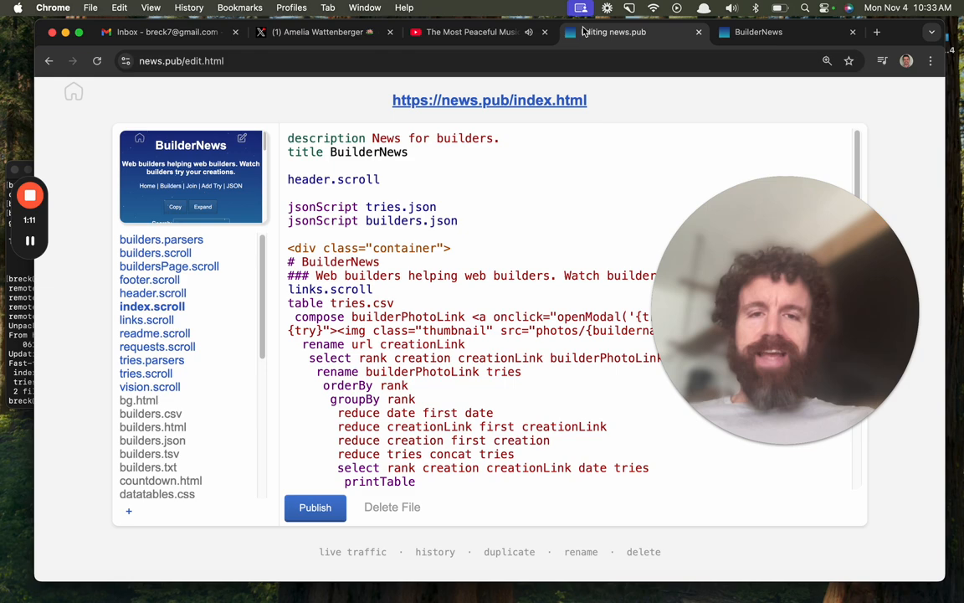
# Switch to Wattenberger's X post on LLMs as a tool for thought and scroll through it.
pyautogui.click(318, 32)
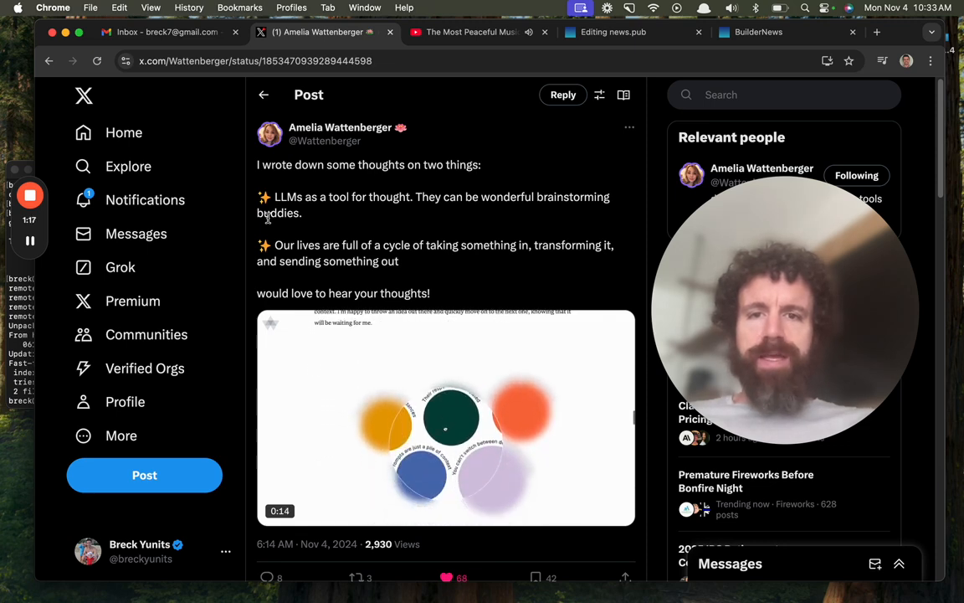
pyautogui.scroll(-3)
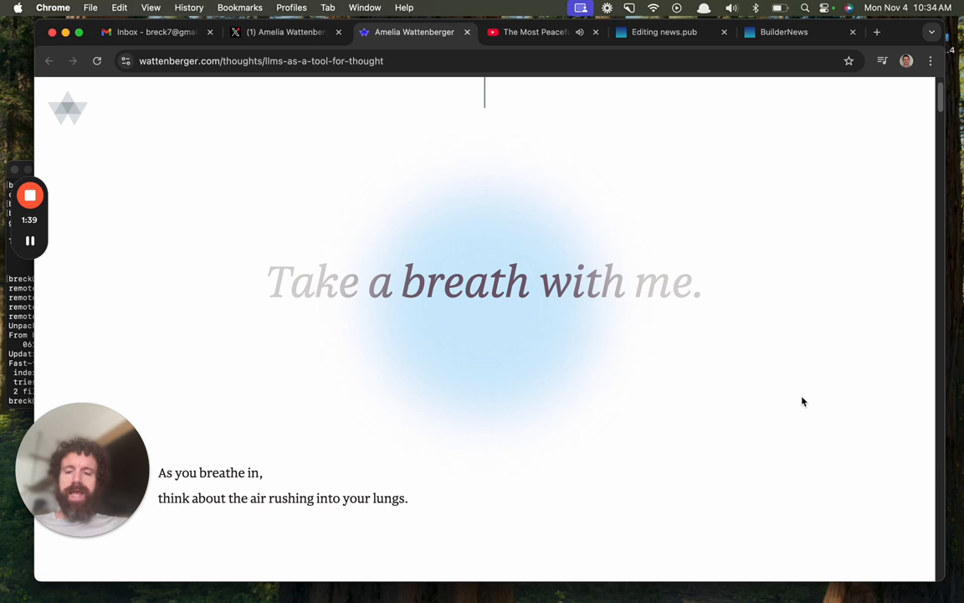
# Scroll the essay past the breathing-cycle passage to the painter example.
pyautogui.scroll(-3)
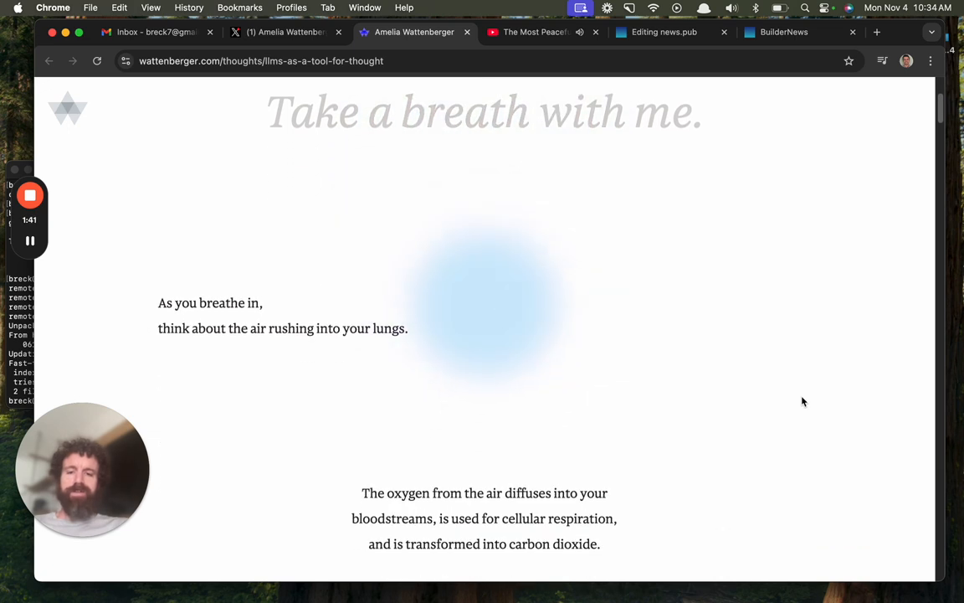
pyautogui.scroll(-3)
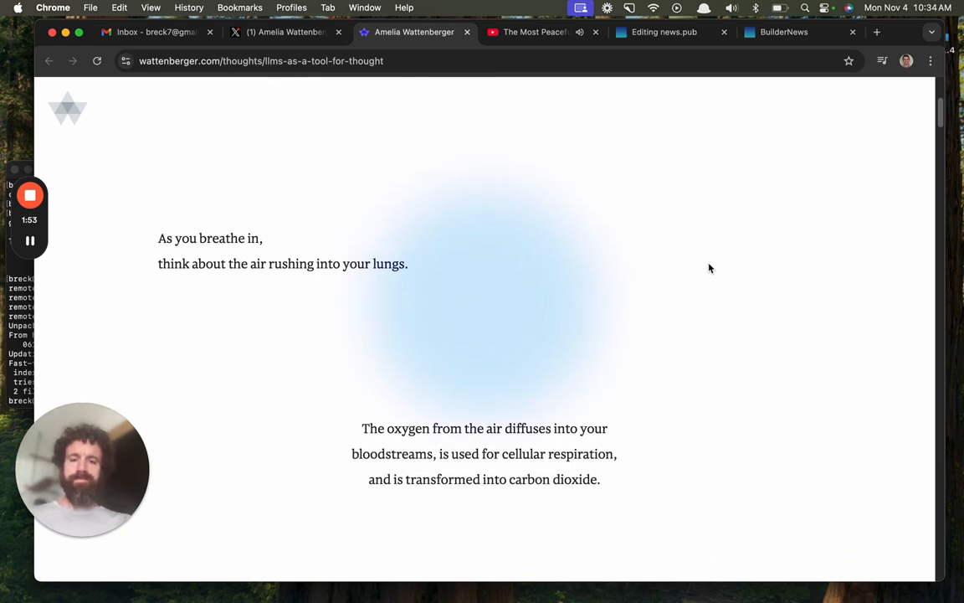
pyautogui.scroll(-3)
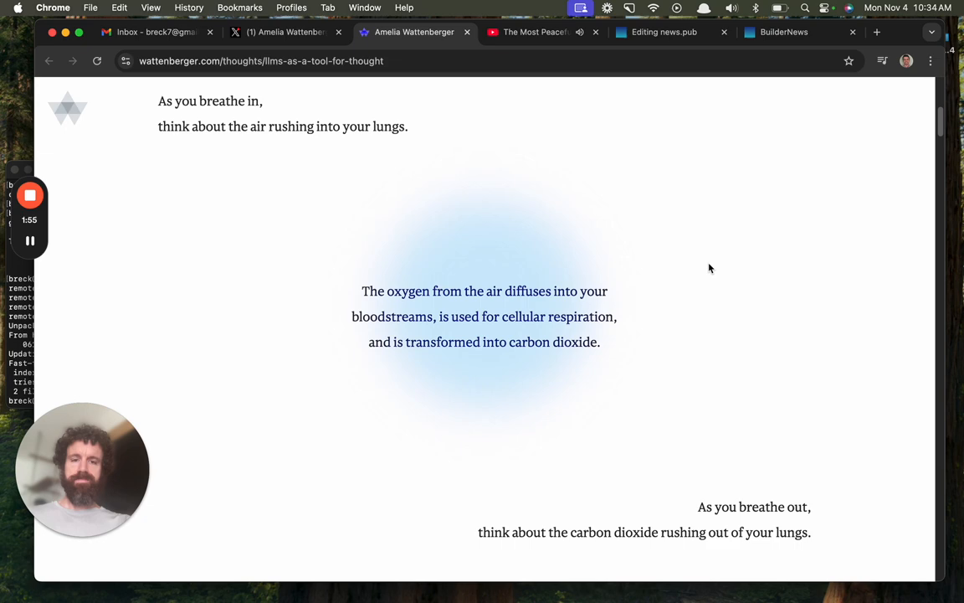
pyautogui.scroll(-3)
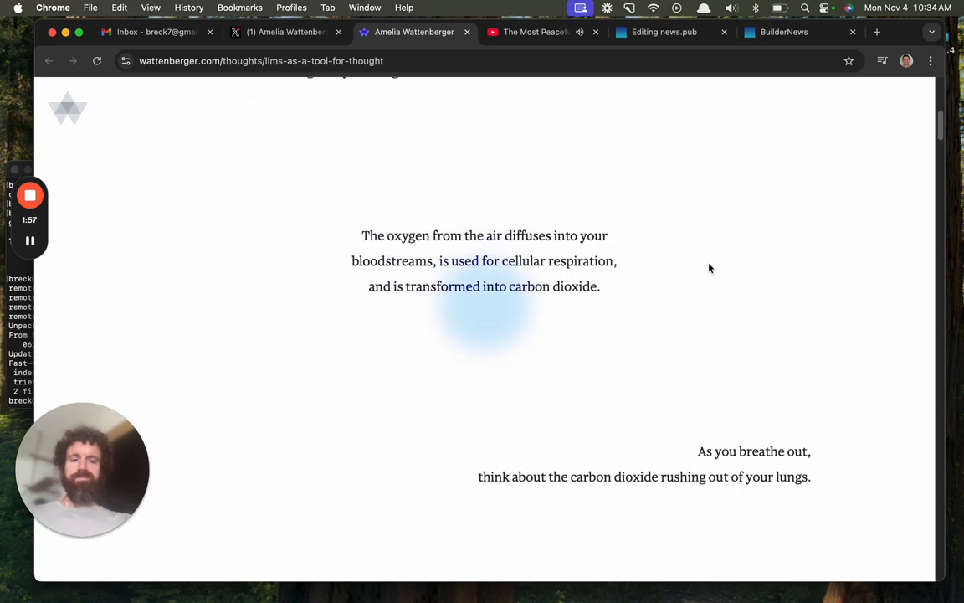
pyautogui.scroll(-3)
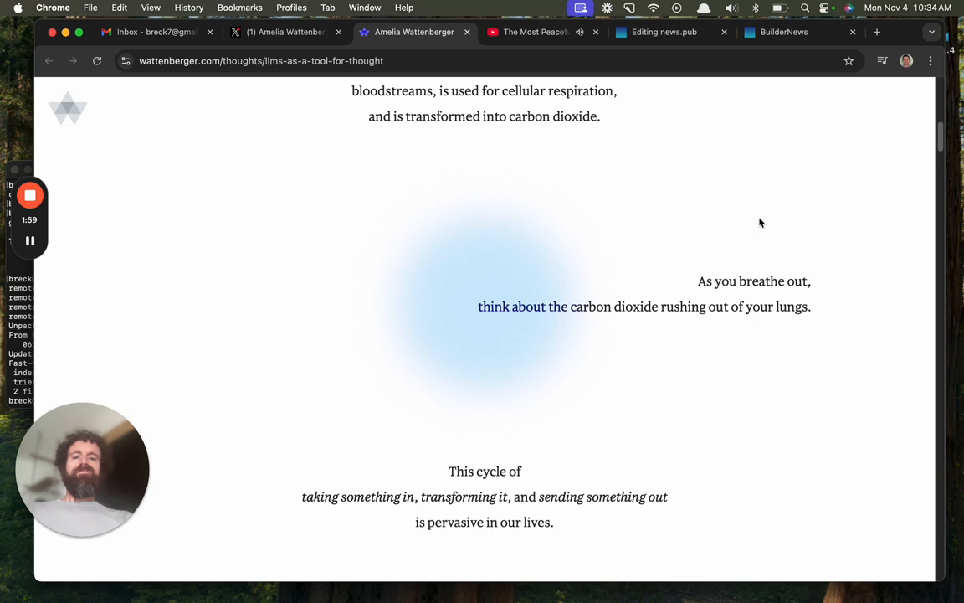
pyautogui.moveTo(869, 197)
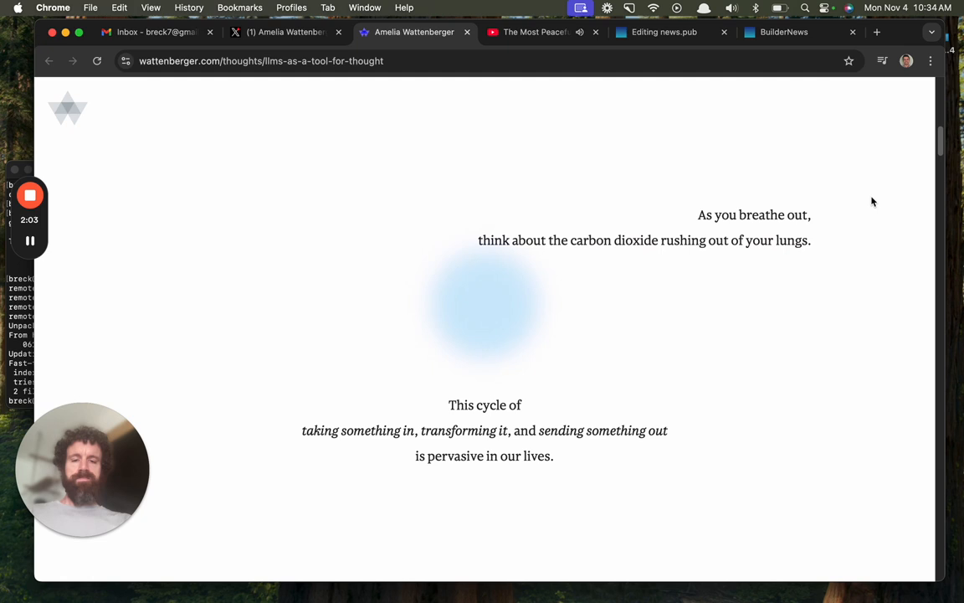
pyautogui.scroll(-3)
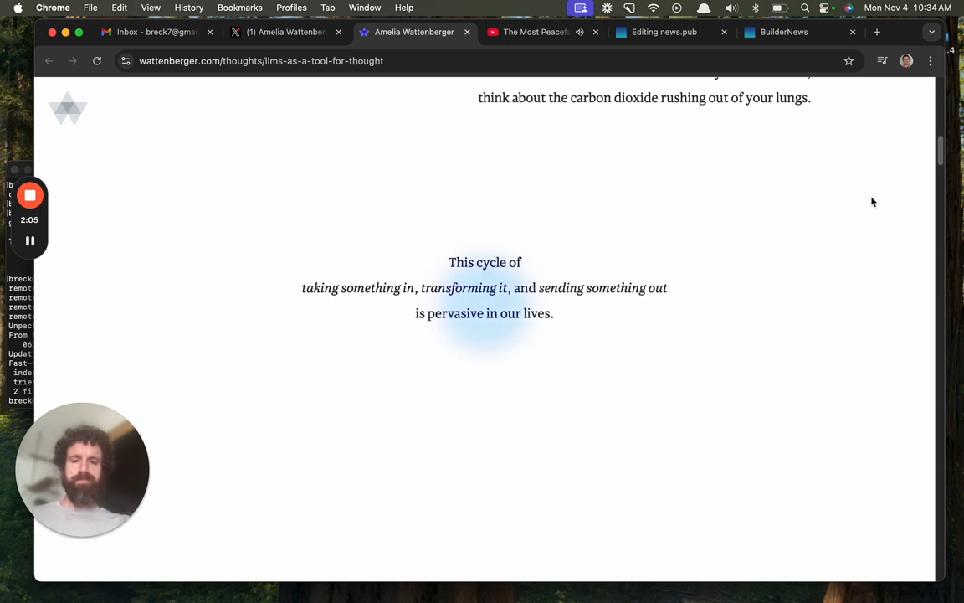
pyautogui.scroll(-3)
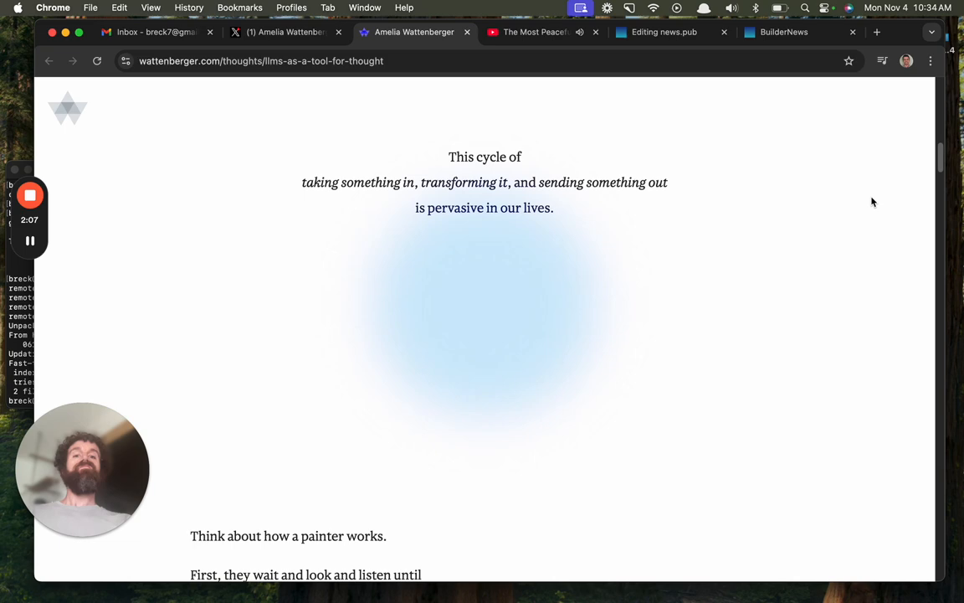
pyautogui.scroll(-3)
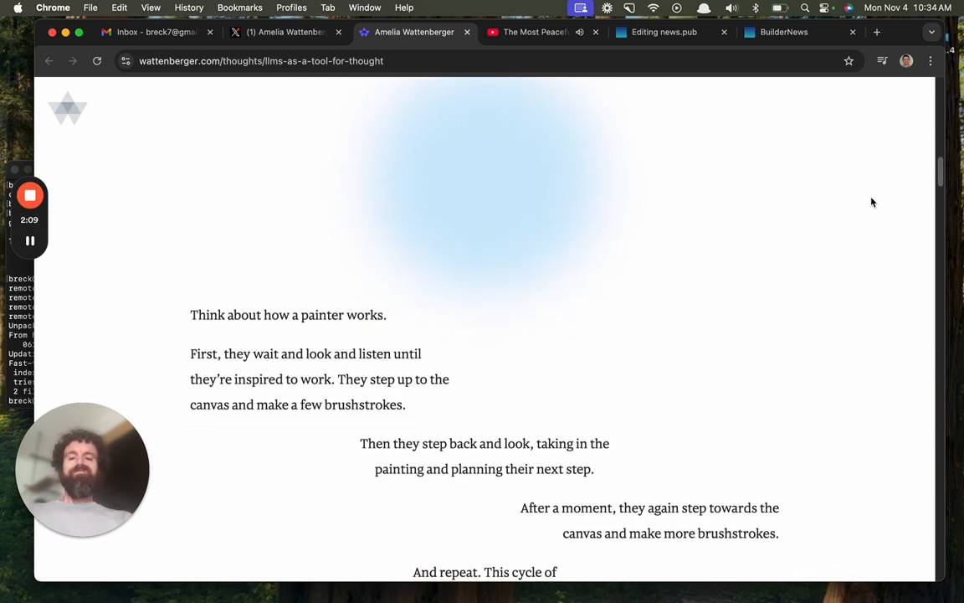
pyautogui.scroll(-3)
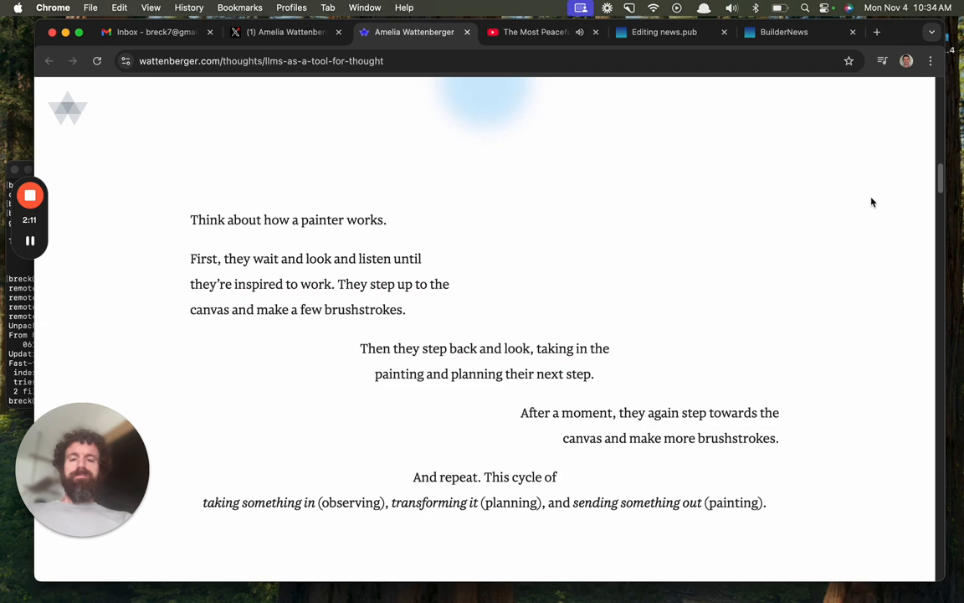
# Scroll past the painter cycle into the 'Think about how conversations work' section.
pyautogui.scroll(-3)
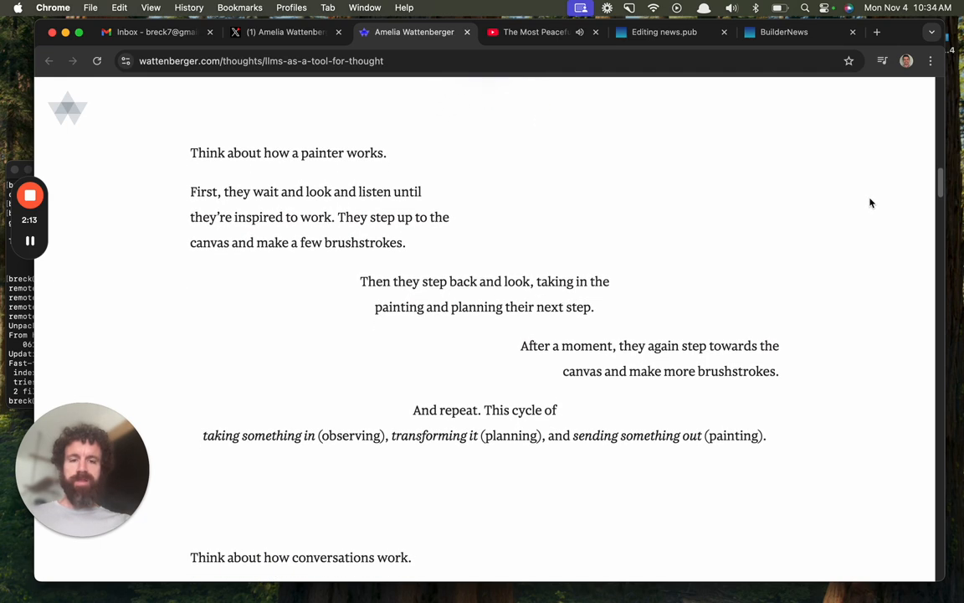
pyautogui.scroll(-3)
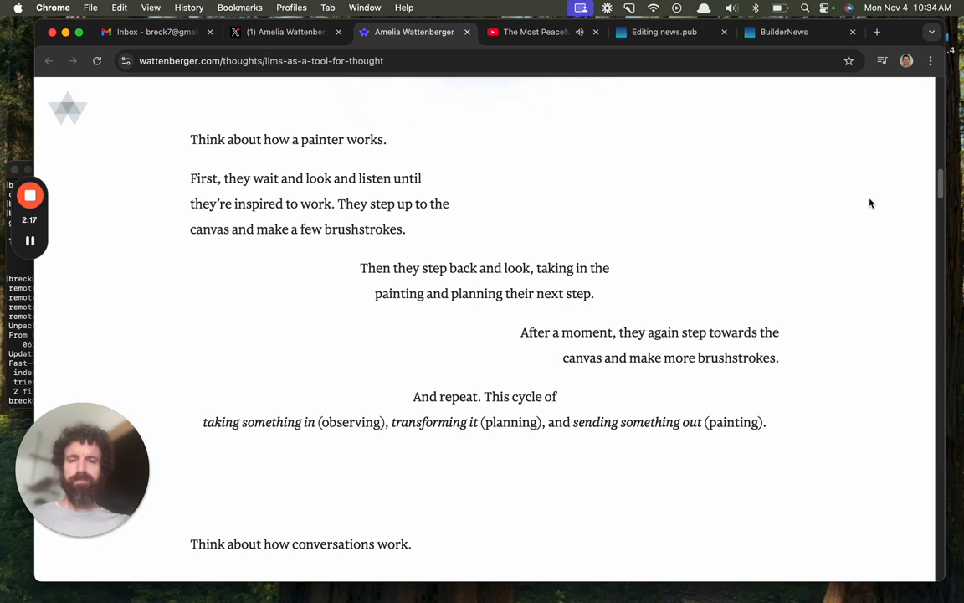
pyautogui.scroll(-3)
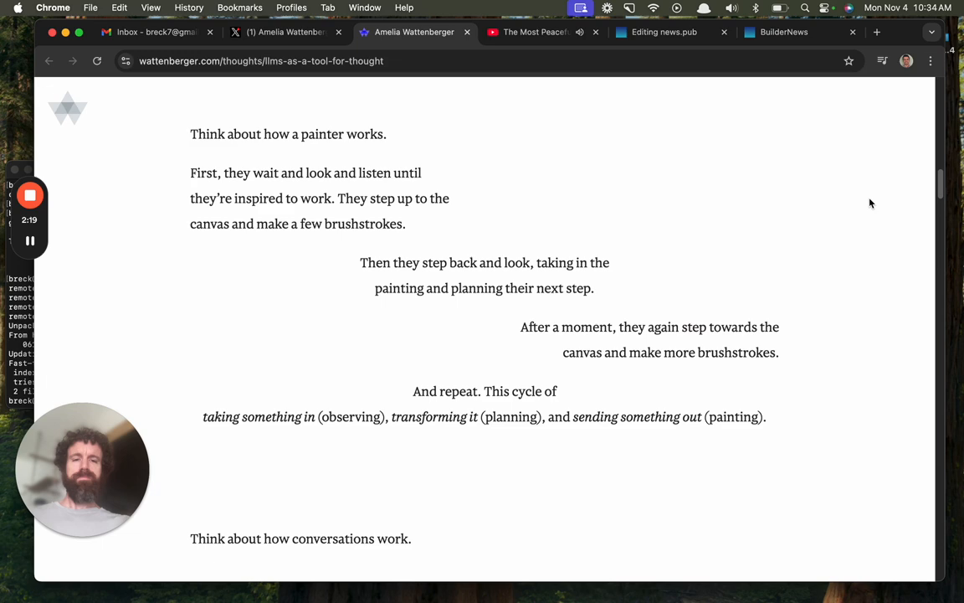
pyautogui.scroll(-3)
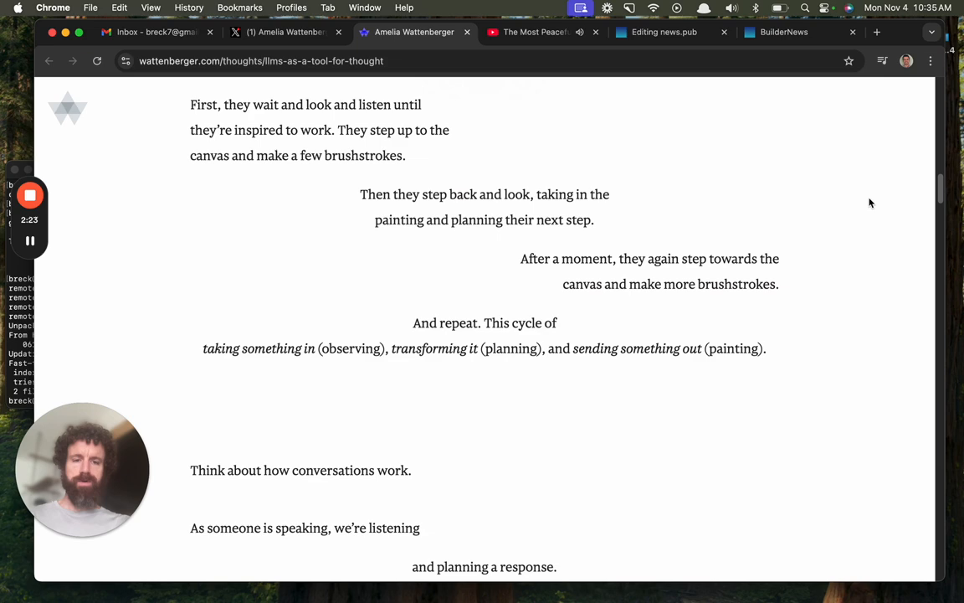
pyautogui.scroll(-3)
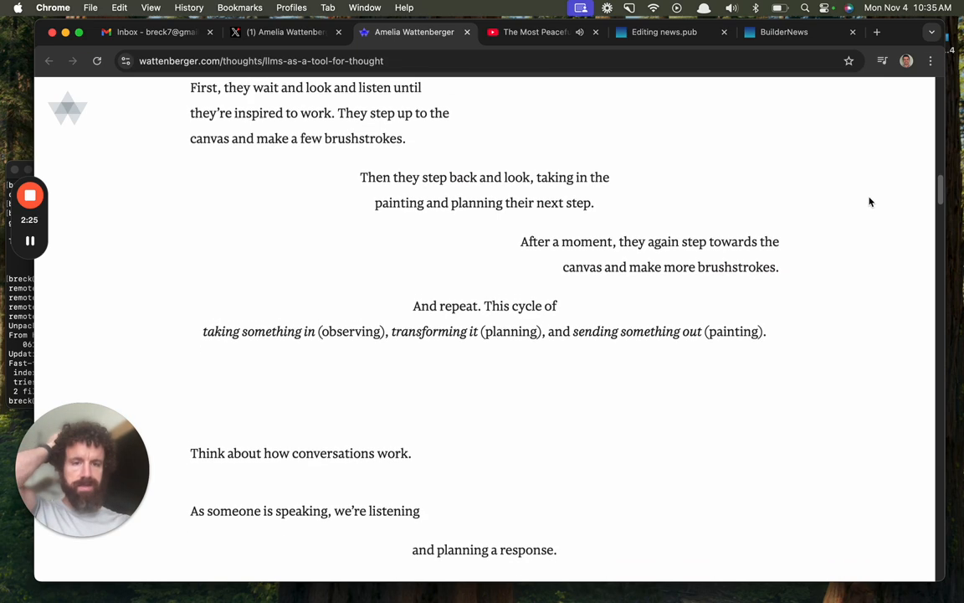
pyautogui.scroll(-3)
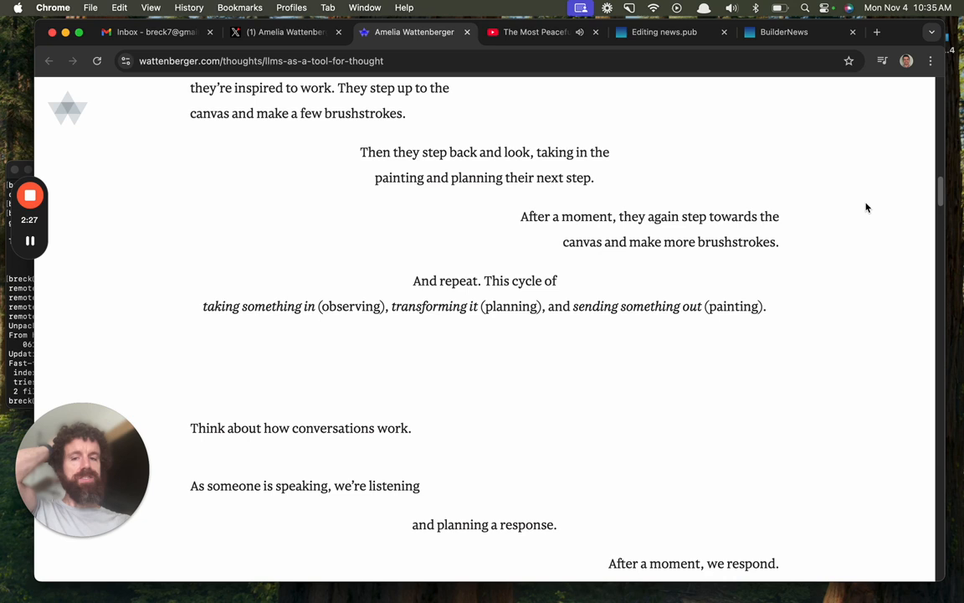
pyautogui.moveTo(806, 183)
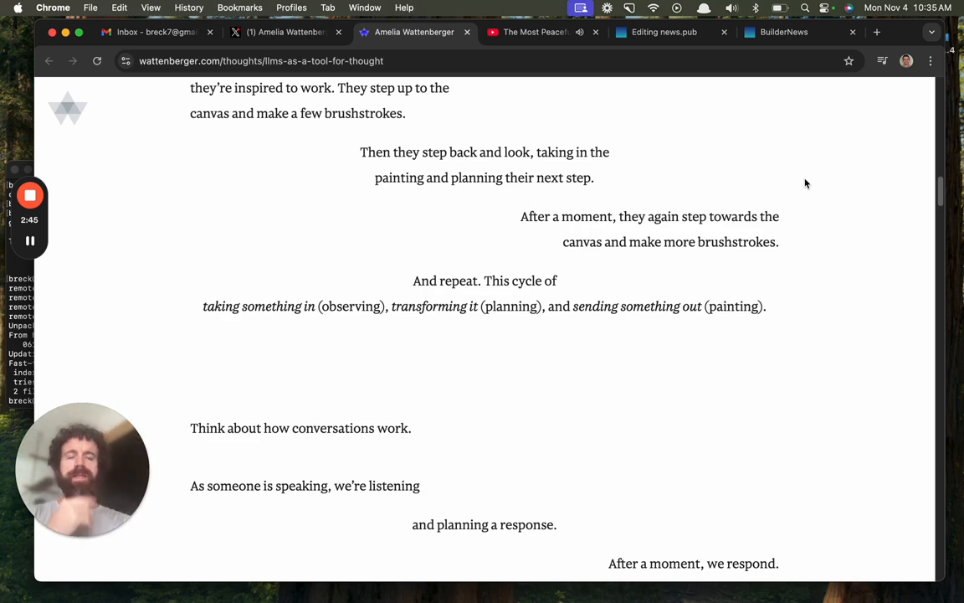
# Scroll from the conversation cycle down to the five colored circles main-points diagram.
pyautogui.scroll(-3)
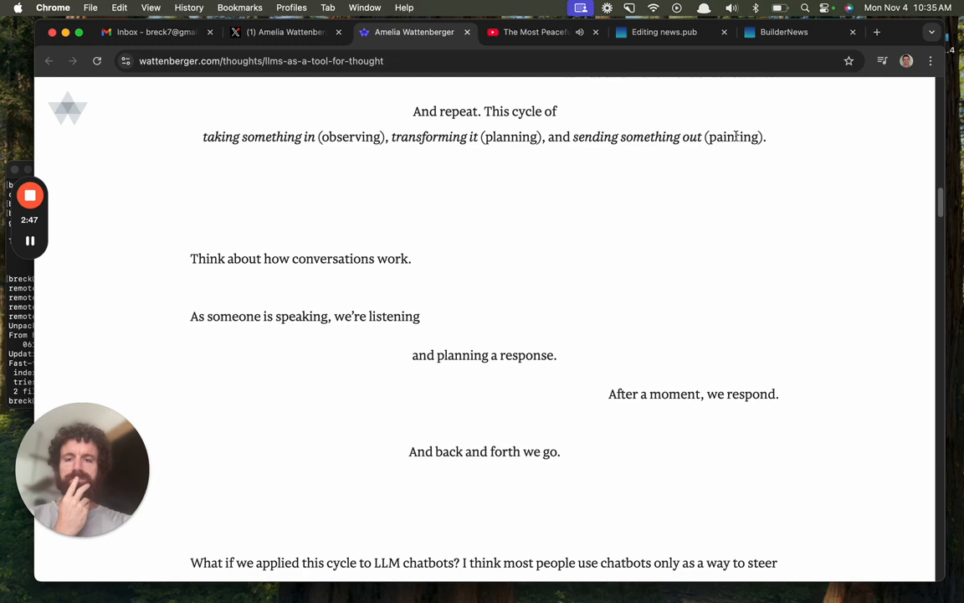
pyautogui.scroll(-3)
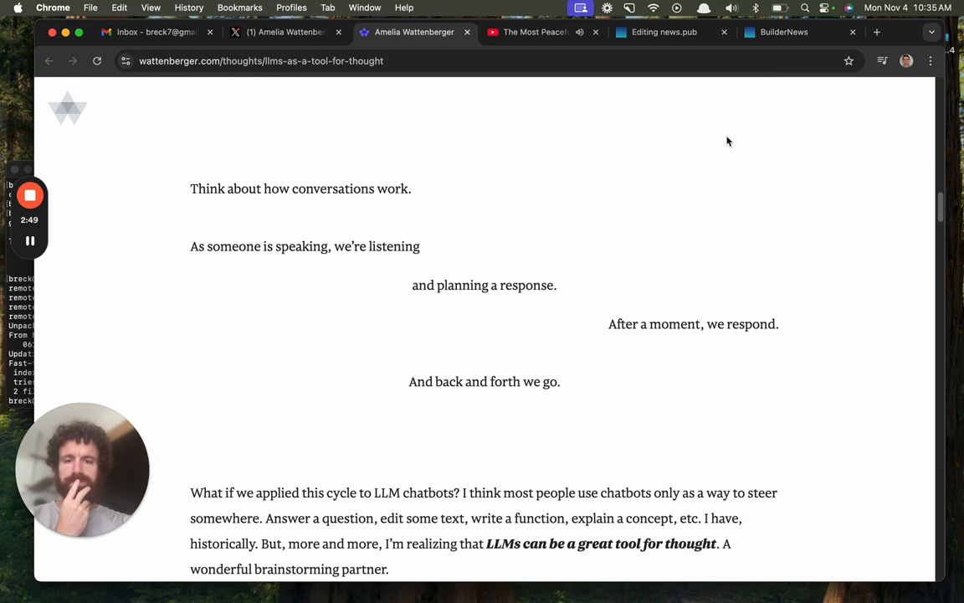
pyautogui.moveTo(356, 254)
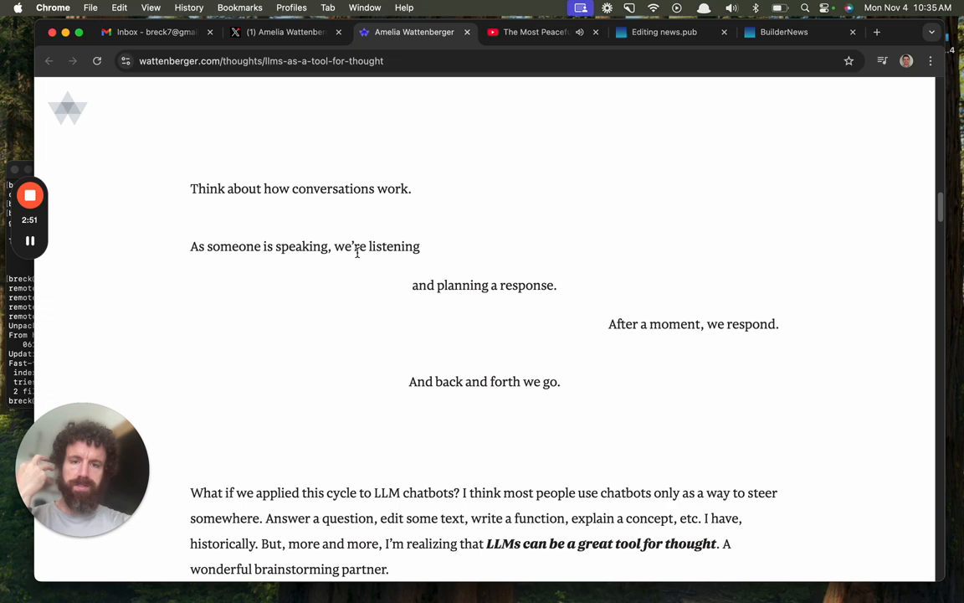
pyautogui.scroll(-3)
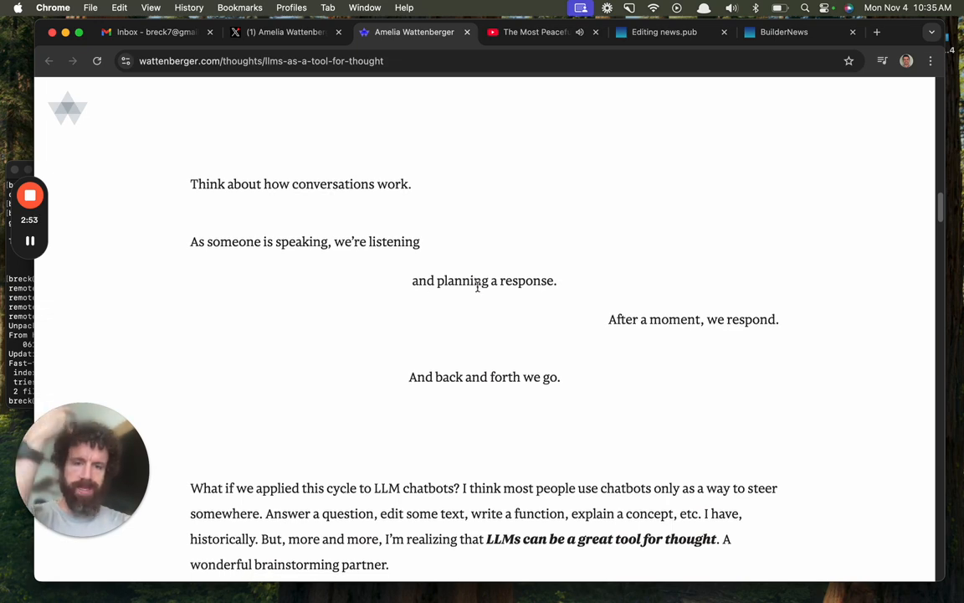
pyautogui.scroll(-3)
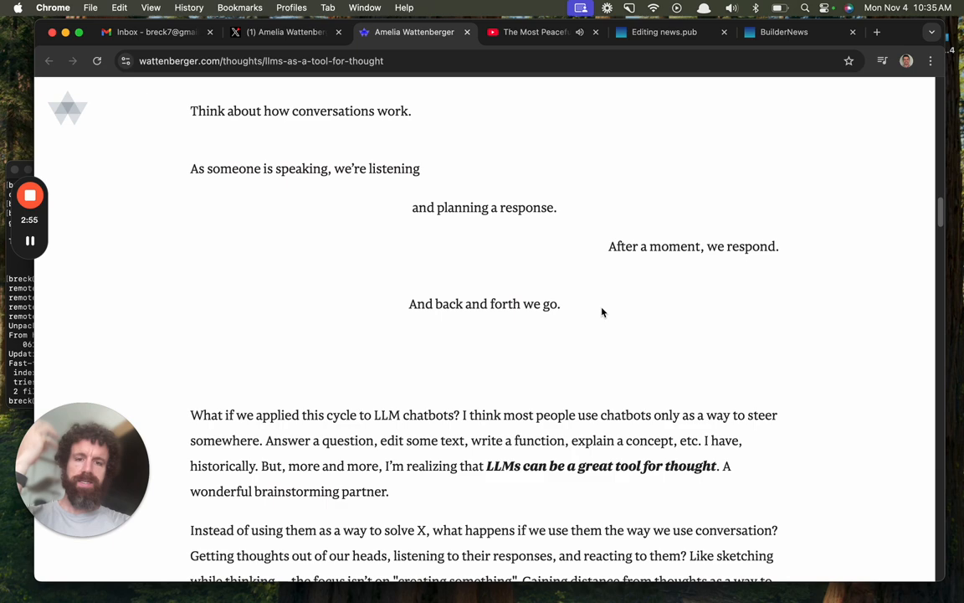
pyautogui.scroll(-3)
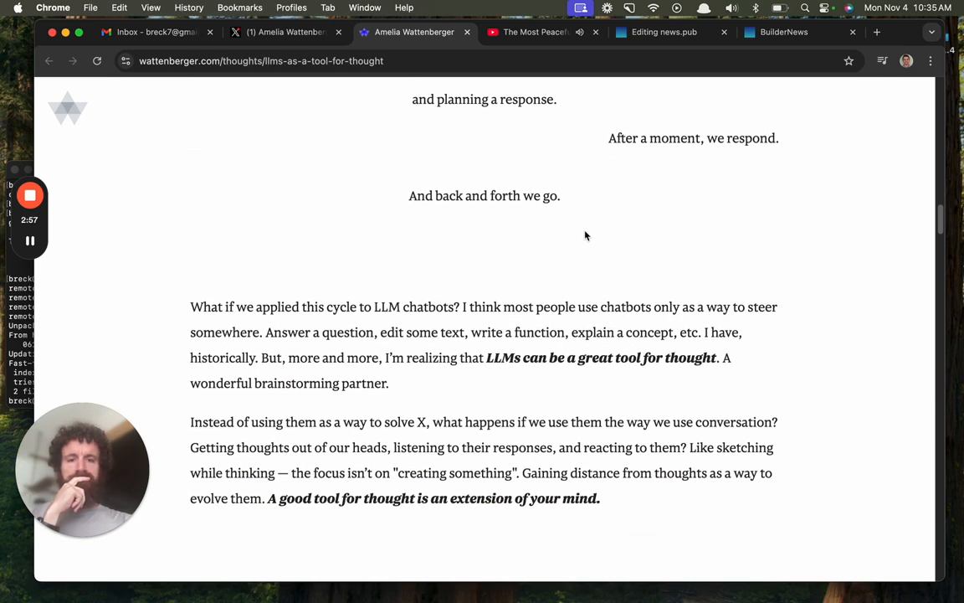
pyautogui.scroll(-3)
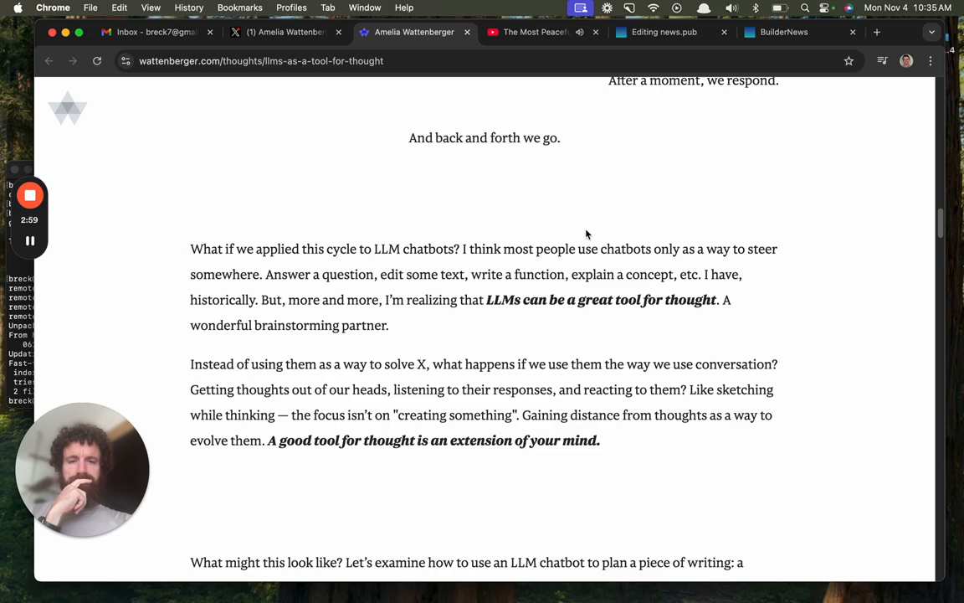
pyautogui.scroll(-3)
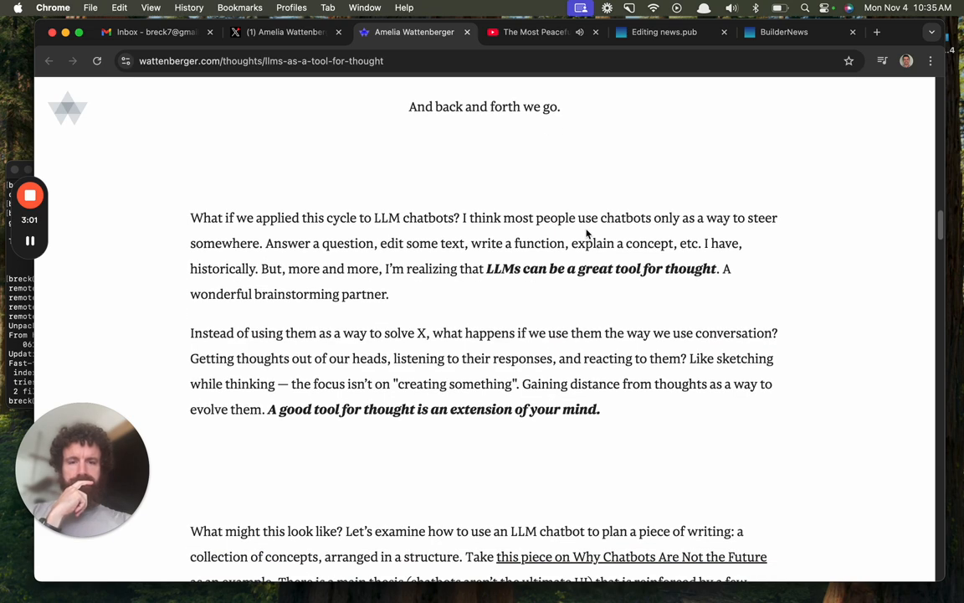
pyautogui.scroll(-3)
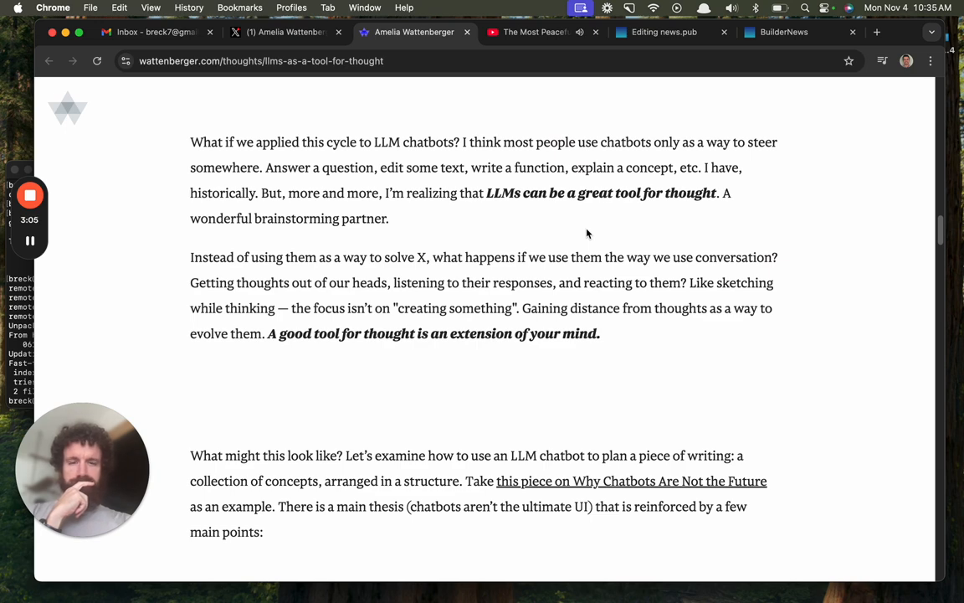
pyautogui.scroll(-3)
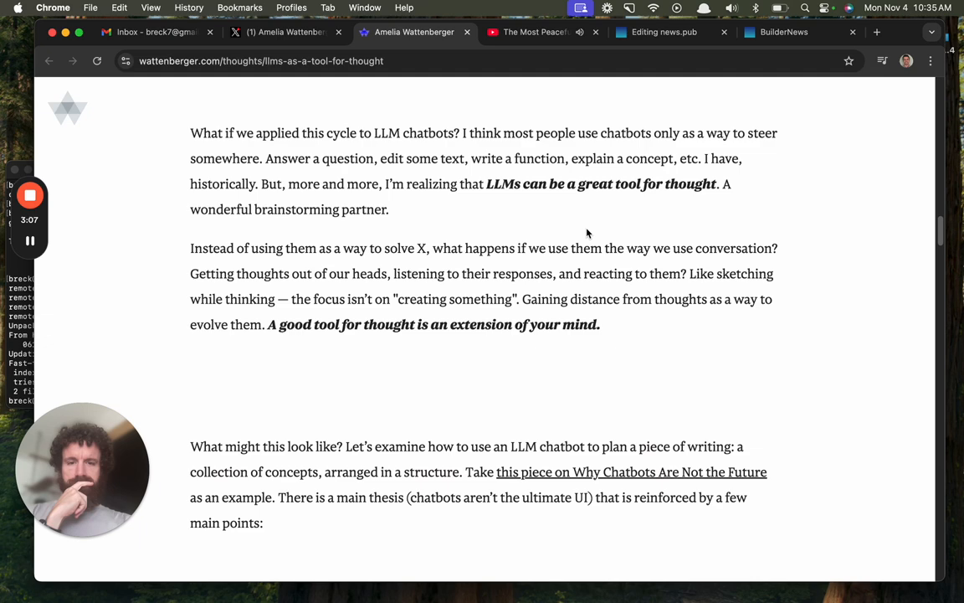
pyautogui.scroll(-3)
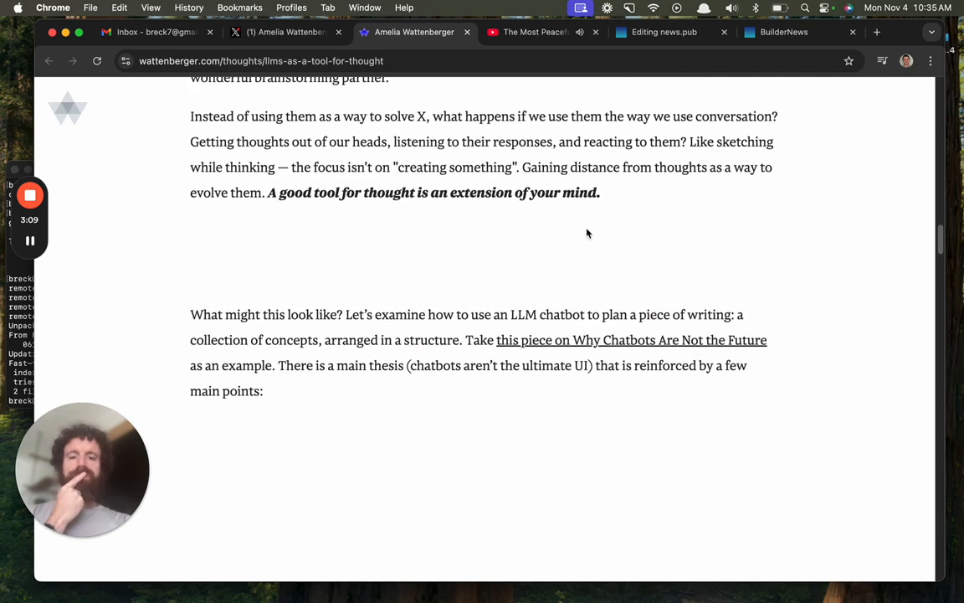
pyautogui.scroll(-3)
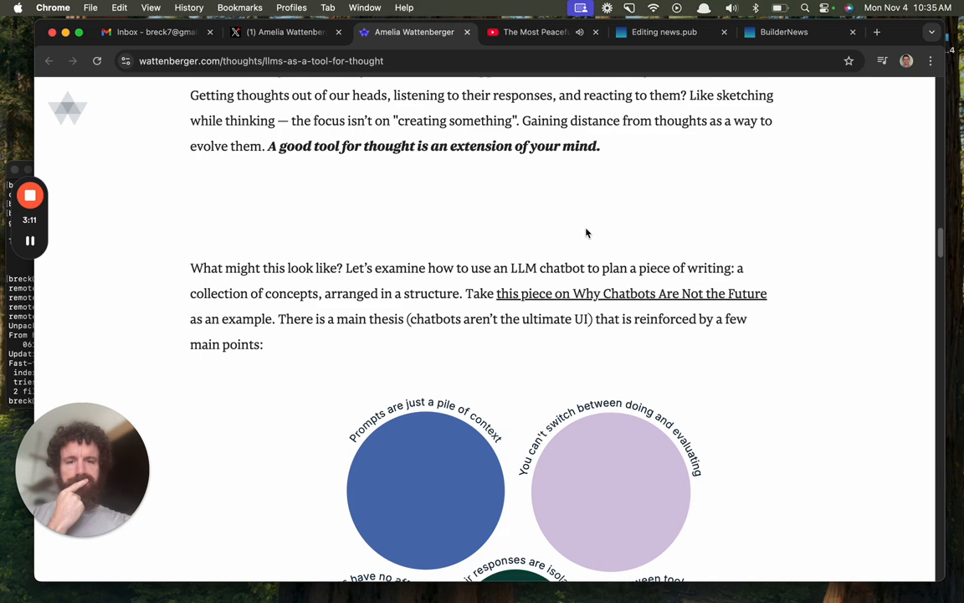
pyautogui.scroll(-3)
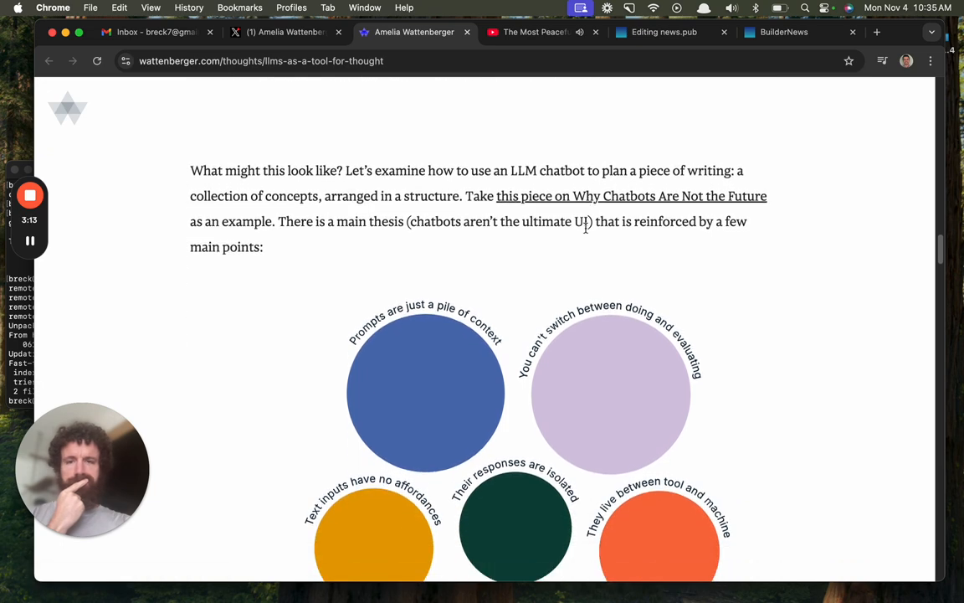
pyautogui.scroll(-3)
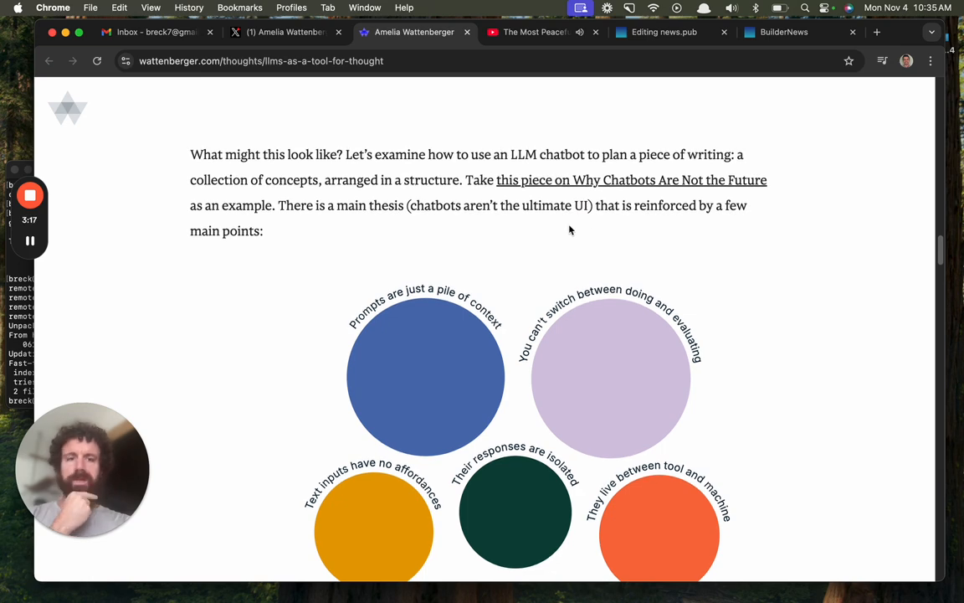
# Scroll past the five-circle diagram to the paragraph noting that writing is hard.
pyautogui.scroll(-3)
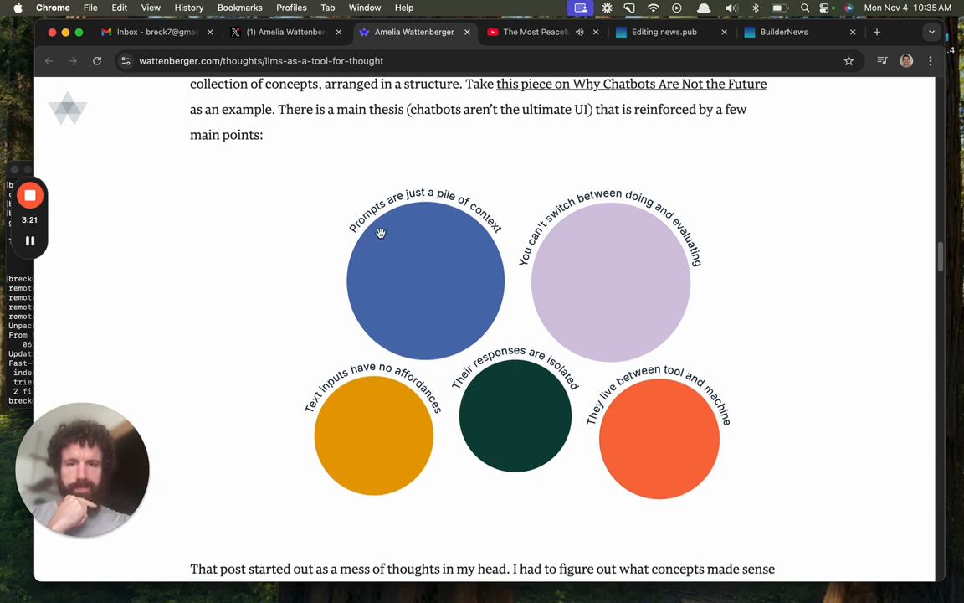
pyautogui.moveTo(441, 233)
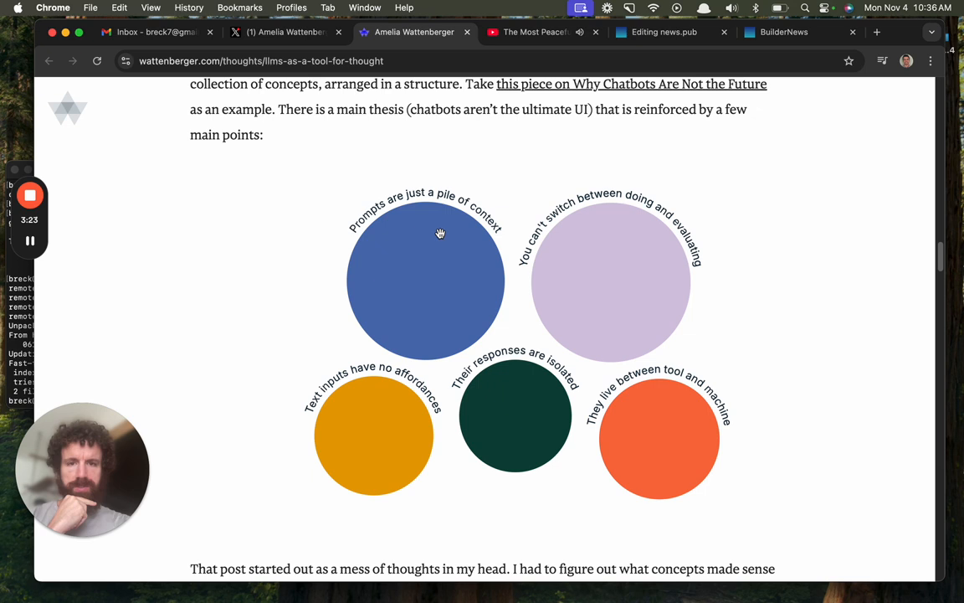
pyautogui.moveTo(569, 255)
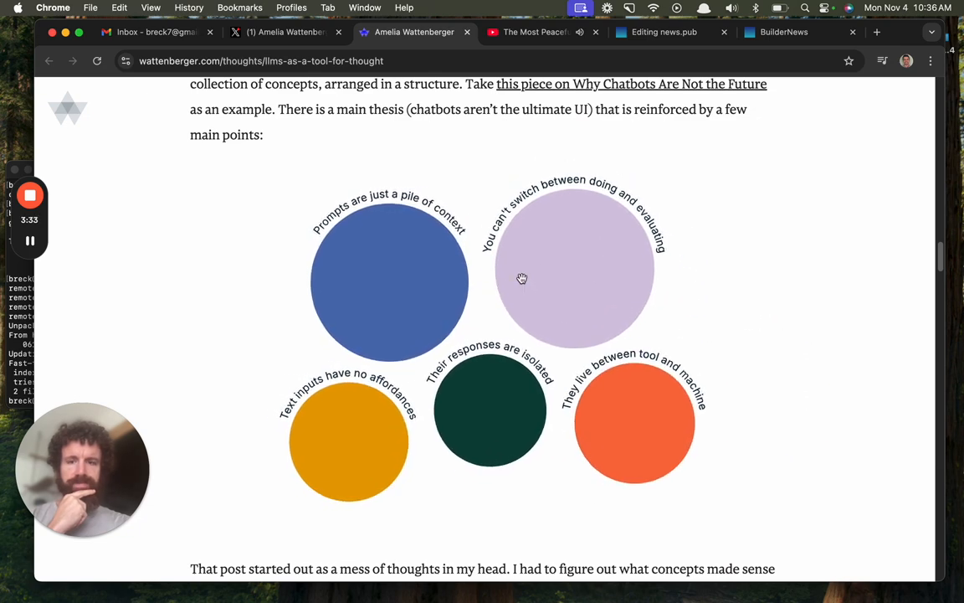
pyautogui.scroll(-3)
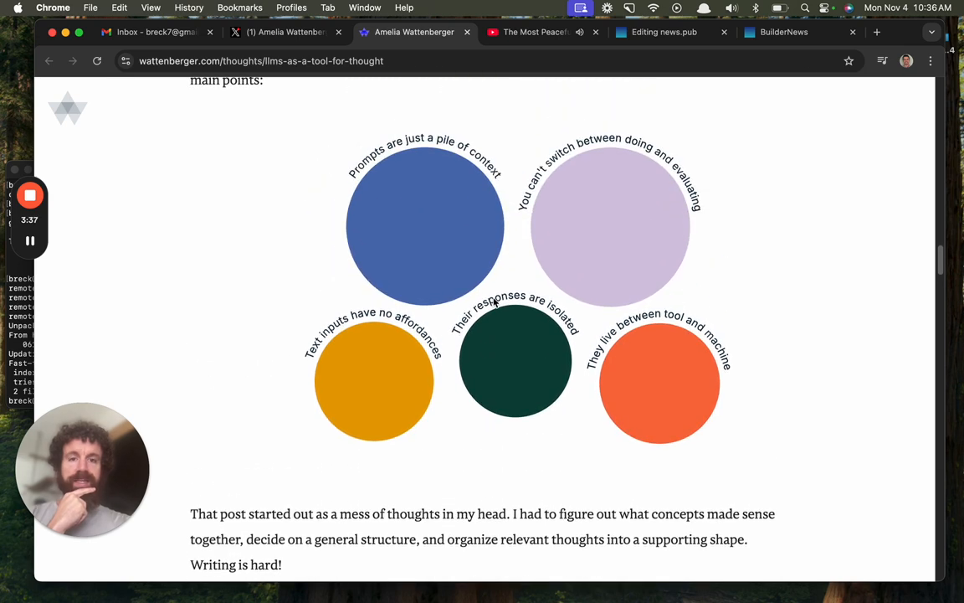
# Open 'Why Chatbots Are Not the Future' in a new tab and skim to 'Responses are isolated'.
pyautogui.rightClick(631, 268)
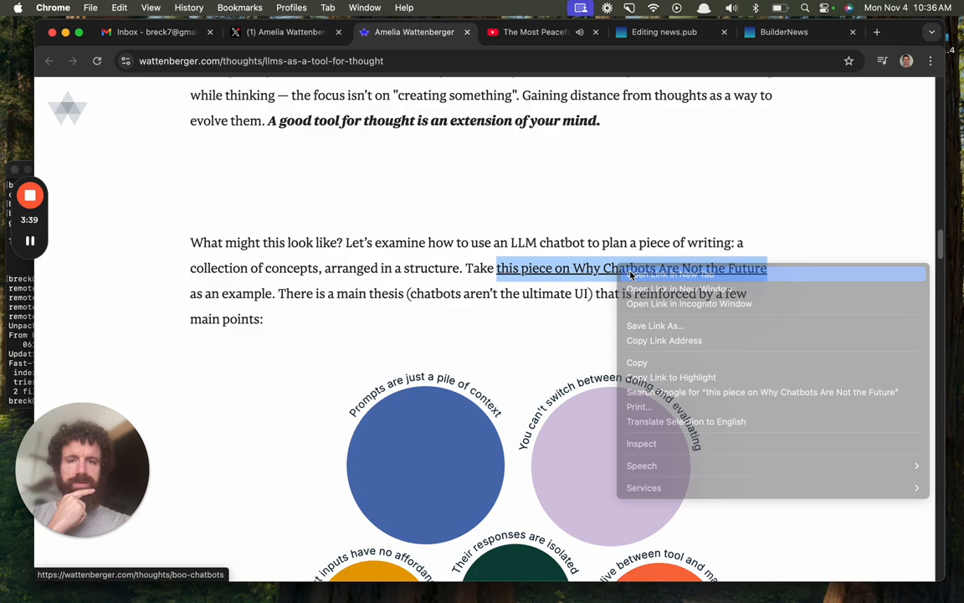
pyautogui.click(670, 274)
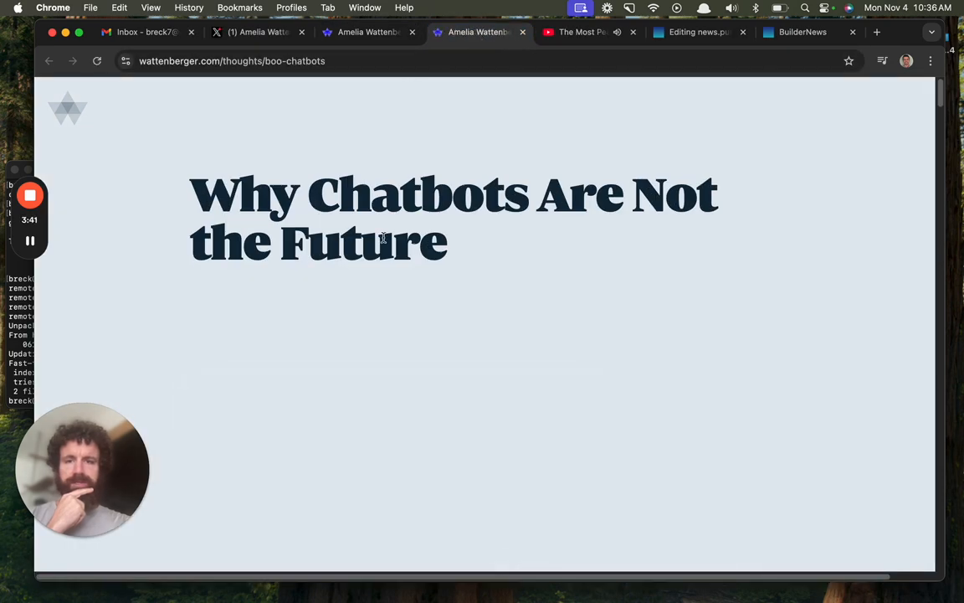
pyautogui.scroll(-3)
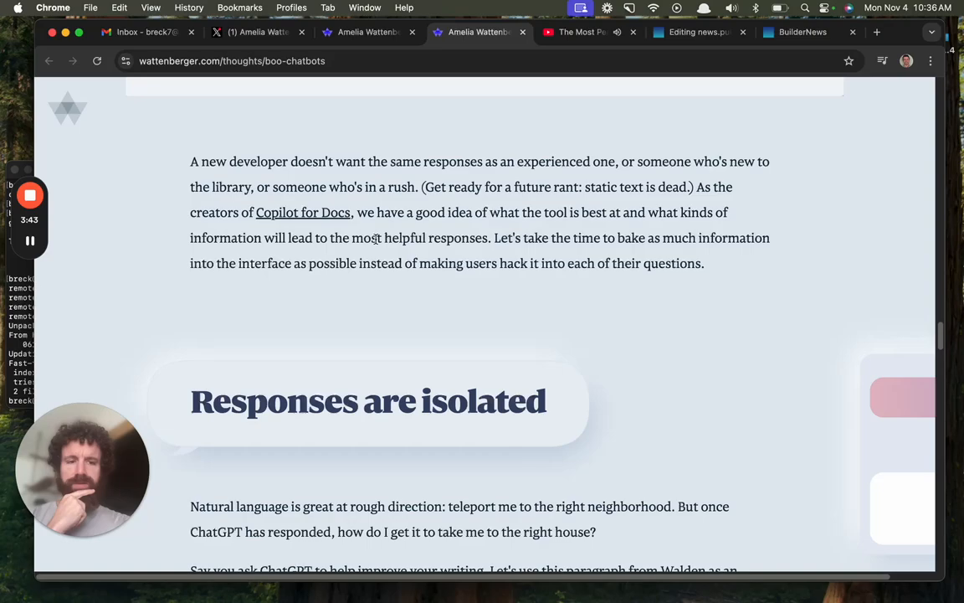
pyautogui.scroll(-3)
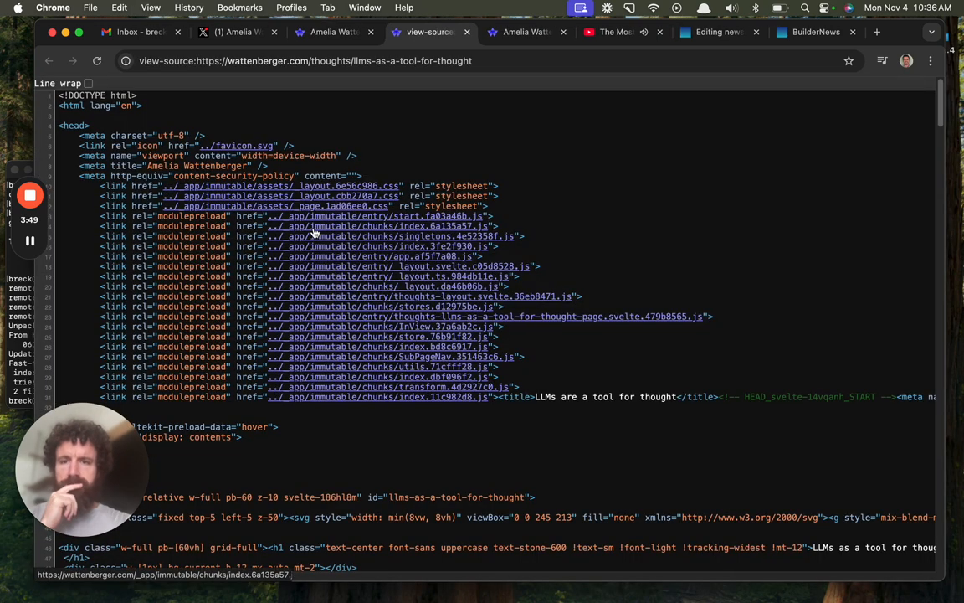
pyautogui.moveTo(327, 251)
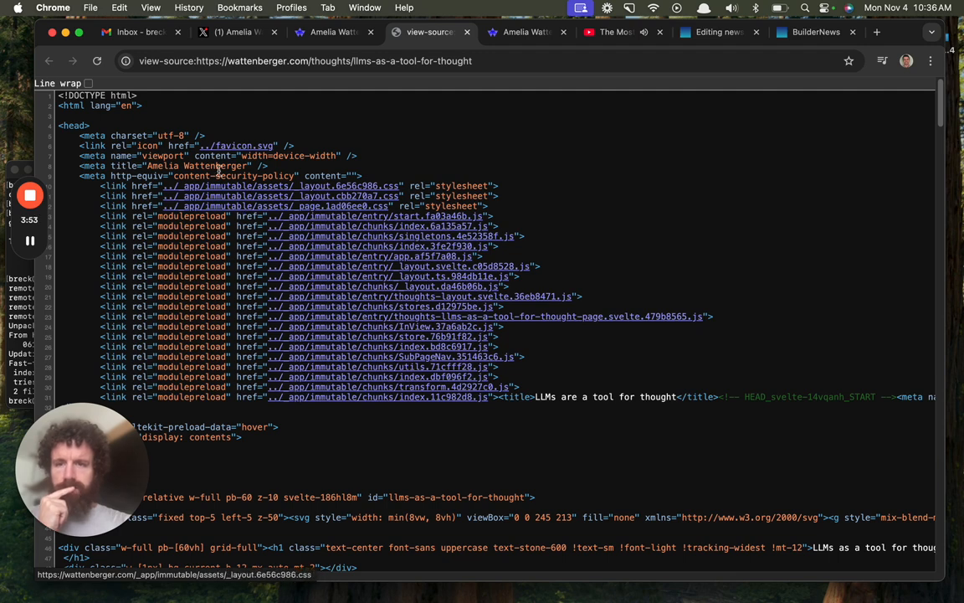
# Scroll the essay's HTML source to its closing SvelteKit script and analytics tag.
pyautogui.scroll(-3)
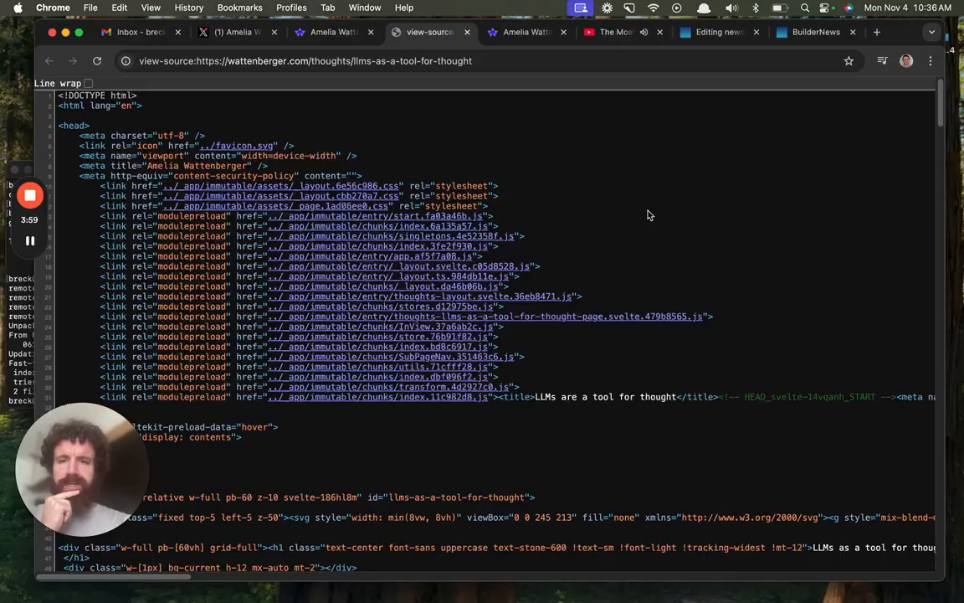
pyautogui.scroll(-3)
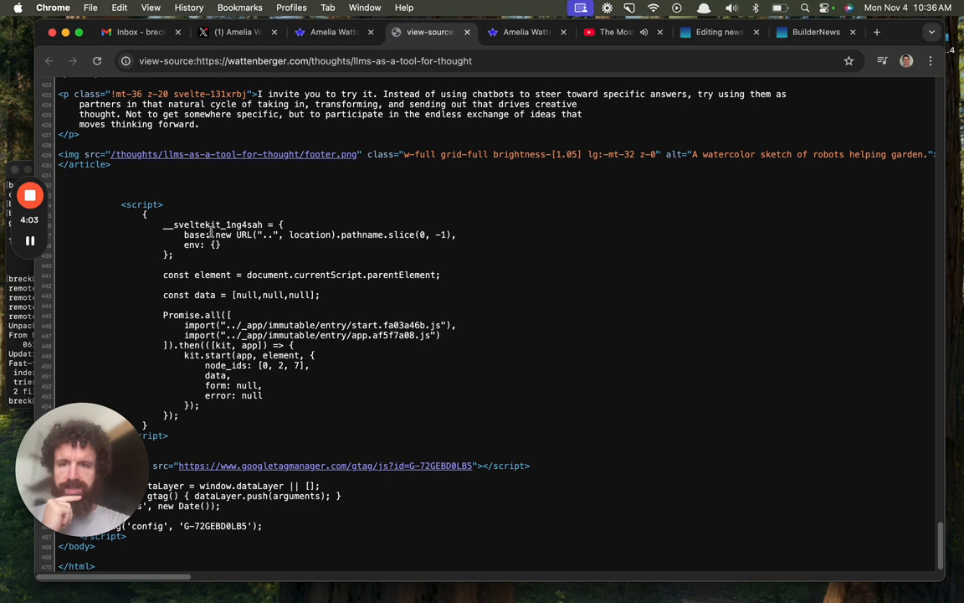
# Return to the essay and reread the conversation section down to the 'pin this idea' paragraph.
pyautogui.click(331, 31)
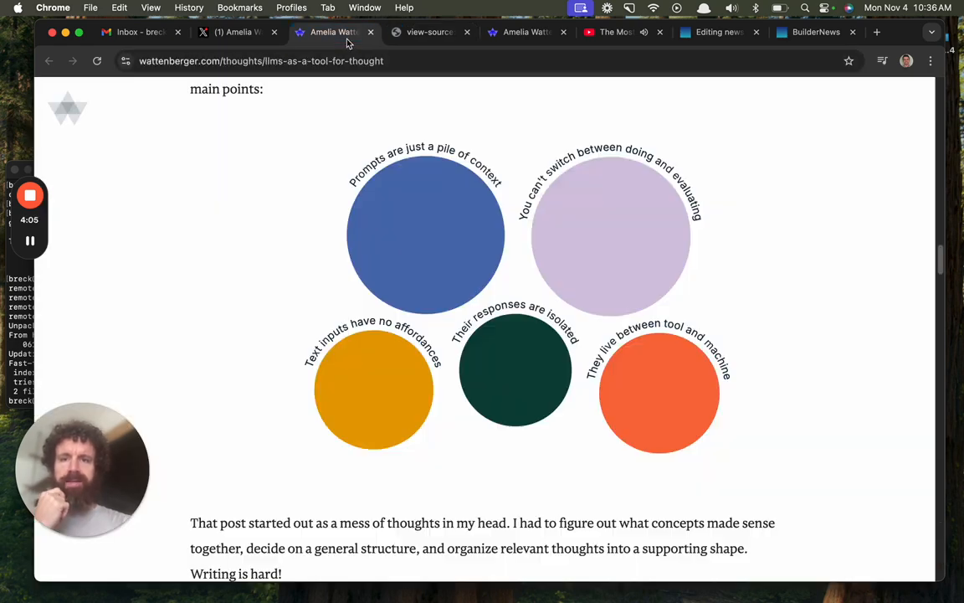
pyautogui.scroll(-3)
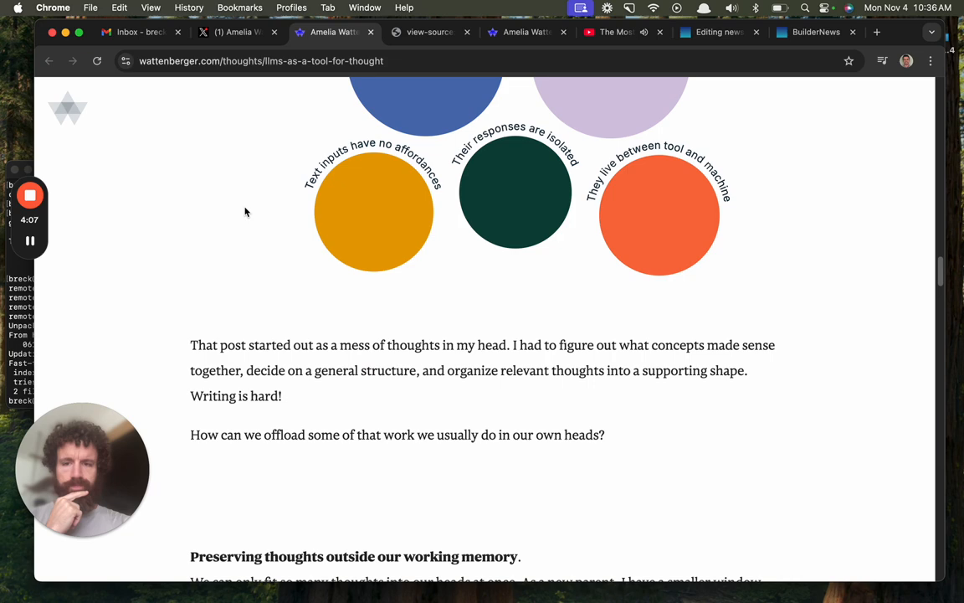
pyautogui.scroll(-3)
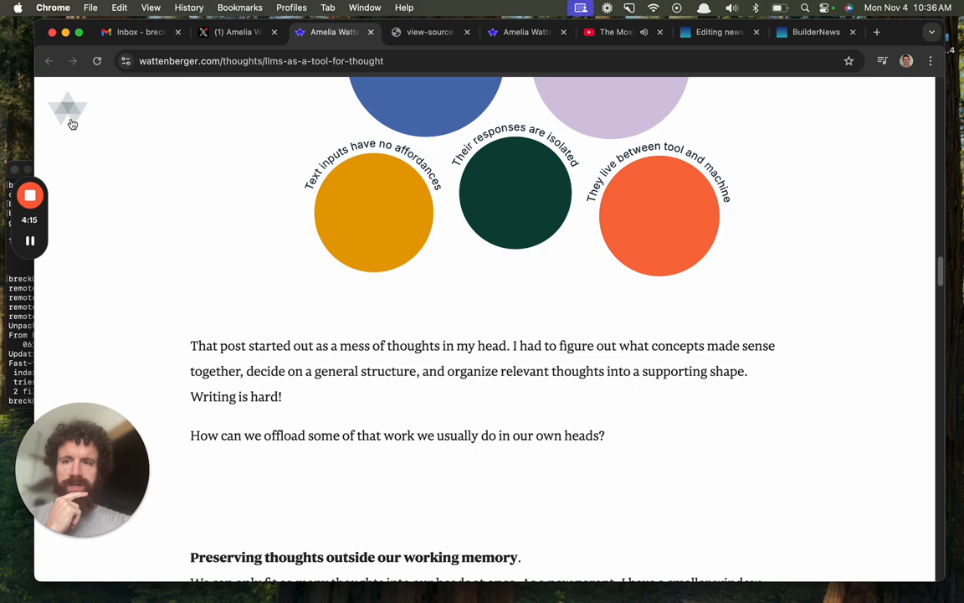
pyautogui.click(50, 61)
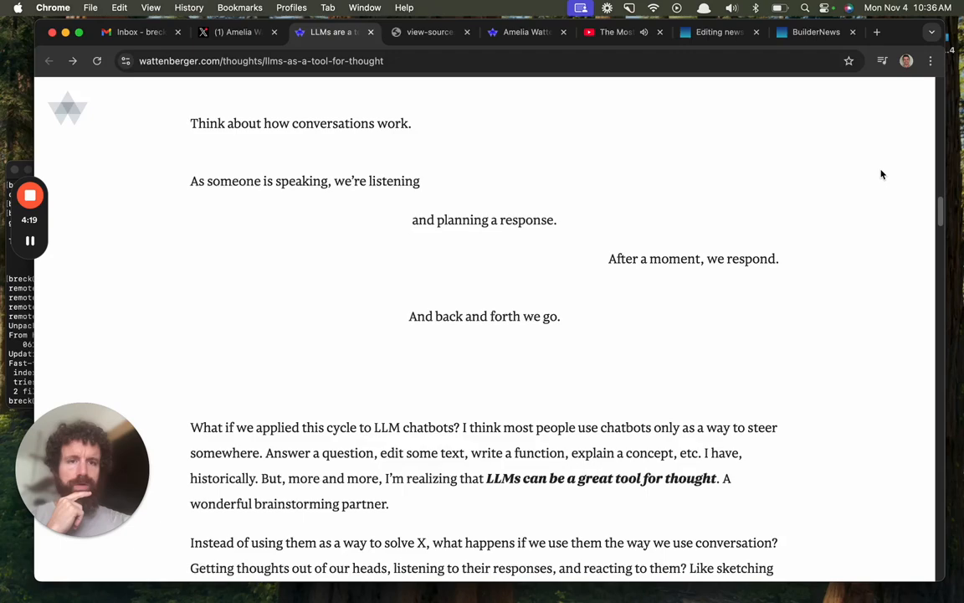
pyautogui.scroll(3)
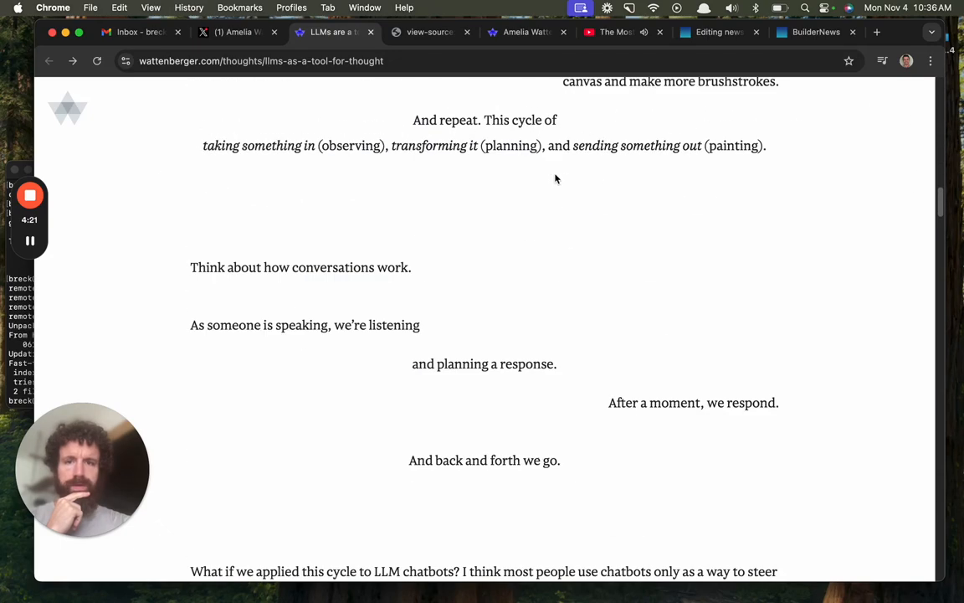
pyautogui.scroll(-3)
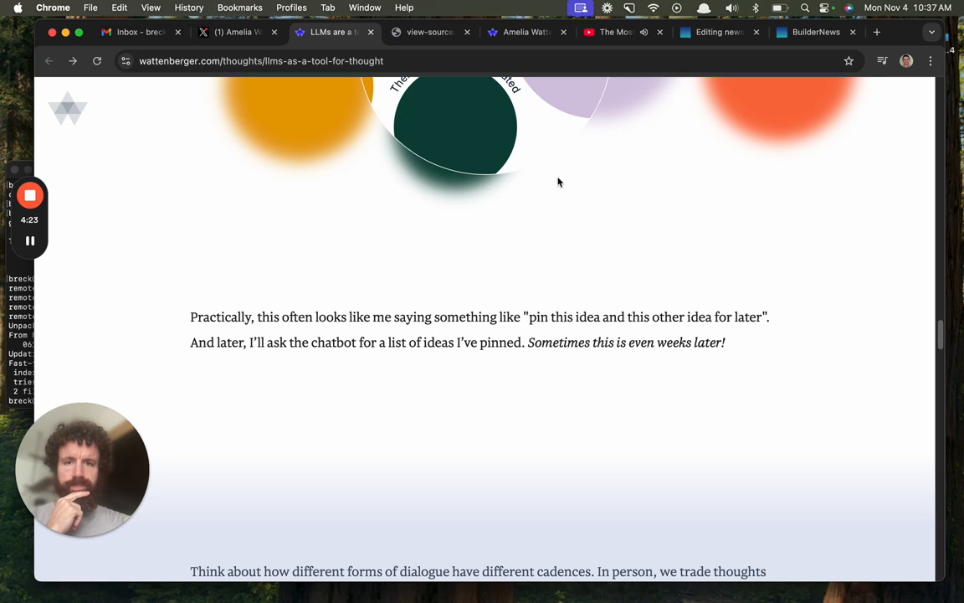
pyautogui.scroll(-3)
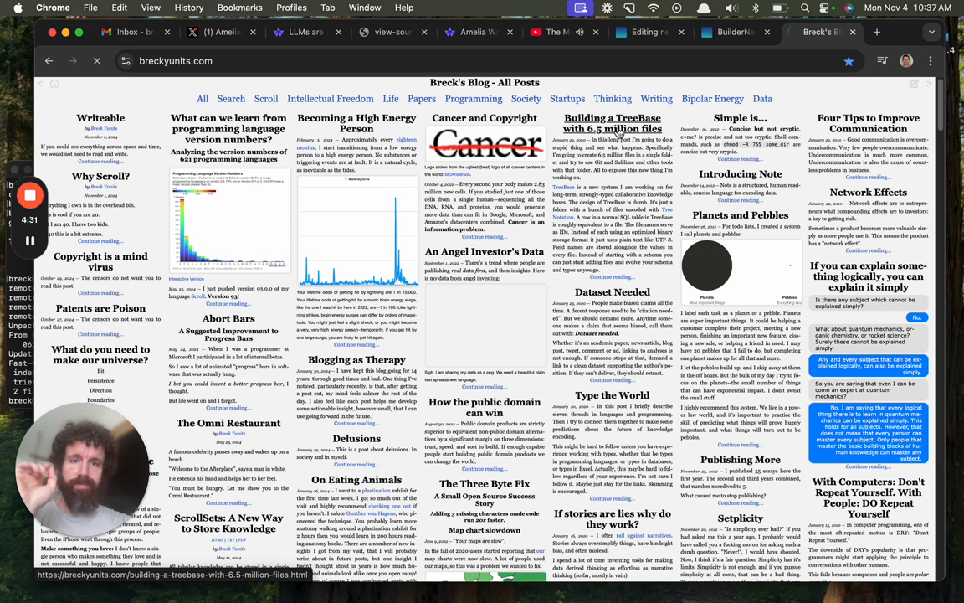
# Open the 'Building a TreeBase with 6.5 million files' post's editor and scroll its source.
pyautogui.click(611, 123)
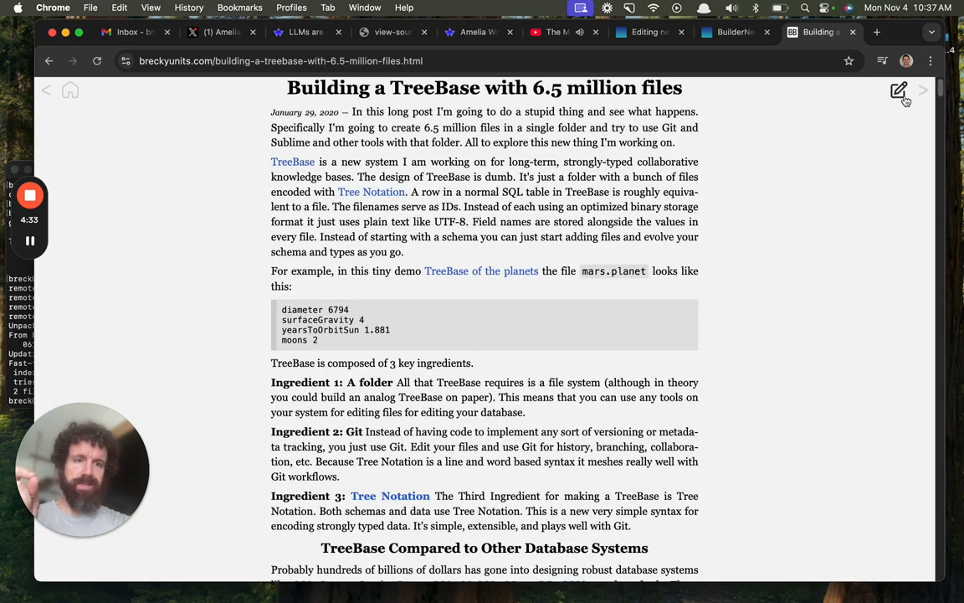
pyautogui.click(899, 91)
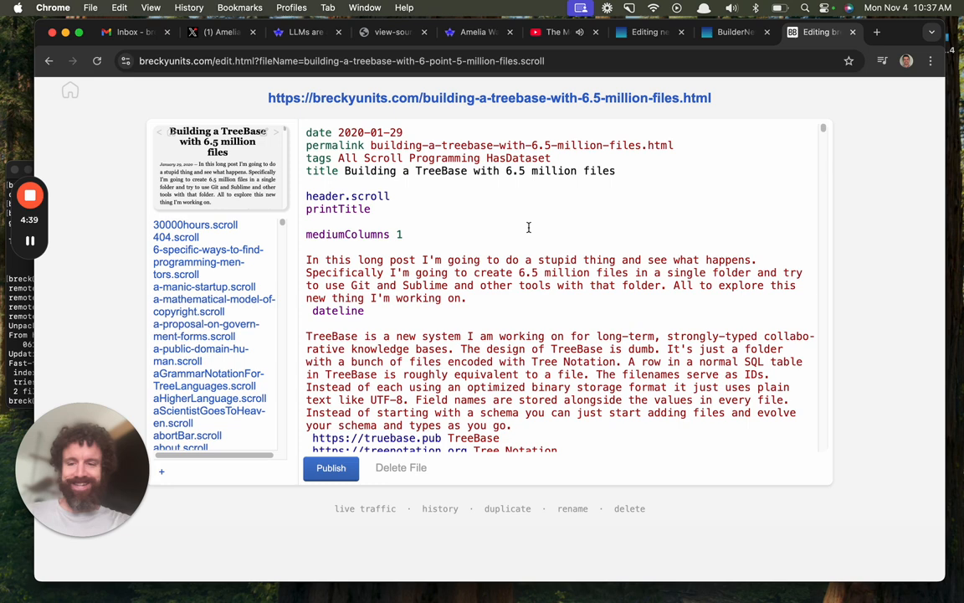
pyautogui.scroll(-3)
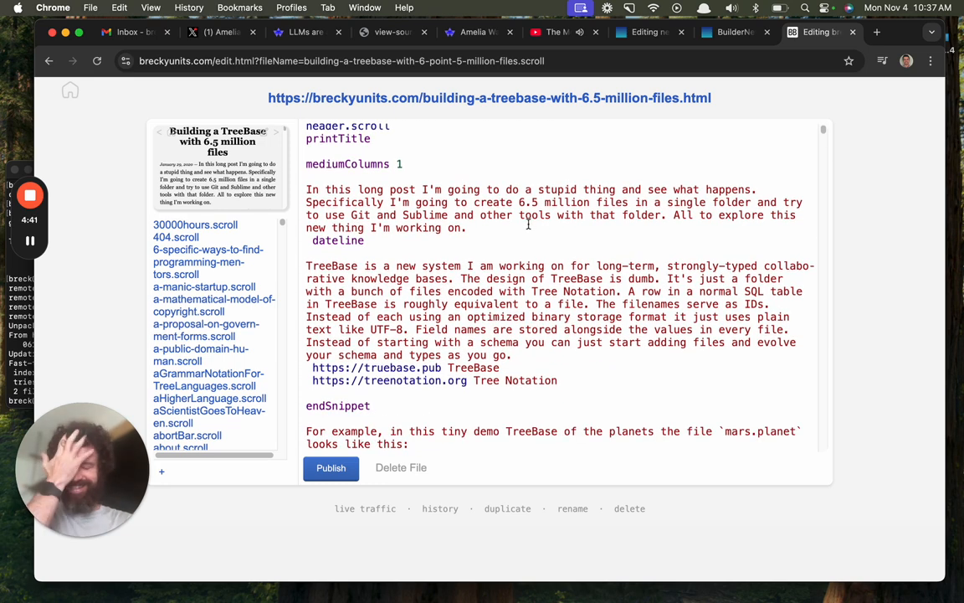
pyautogui.scroll(-3)
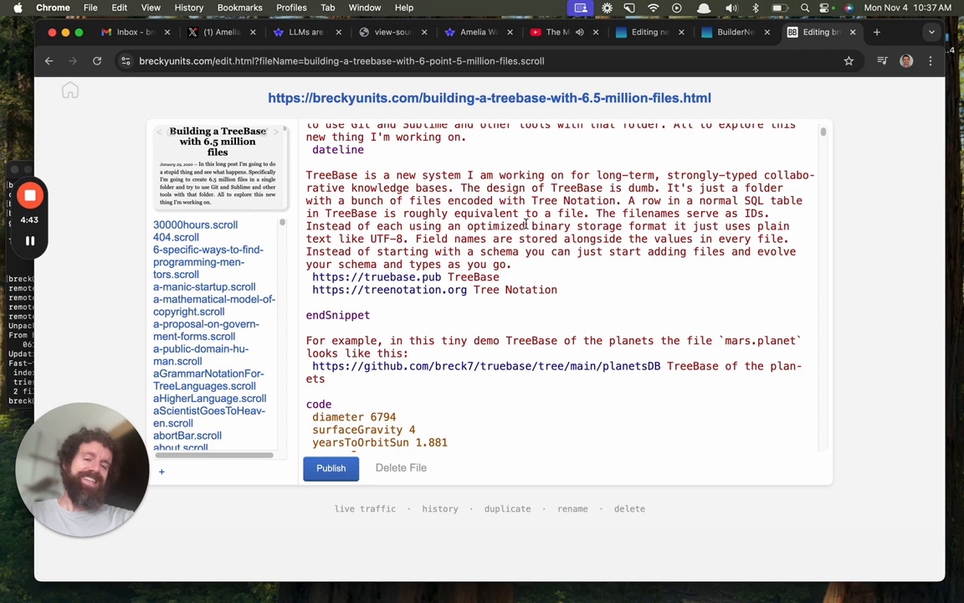
pyautogui.scroll(-3)
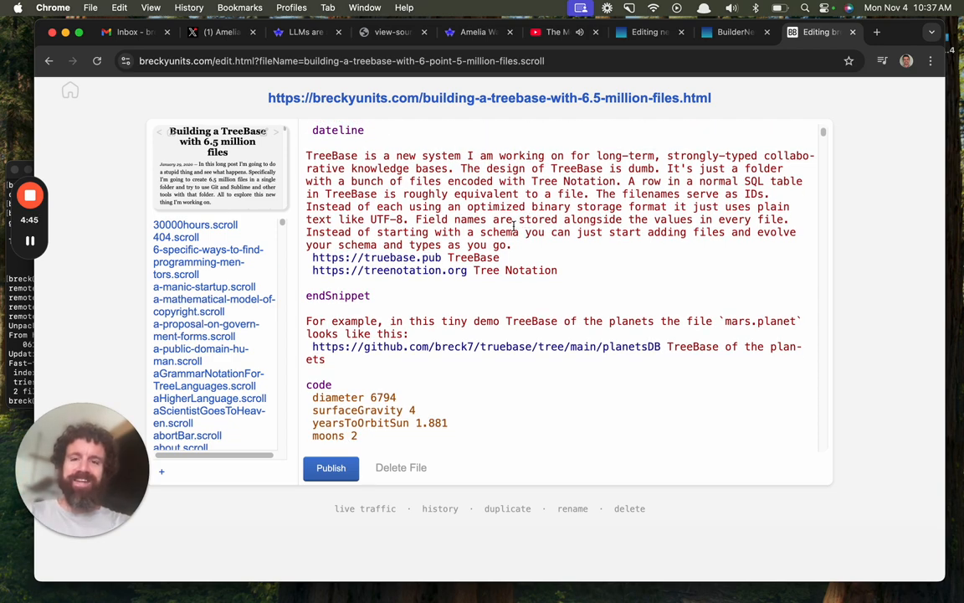
pyautogui.scroll(-3)
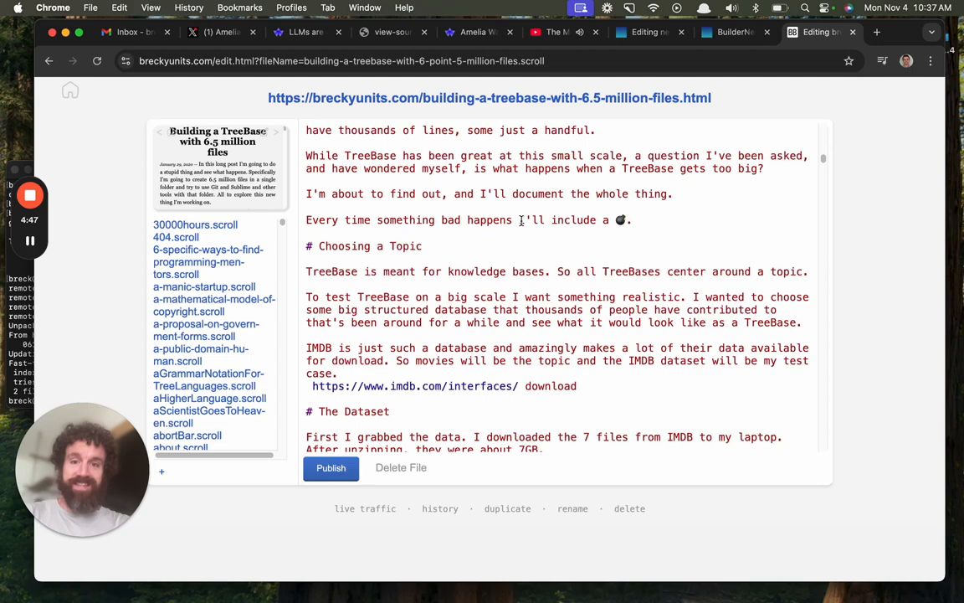
pyautogui.scroll(-3)
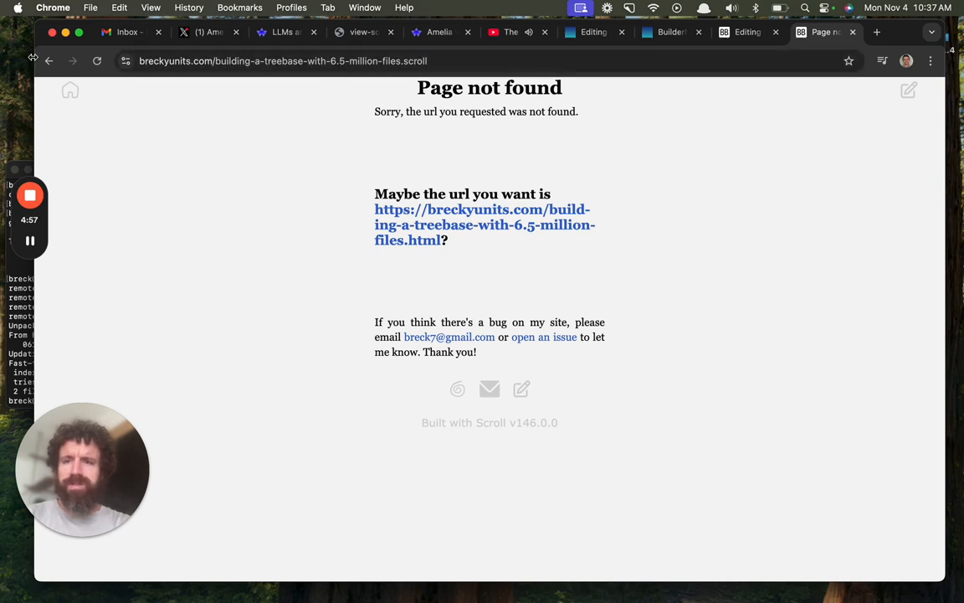
# Go back, load the TreeBase post's raw .scroll file URL, and scroll to the 60k TreeBase section.
pyautogui.click(483, 225)
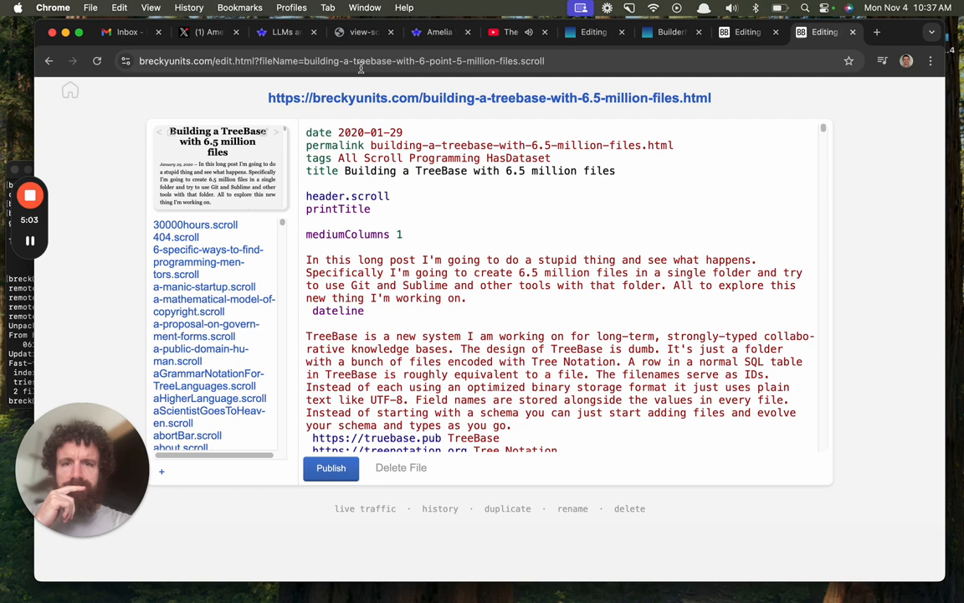
pyautogui.click(352, 60)
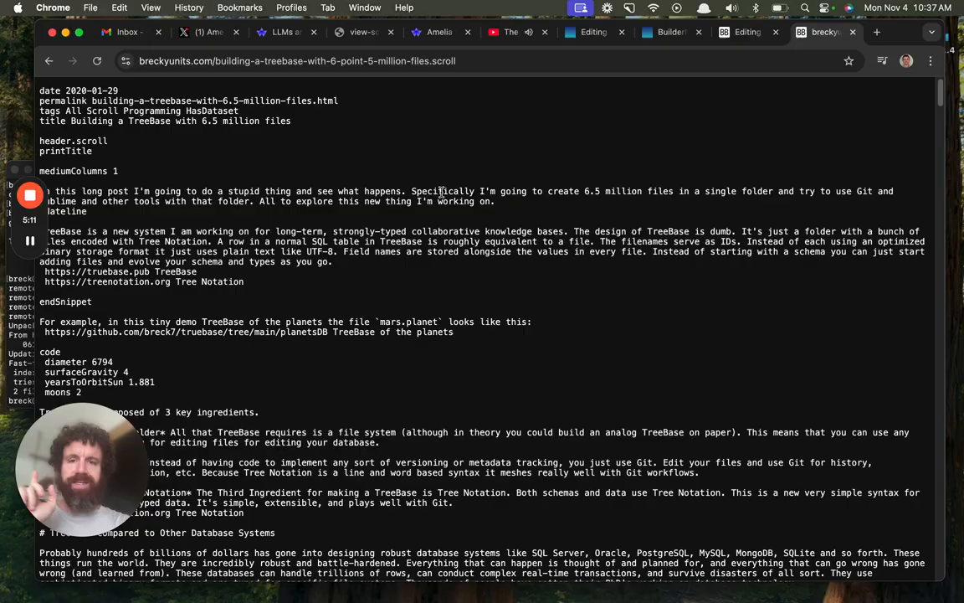
pyautogui.moveTo(305, 101)
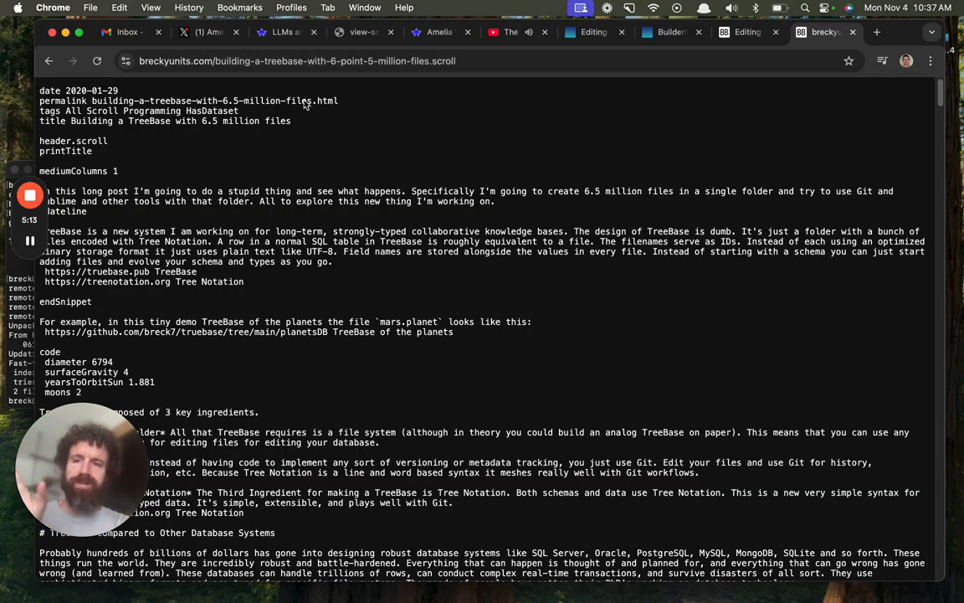
pyautogui.scroll(-3)
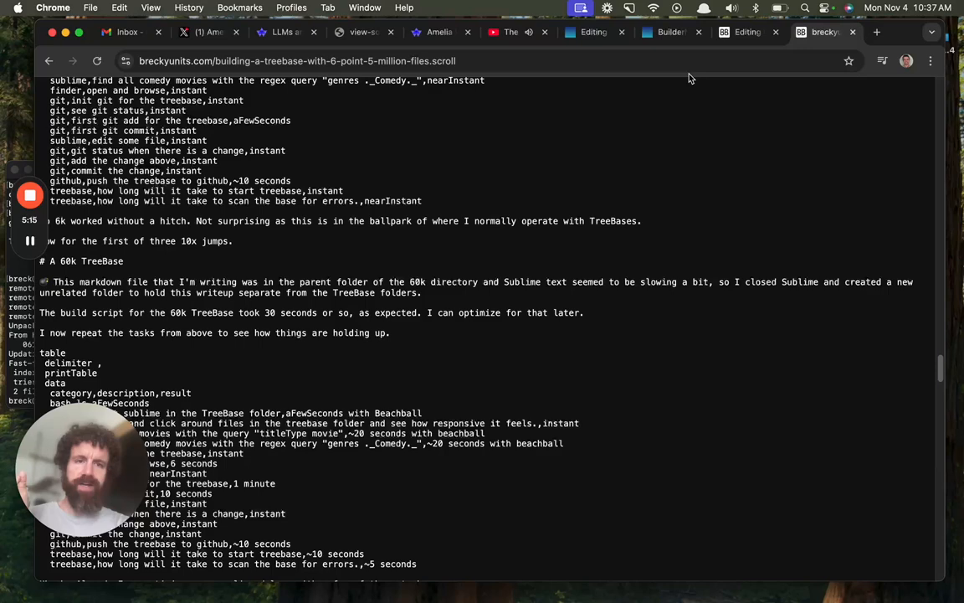
# Switch to the LLMs as a Tool for Thought essay tab and read its early sections.
pyautogui.click(437, 32)
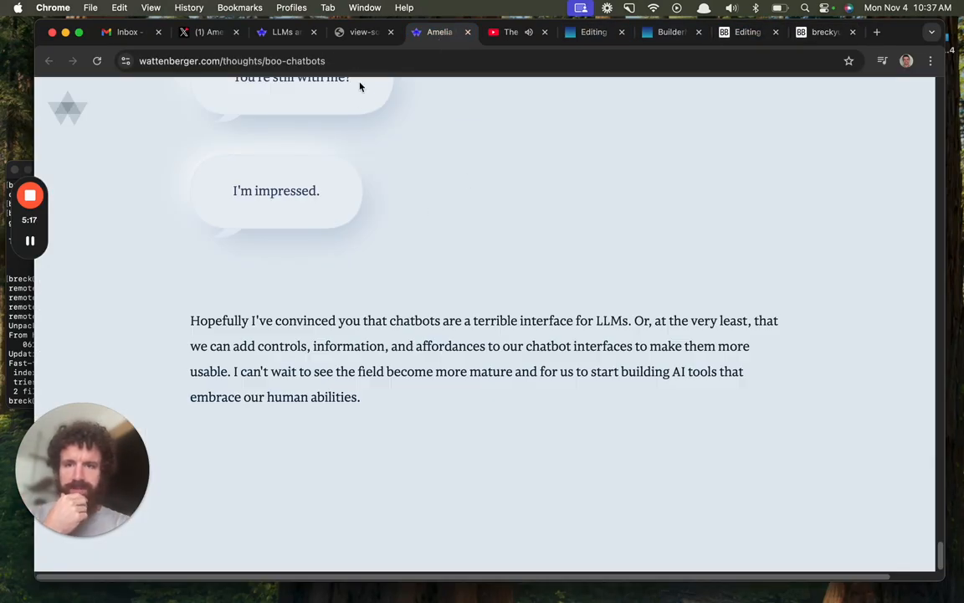
pyautogui.click(284, 33)
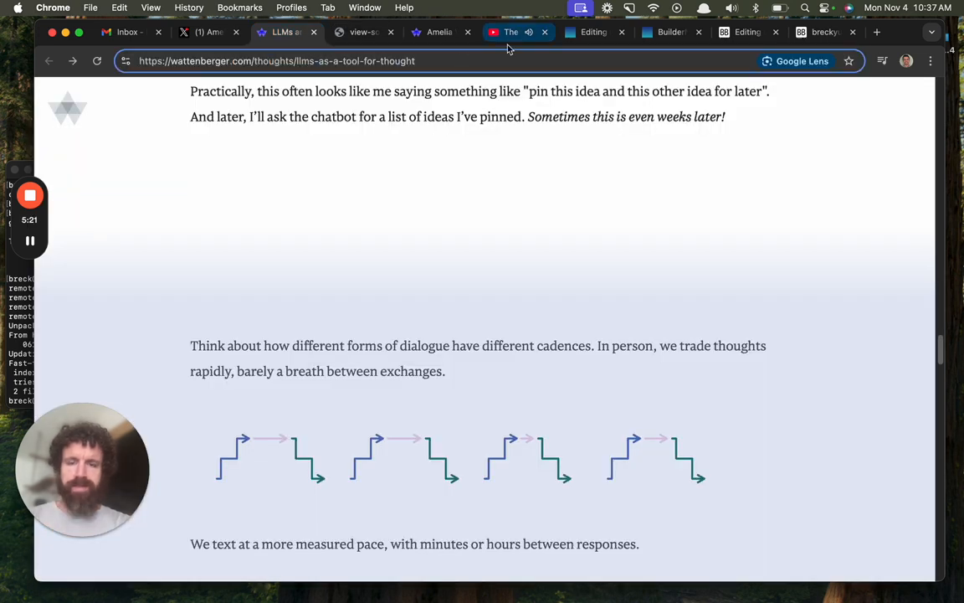
pyautogui.click(293, 61)
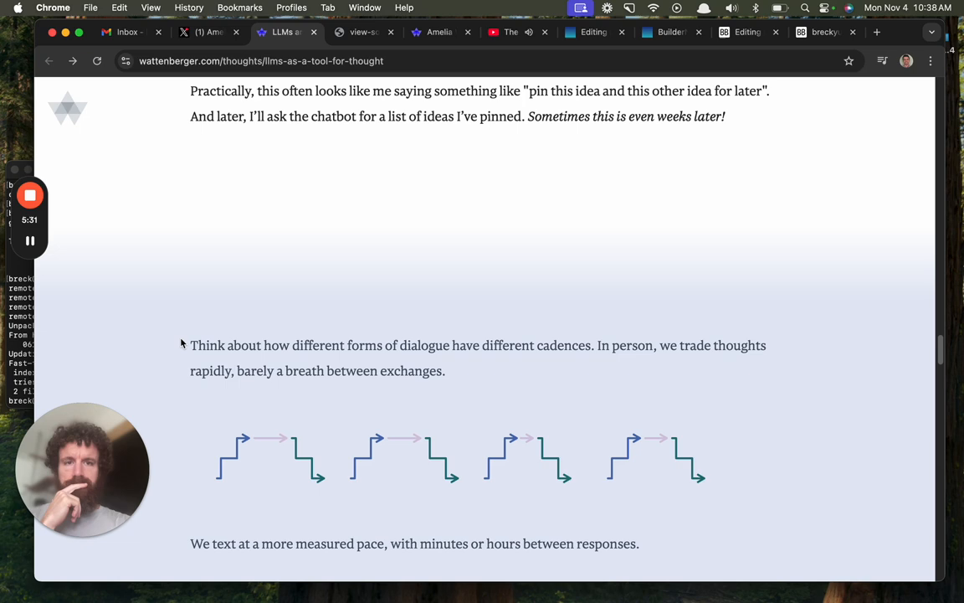
pyautogui.scroll(-3)
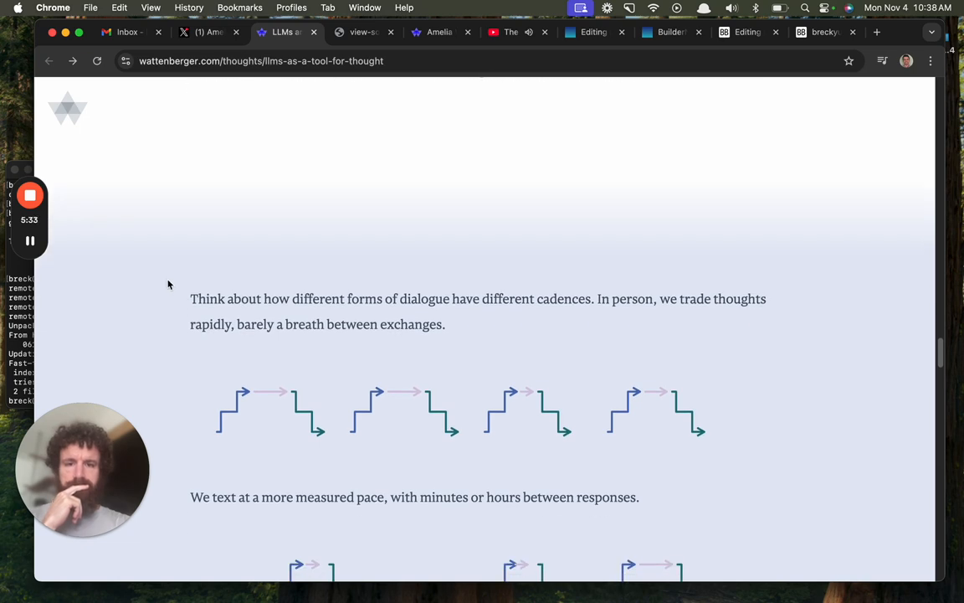
pyautogui.scroll(-3)
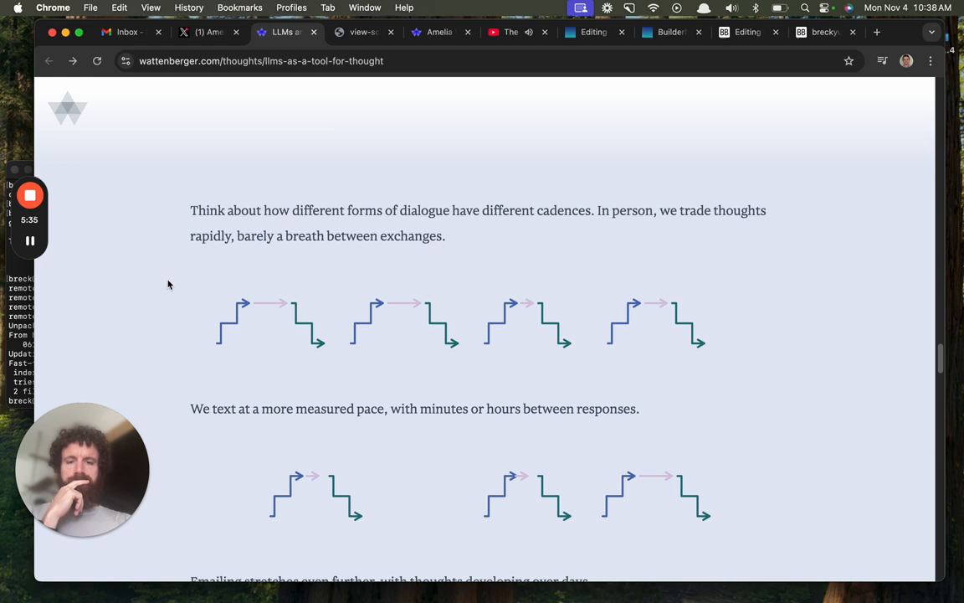
pyautogui.scroll(-3)
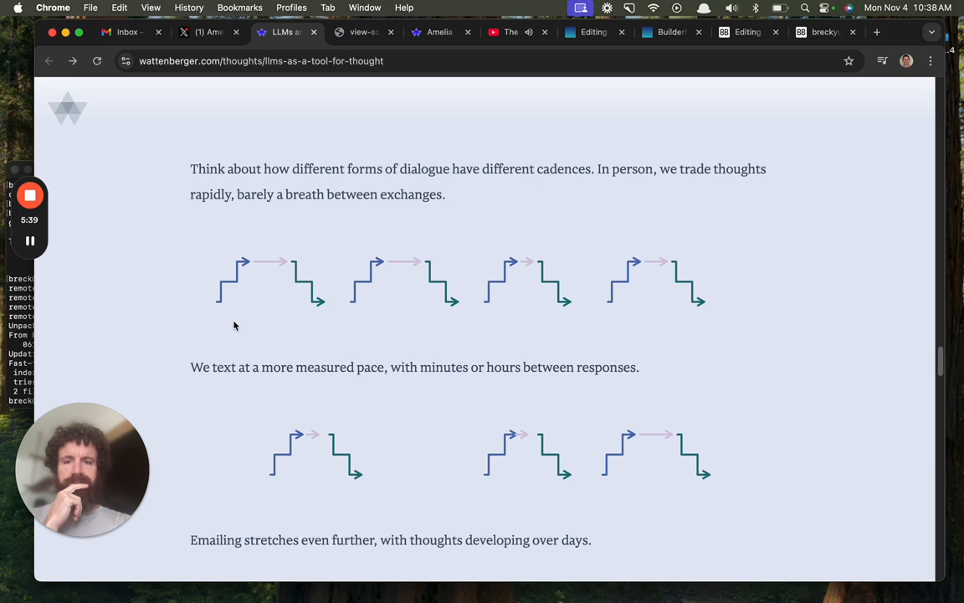
pyautogui.moveTo(237, 275)
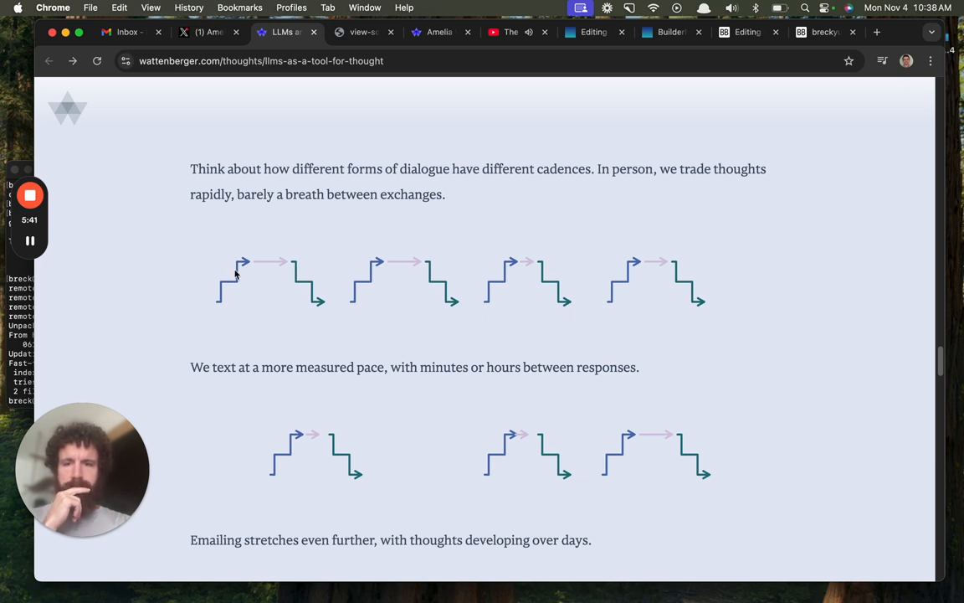
pyautogui.moveTo(270, 270)
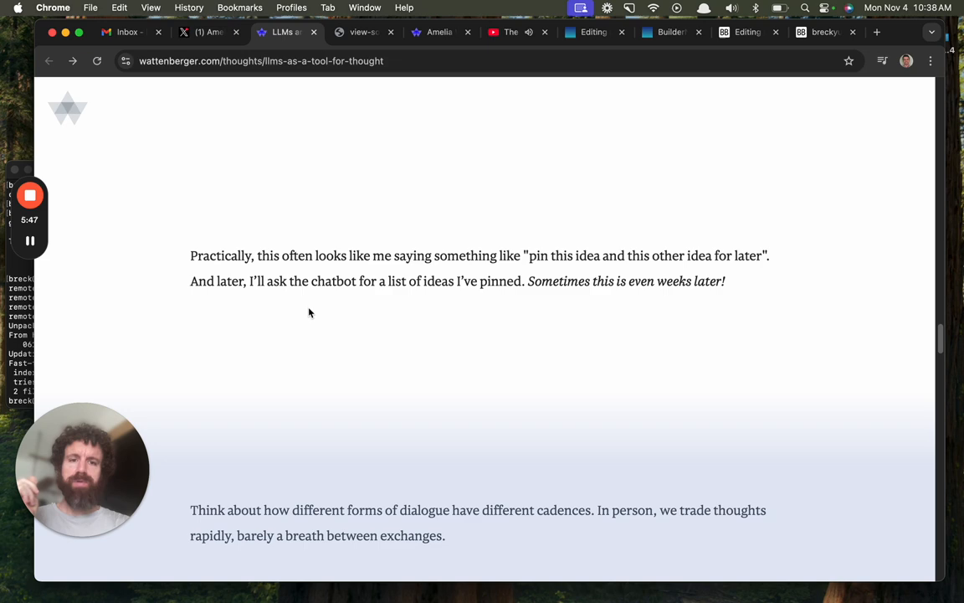
pyautogui.scroll(-3)
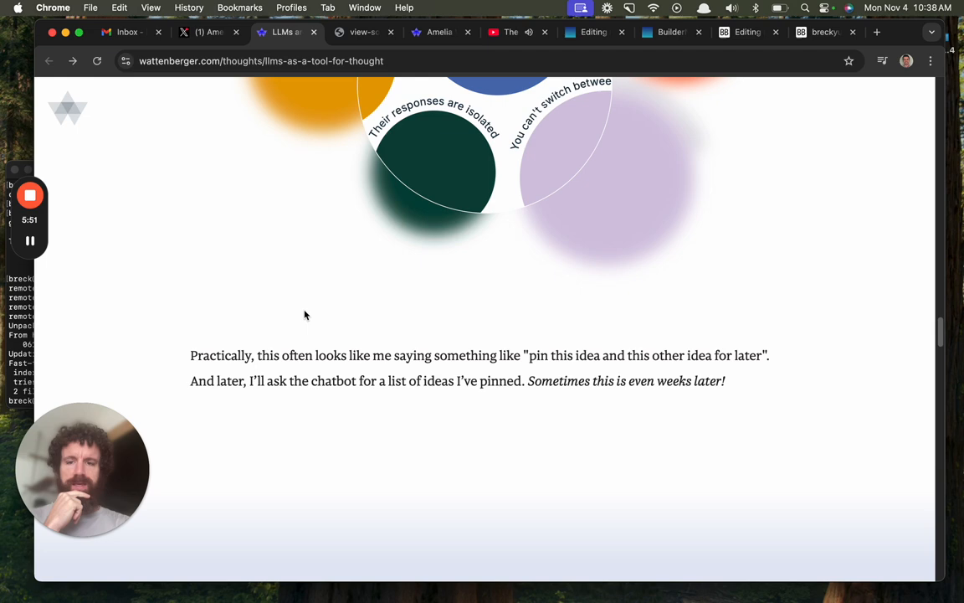
pyautogui.scroll(-3)
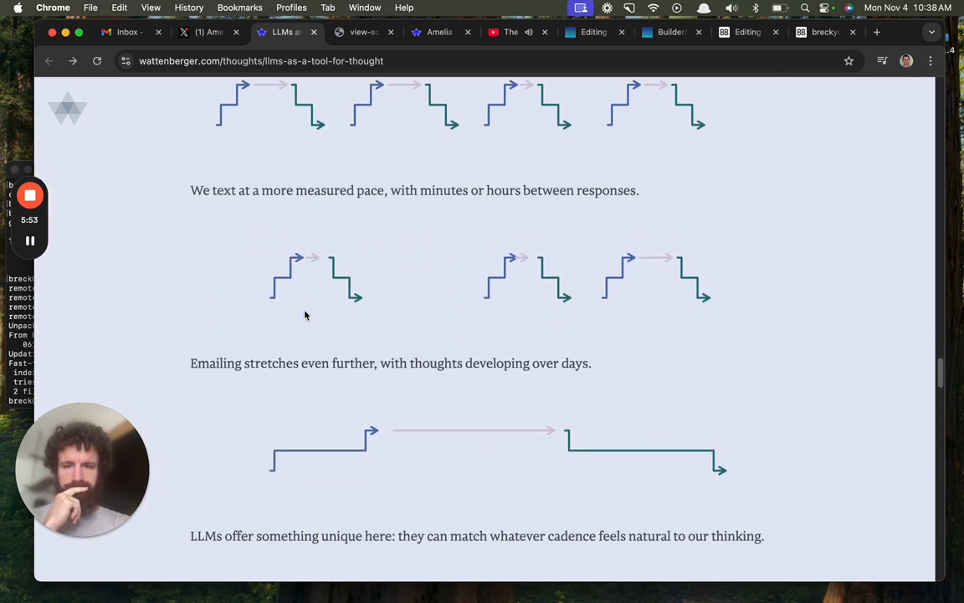
pyautogui.scroll(-3)
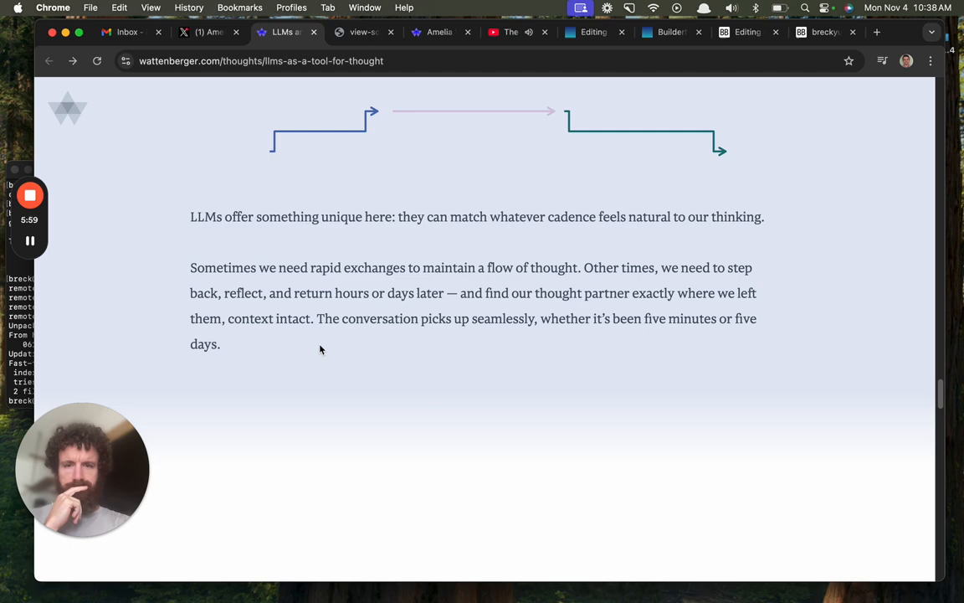
pyautogui.scroll(-3)
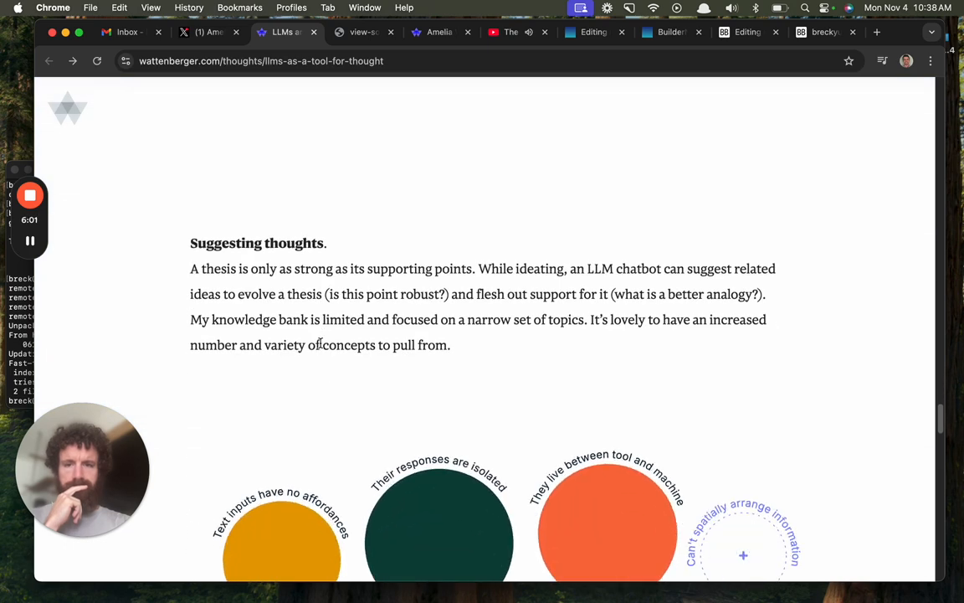
pyautogui.scroll(-3)
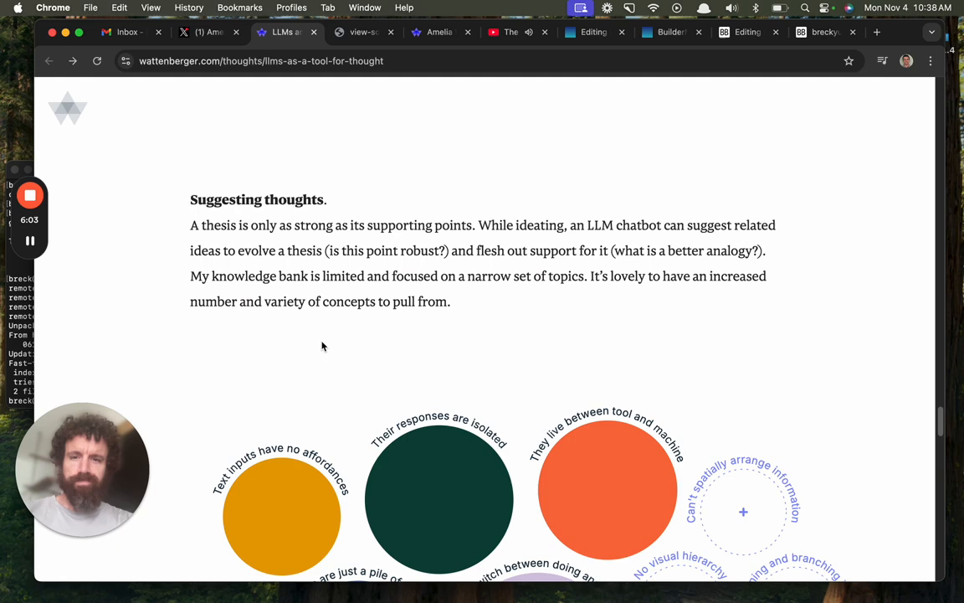
pyautogui.scroll(-3)
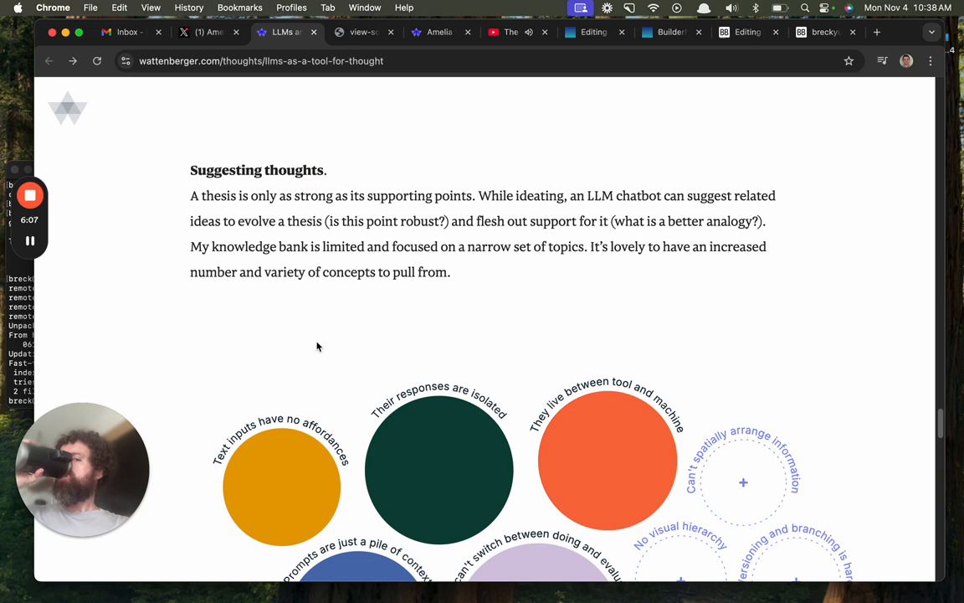
pyautogui.scroll(-3)
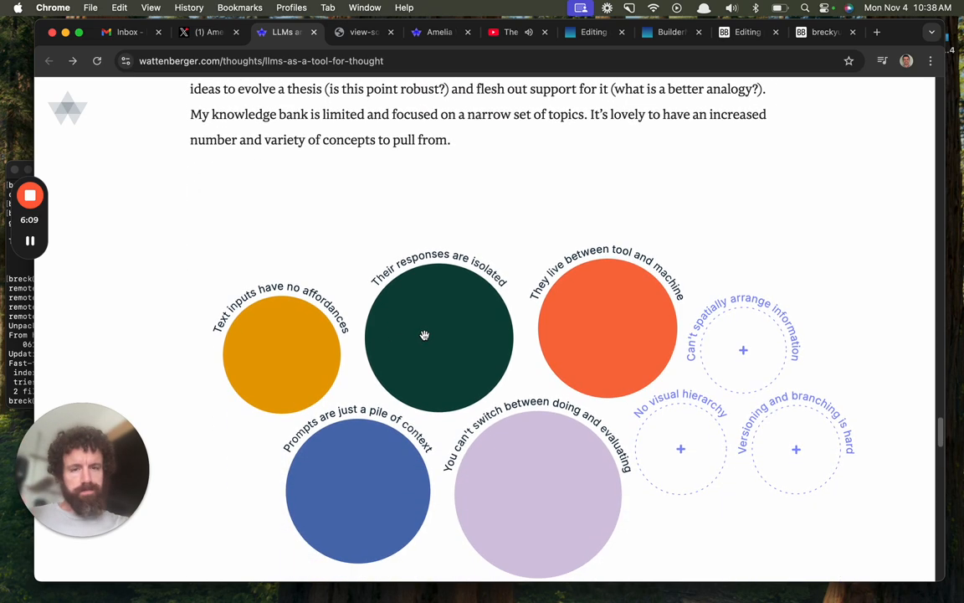
pyautogui.moveTo(737, 369)
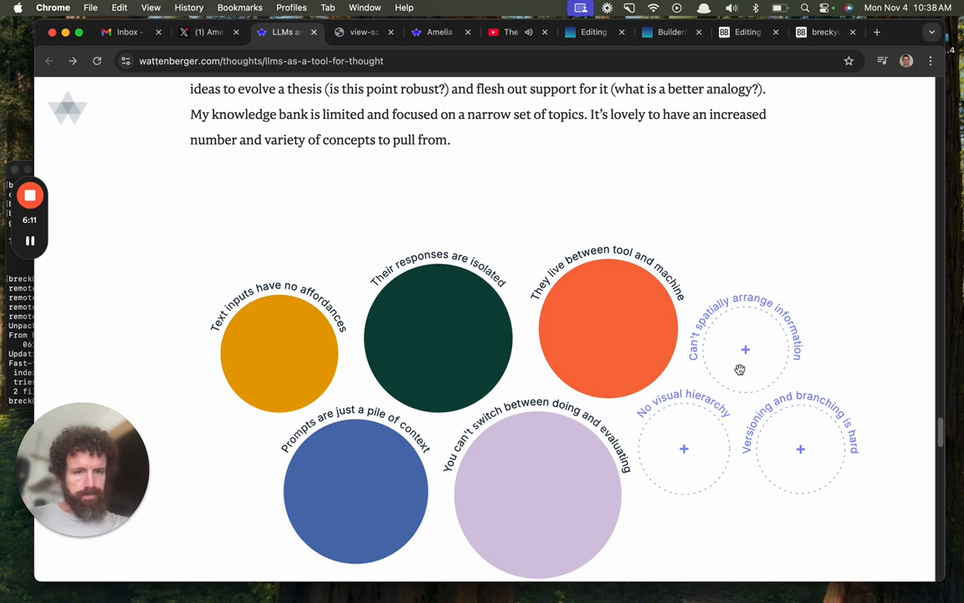
# Read past the circle diagrams to the robot garden illustration, then return to the top.
pyautogui.scroll(-3)
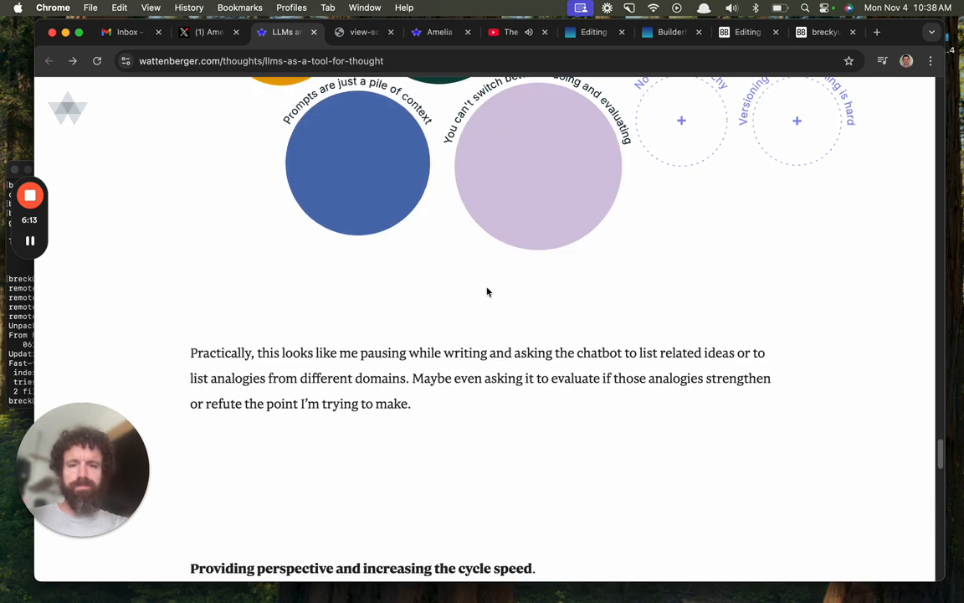
pyautogui.scroll(-3)
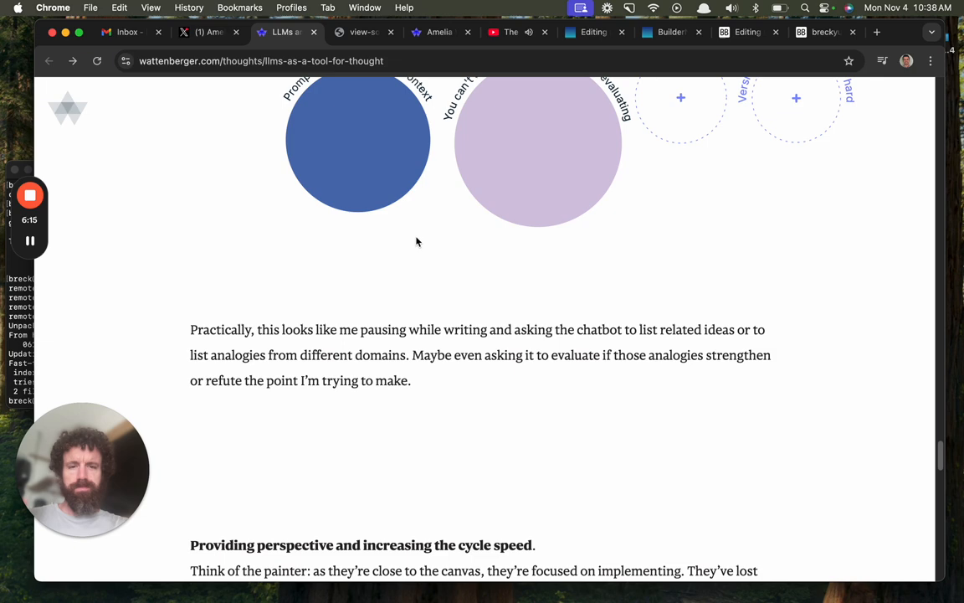
pyautogui.scroll(-3)
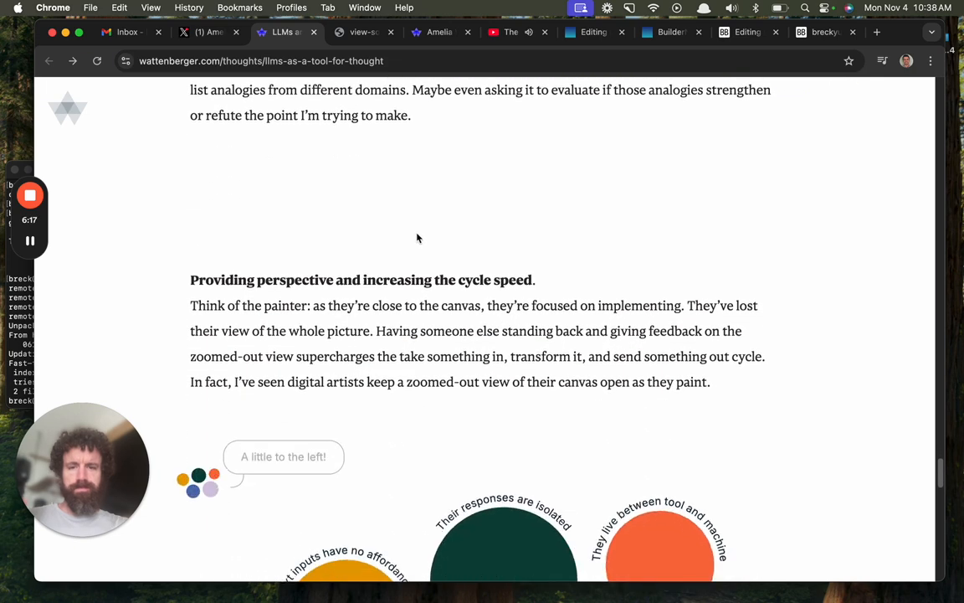
pyautogui.scroll(-3)
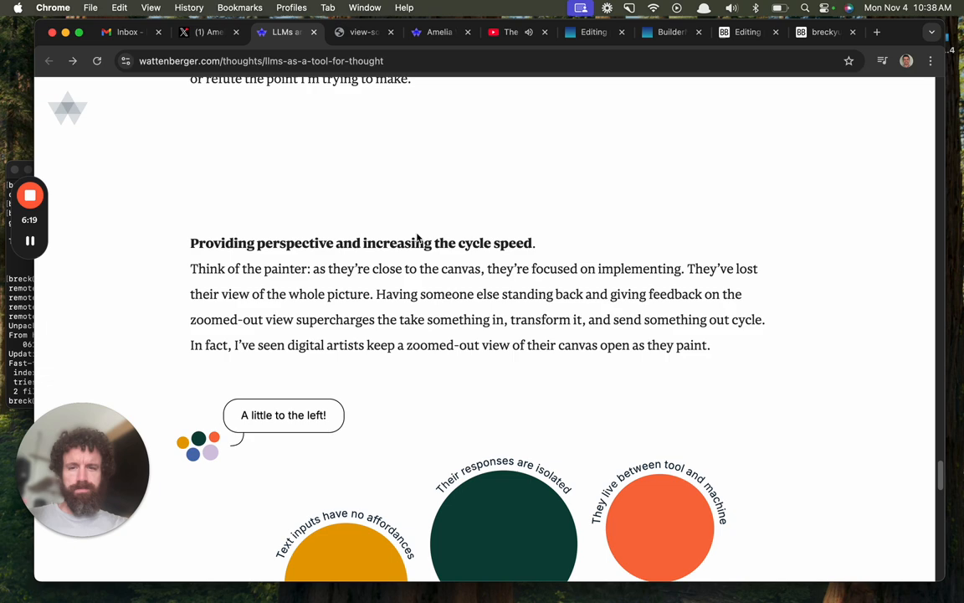
pyautogui.scroll(-3)
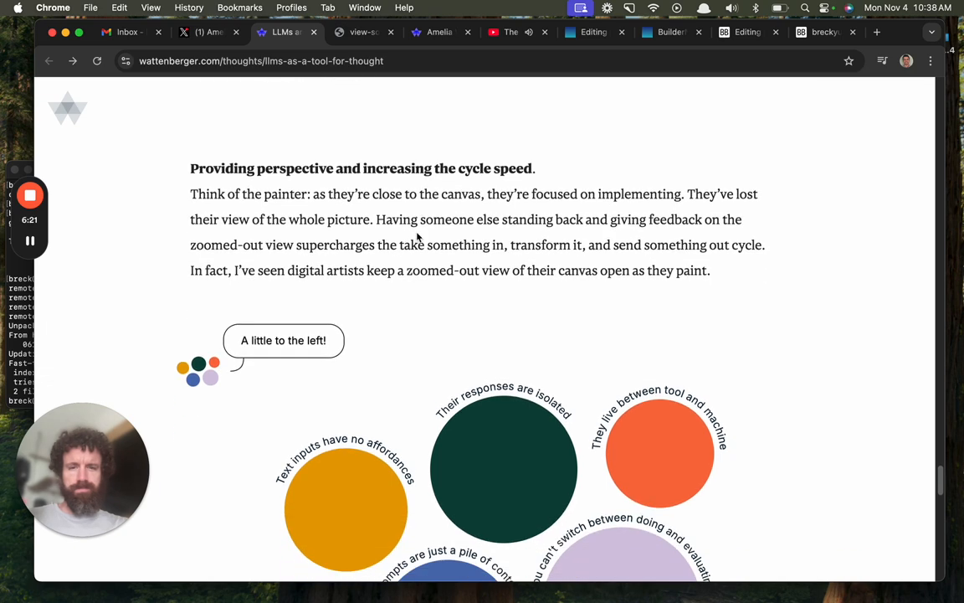
pyautogui.scroll(-3)
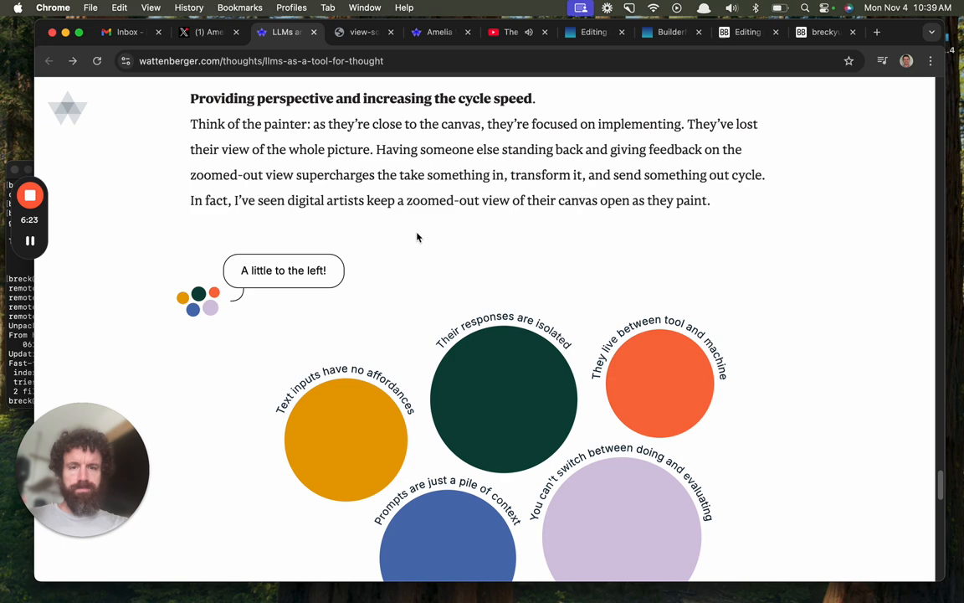
pyautogui.scroll(-3)
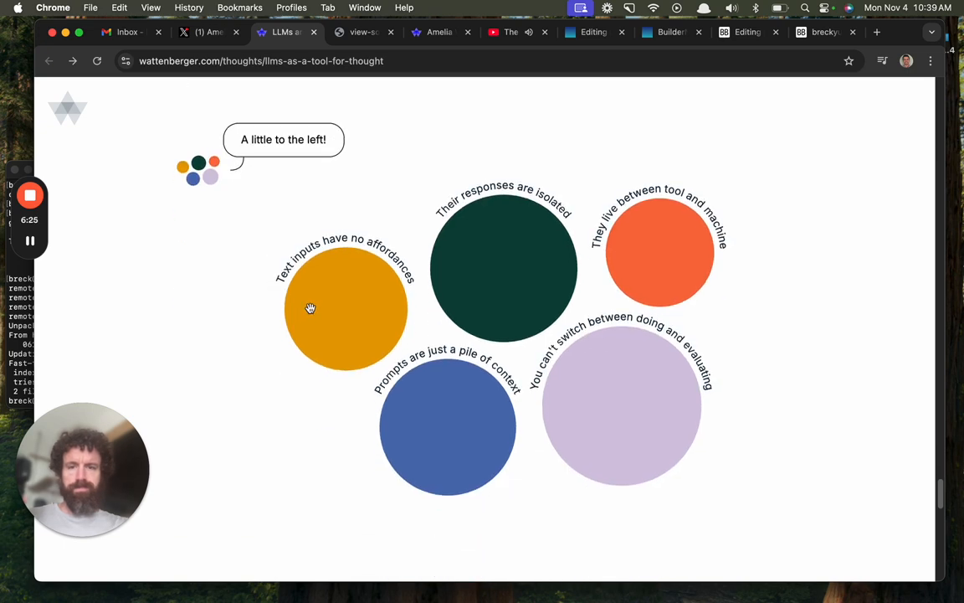
pyautogui.scroll(-3)
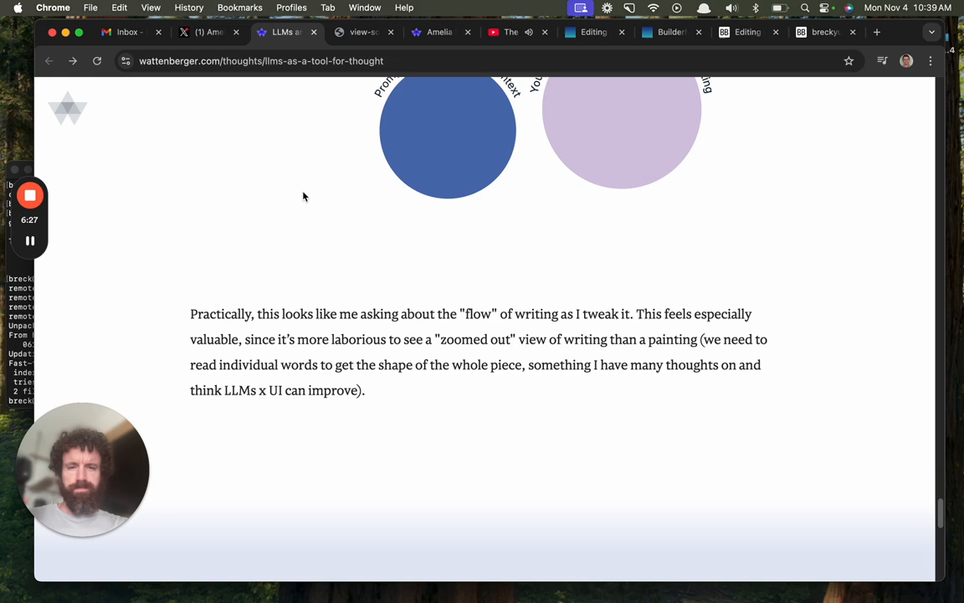
pyautogui.scroll(-3)
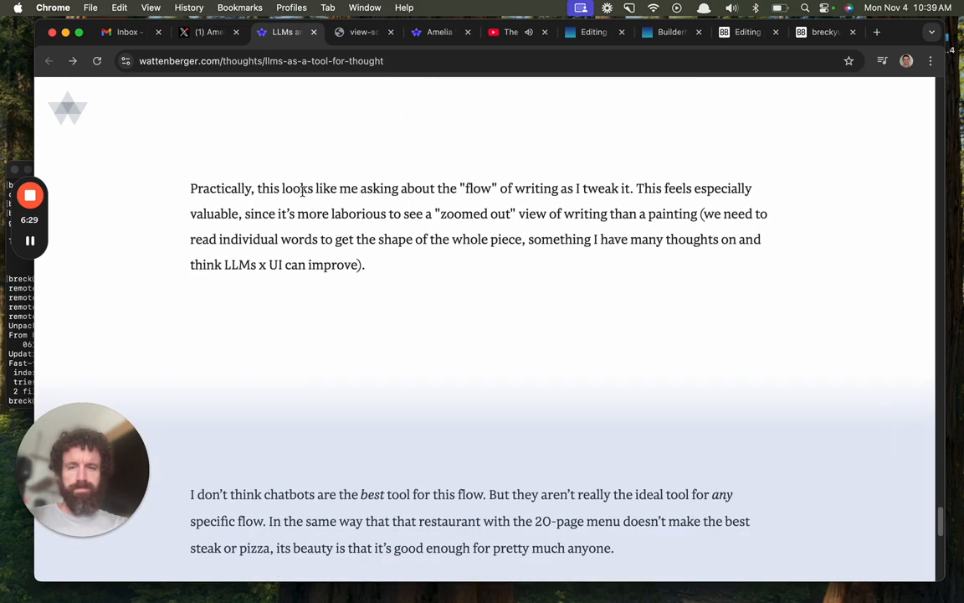
pyautogui.scroll(-3)
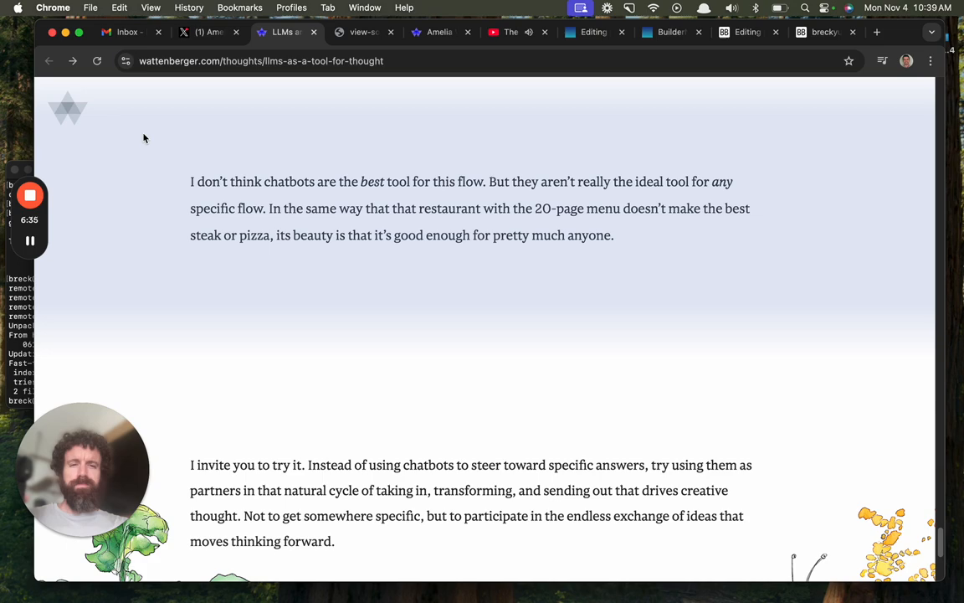
pyautogui.scroll(-3)
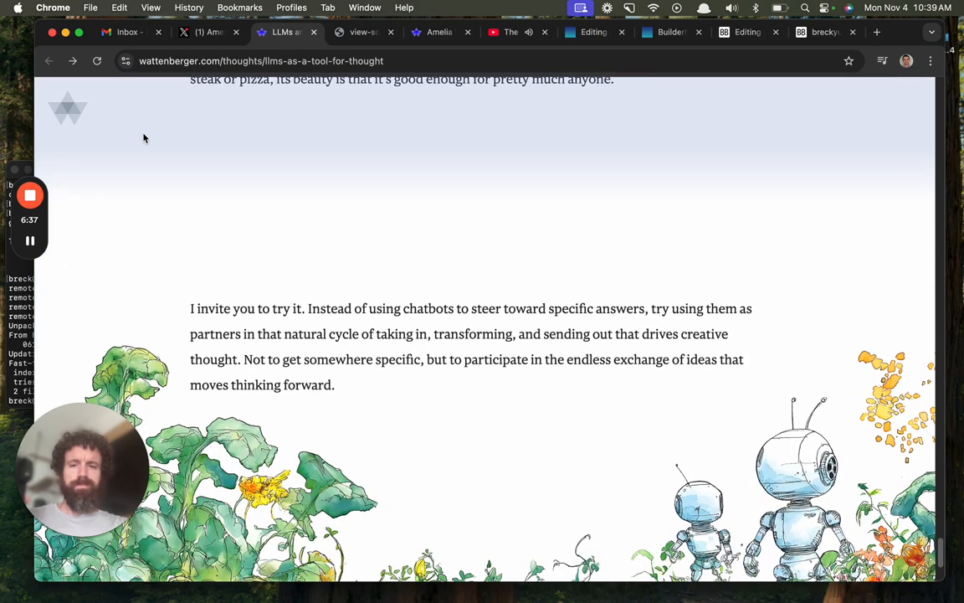
pyautogui.scroll(-3)
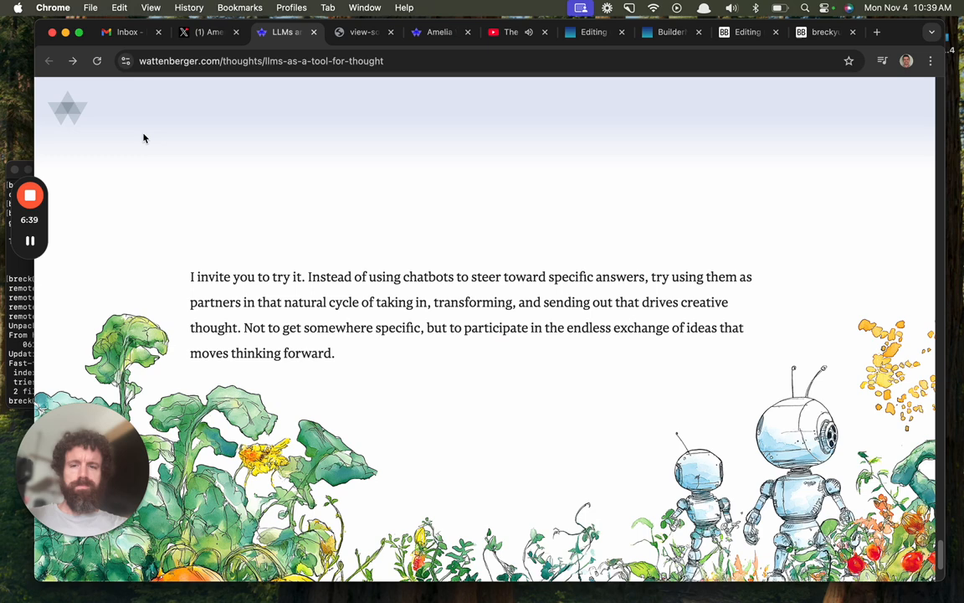
pyautogui.scroll(-3)
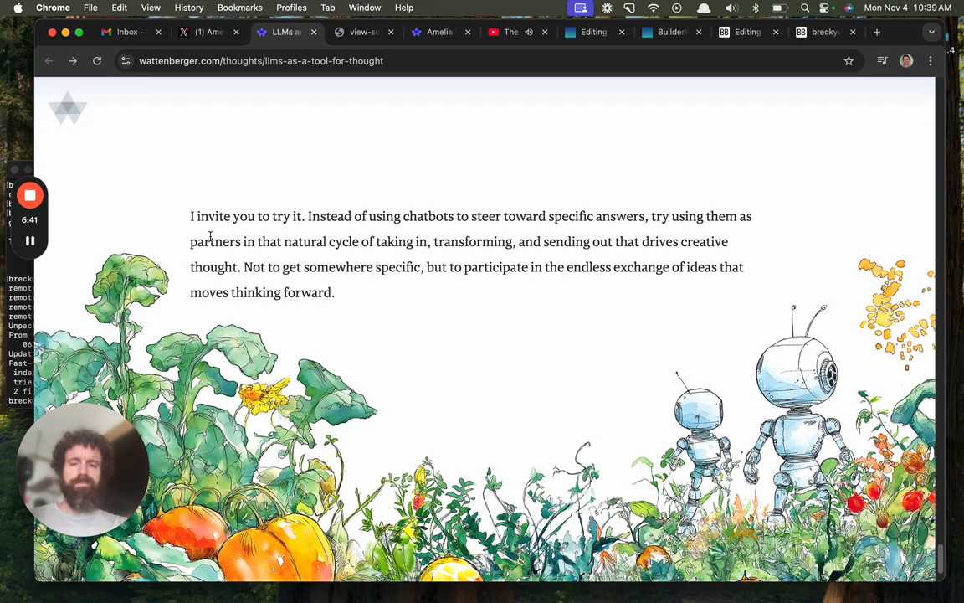
pyautogui.doubleClick(349, 241)
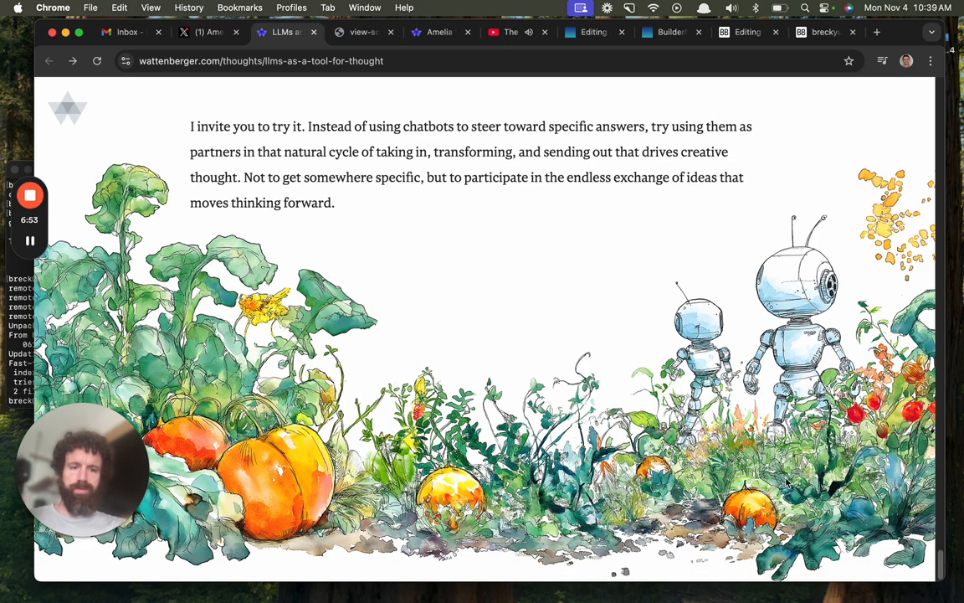
pyautogui.scroll(-3)
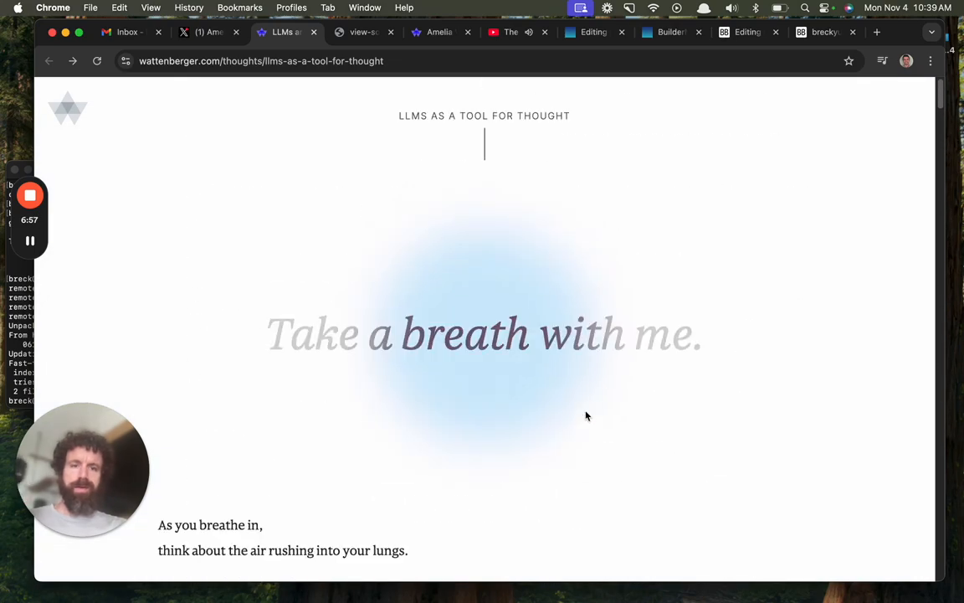
# Skim the essay's middle sections past 'Suggesting thoughts' before reaching the wattenberger.com homepage.
pyautogui.scroll(-3)
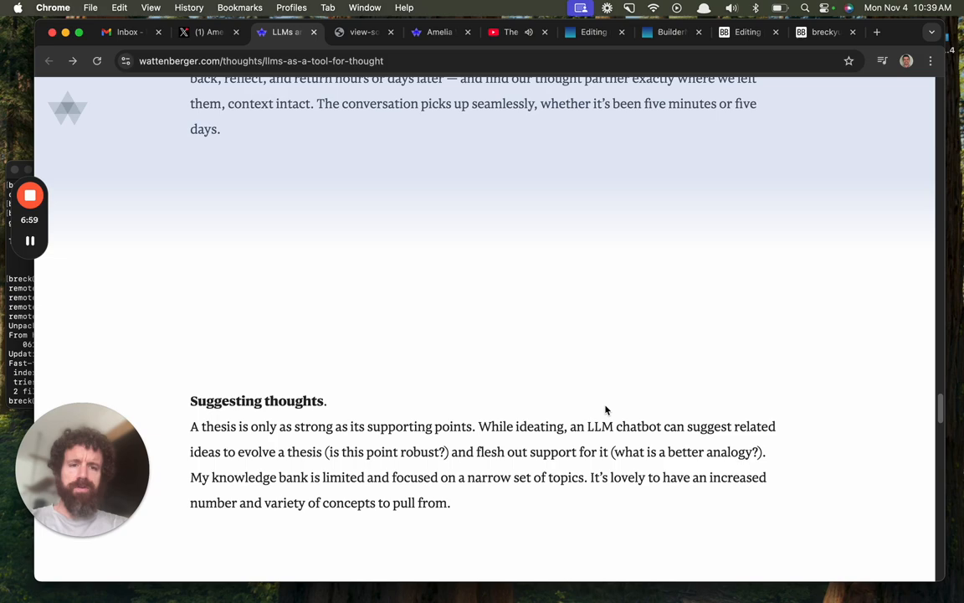
pyautogui.scroll(-3)
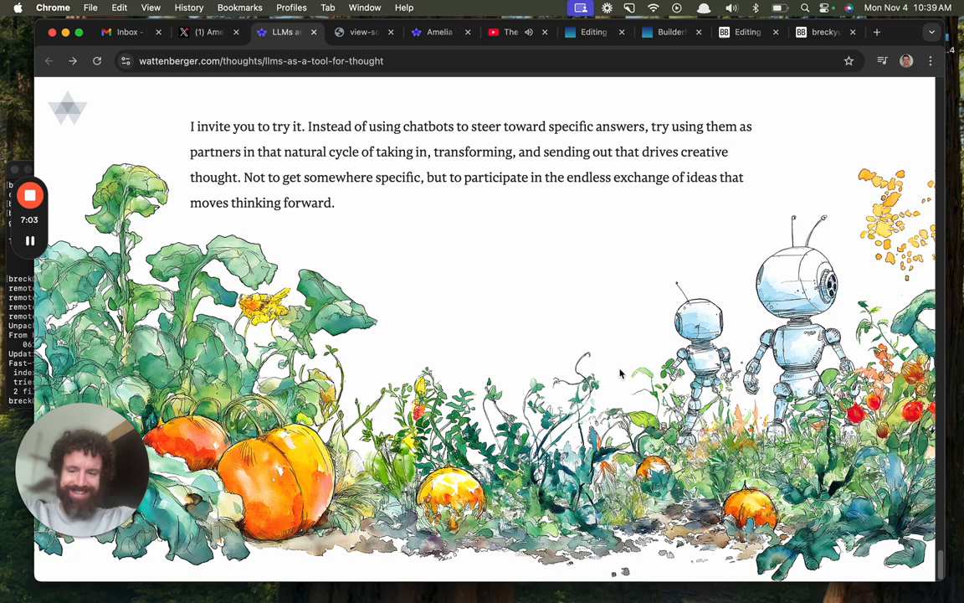
pyautogui.scroll(-3)
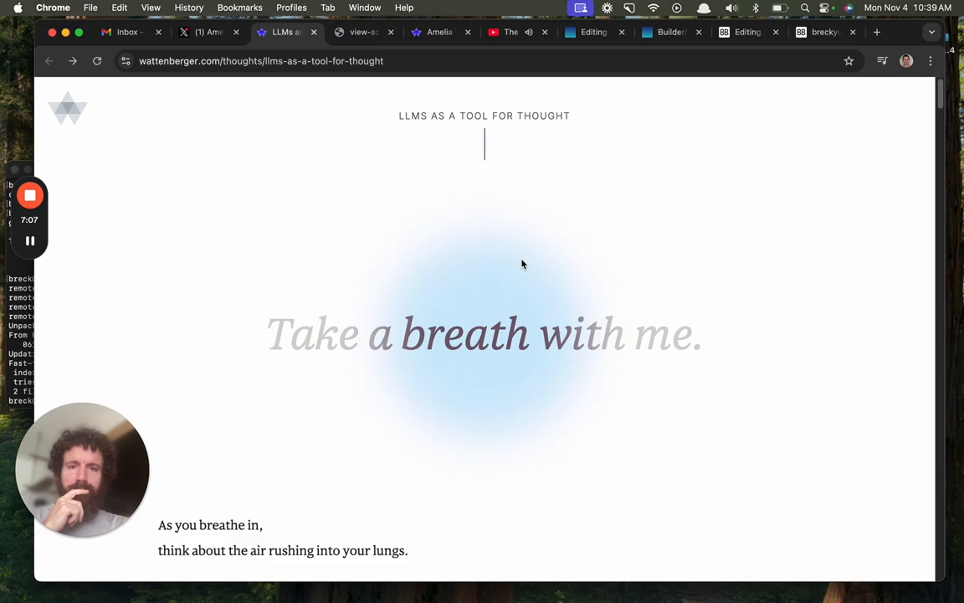
pyautogui.scroll(-3)
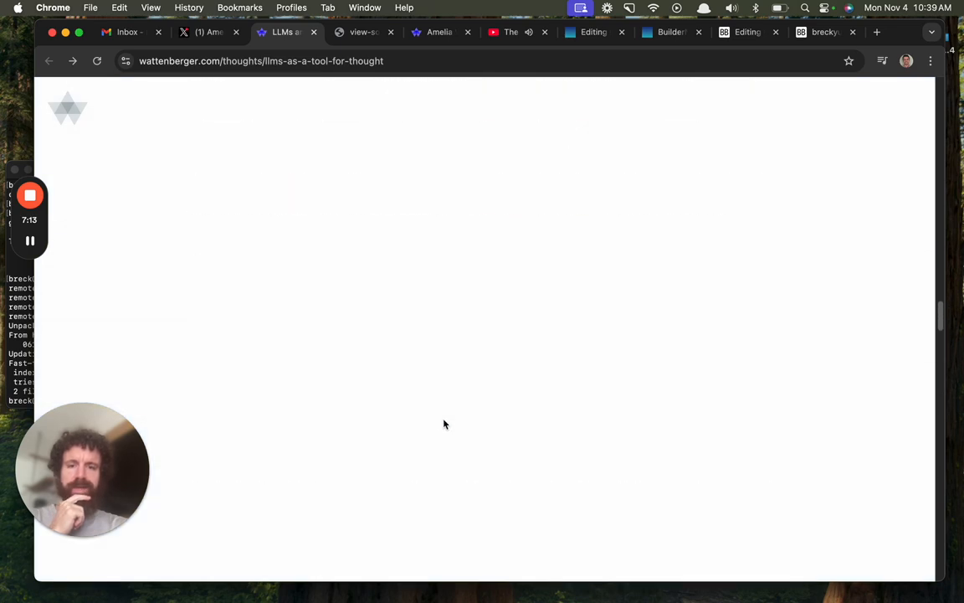
pyautogui.scroll(-3)
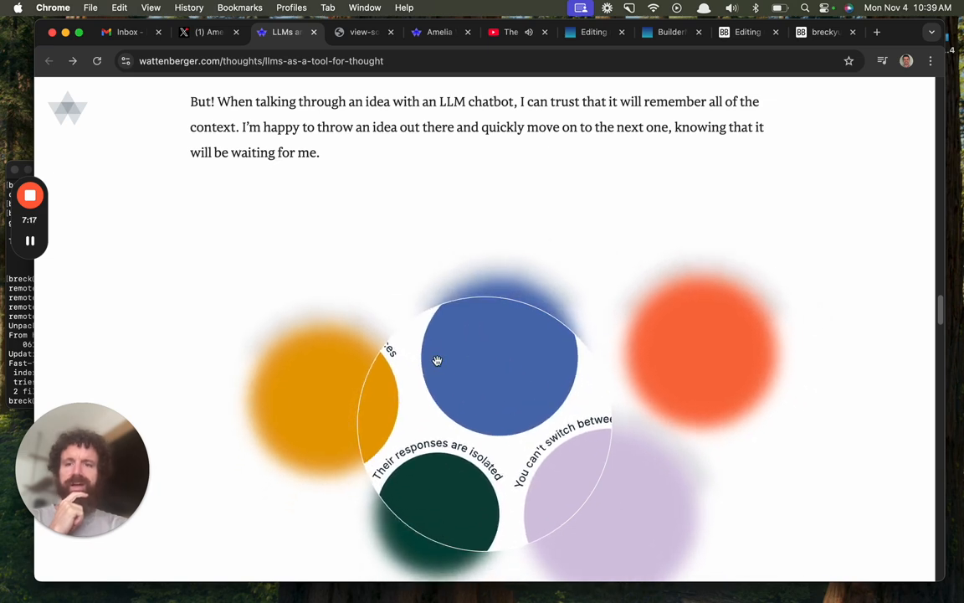
pyautogui.scroll(3)
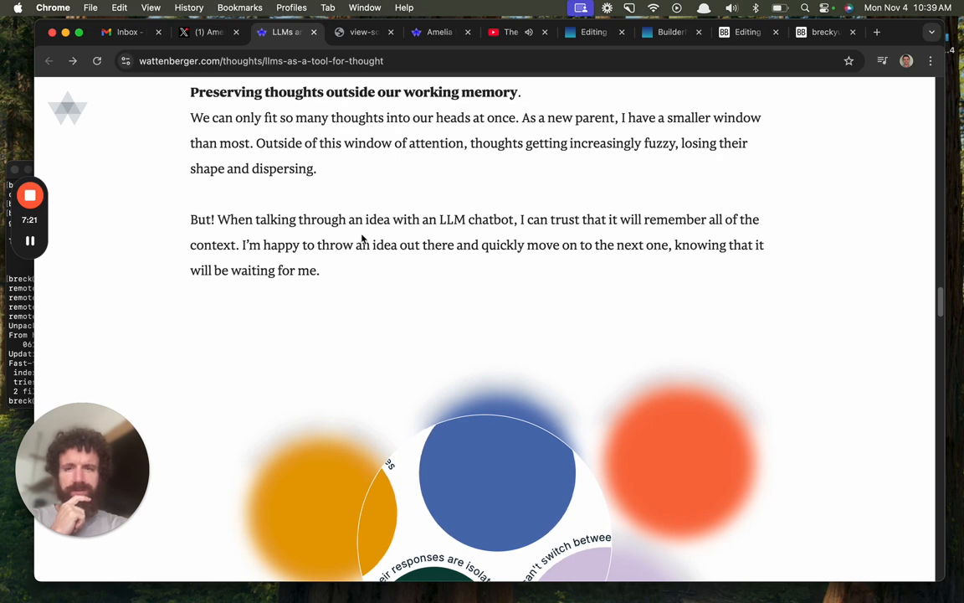
pyautogui.scroll(-3)
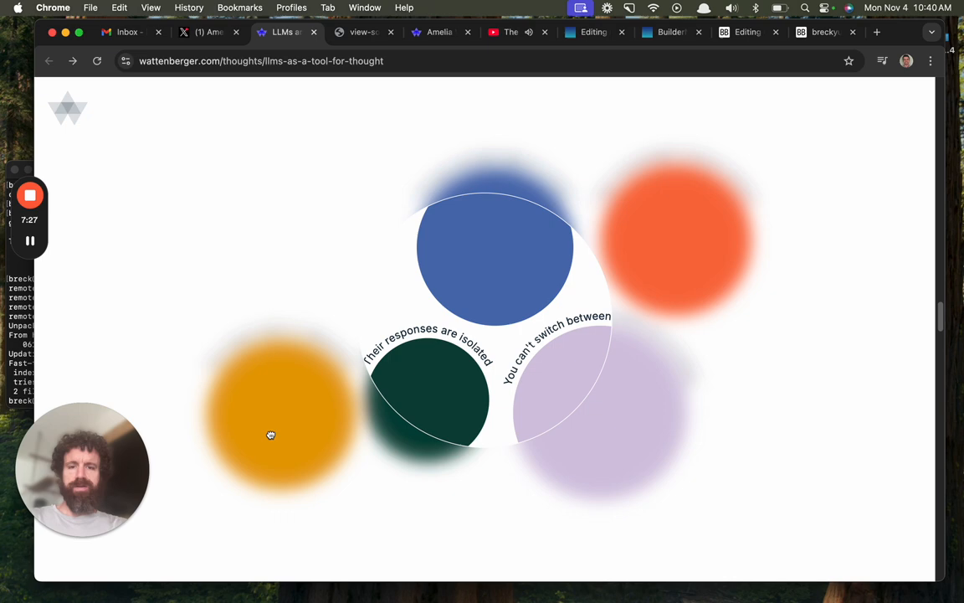
pyautogui.scroll(-3)
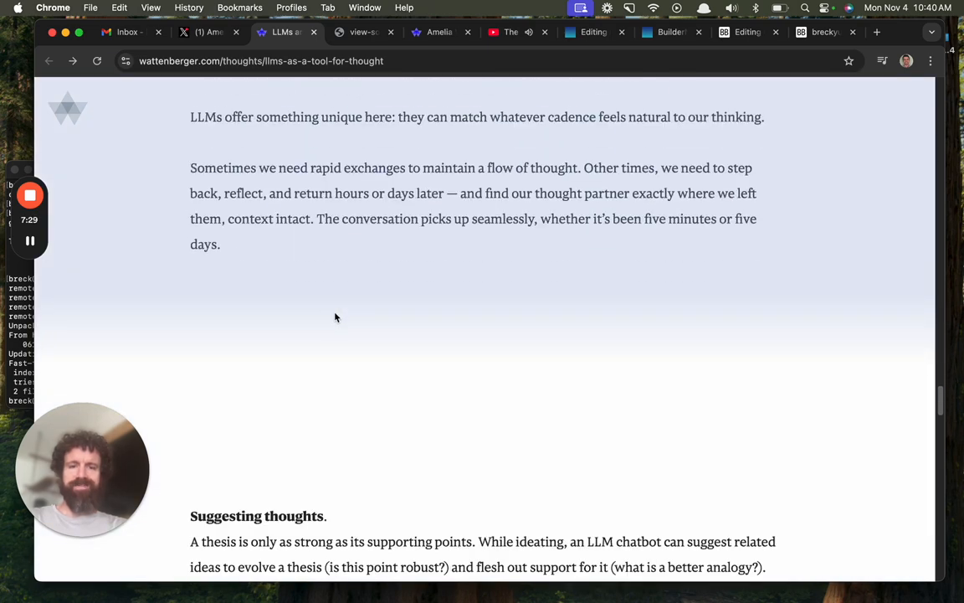
pyautogui.scroll(-3)
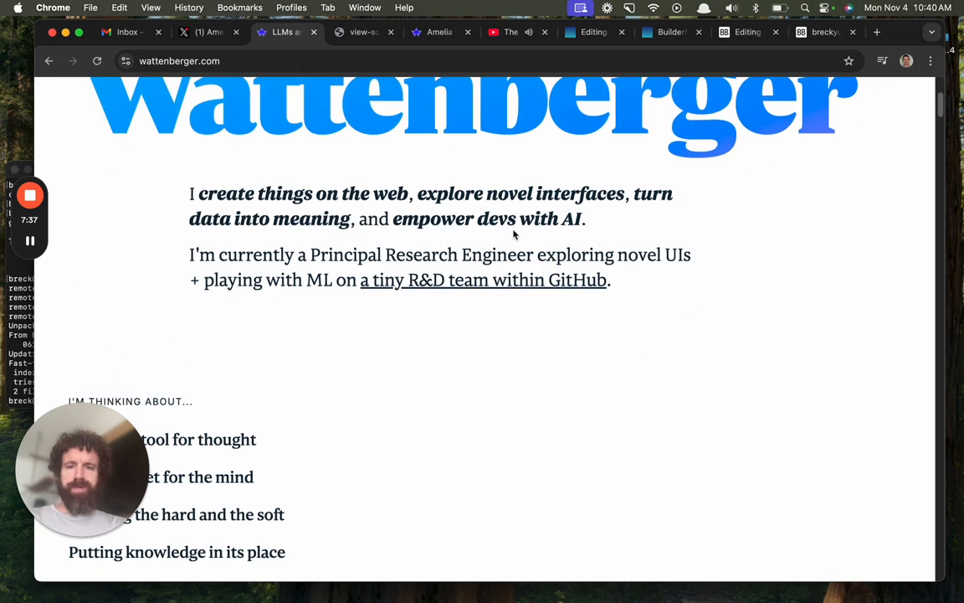
# Scroll the homepage from the intro through the thinking-about list to the Previous Writings D3 and React articles.
pyautogui.scroll(-3)
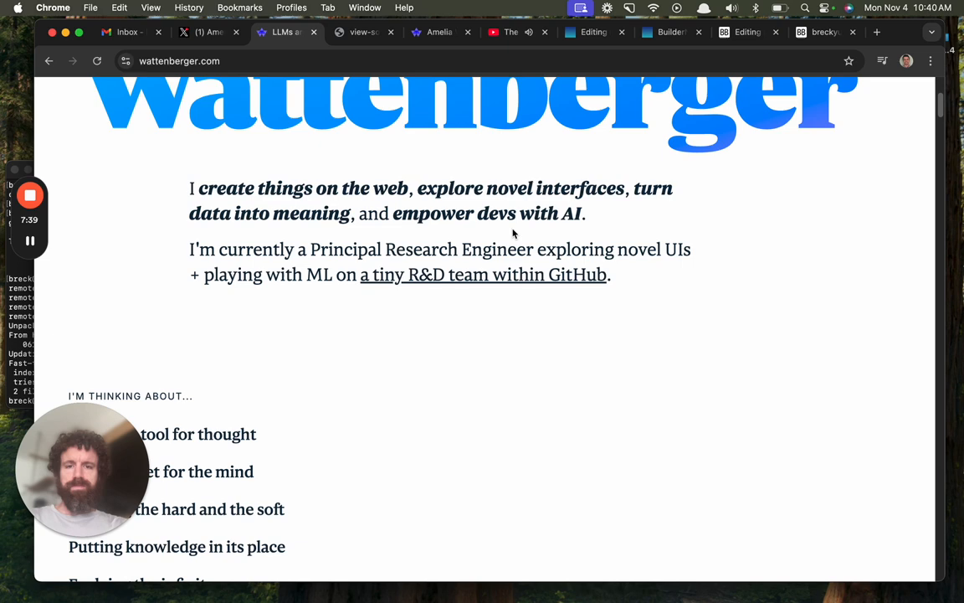
pyautogui.scroll(-3)
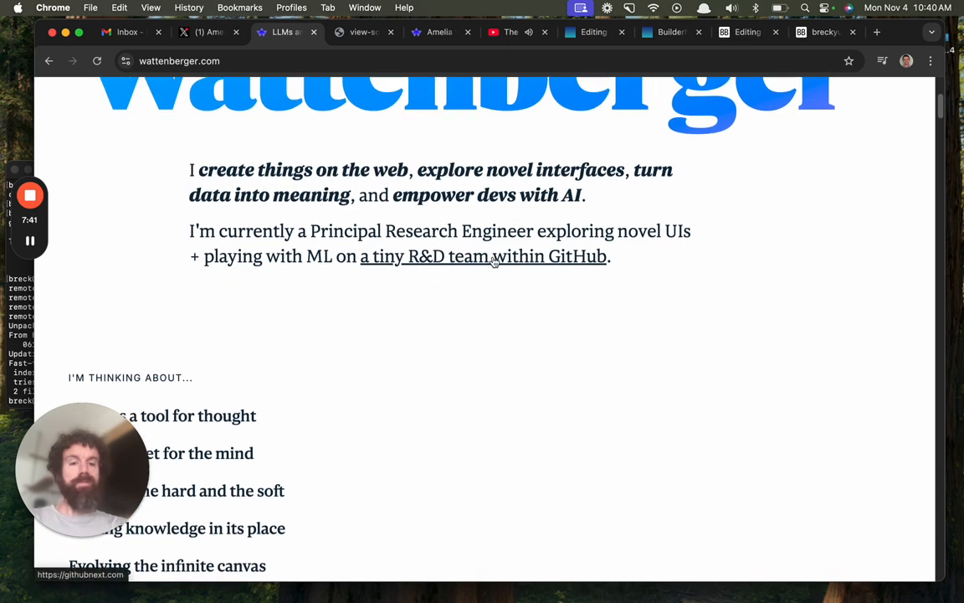
pyautogui.scroll(-3)
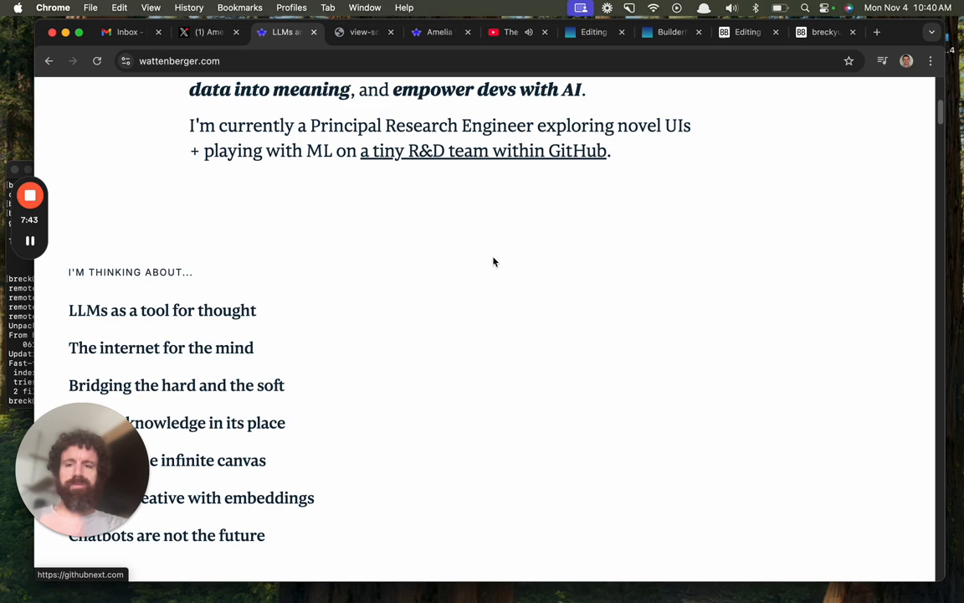
pyautogui.scroll(-3)
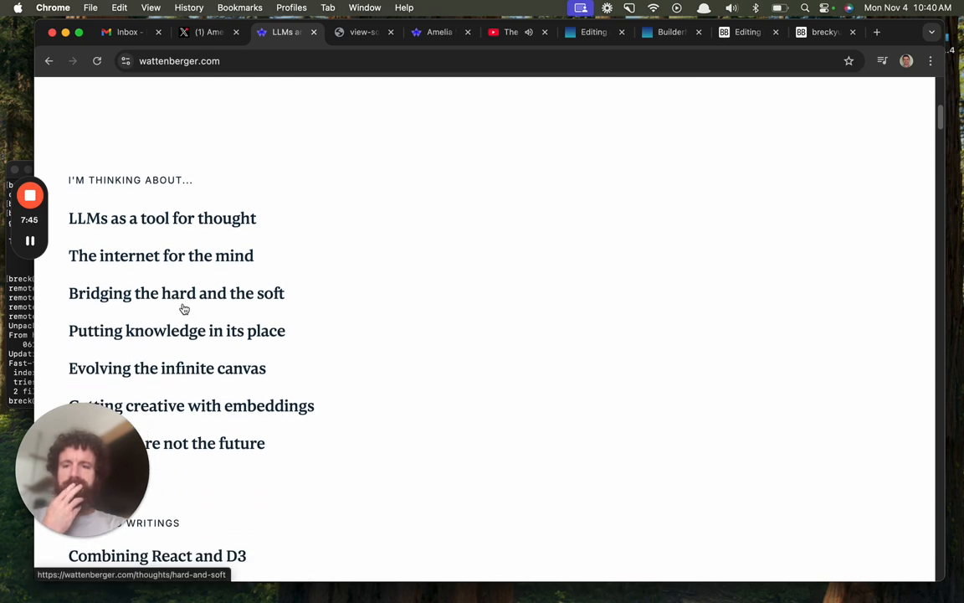
pyautogui.scroll(-3)
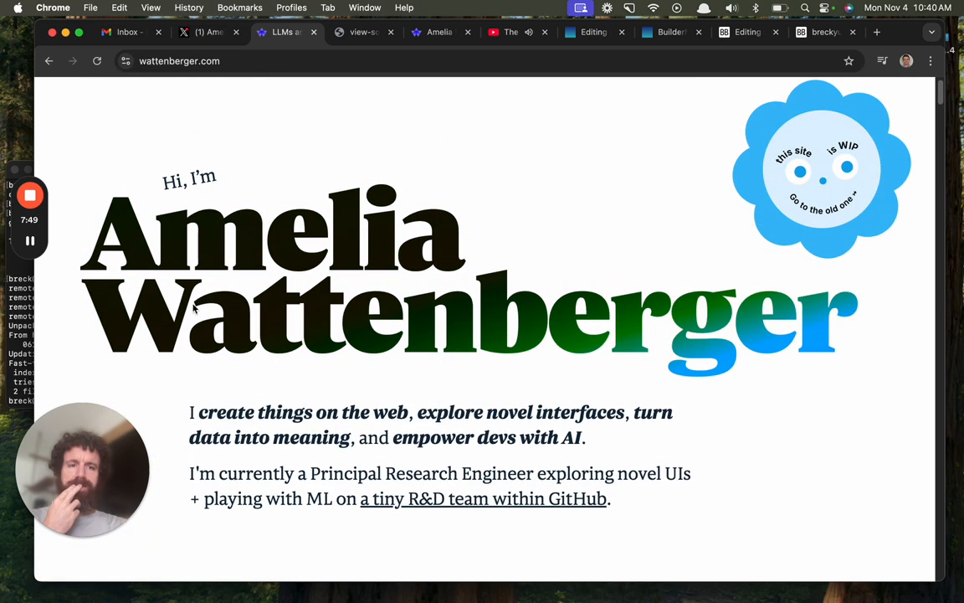
pyautogui.scroll(-3)
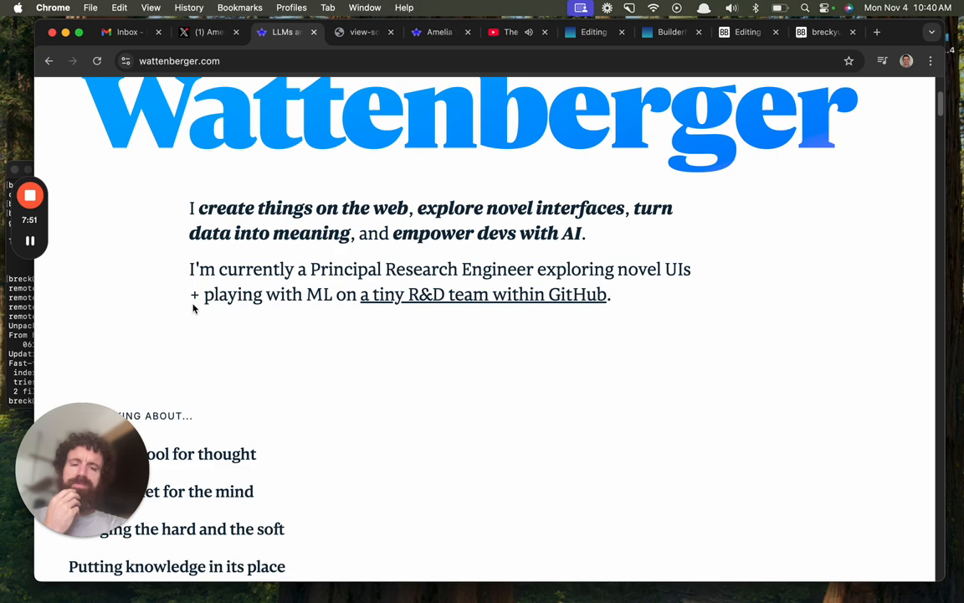
pyautogui.scroll(-3)
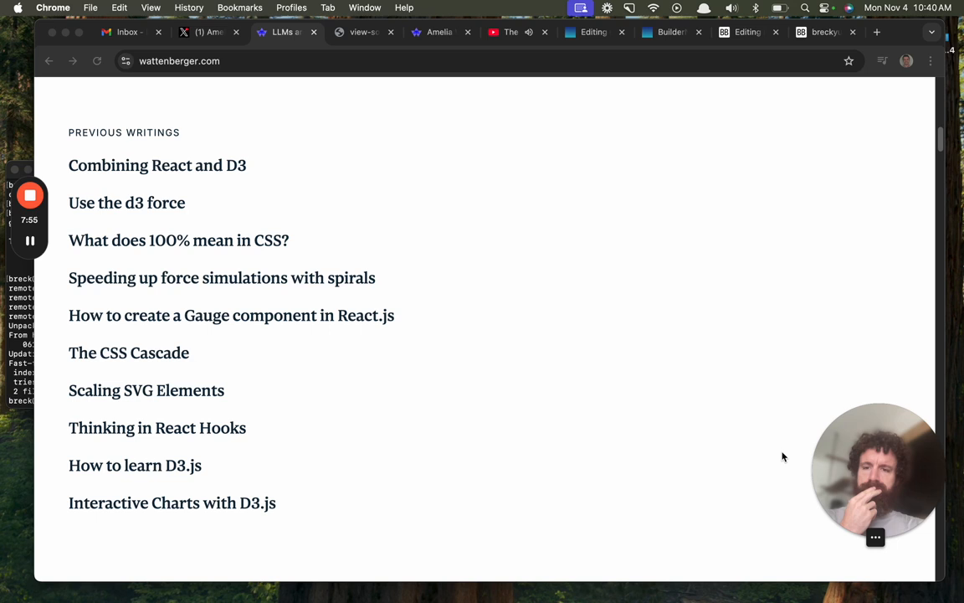
pyautogui.moveTo(546, 414)
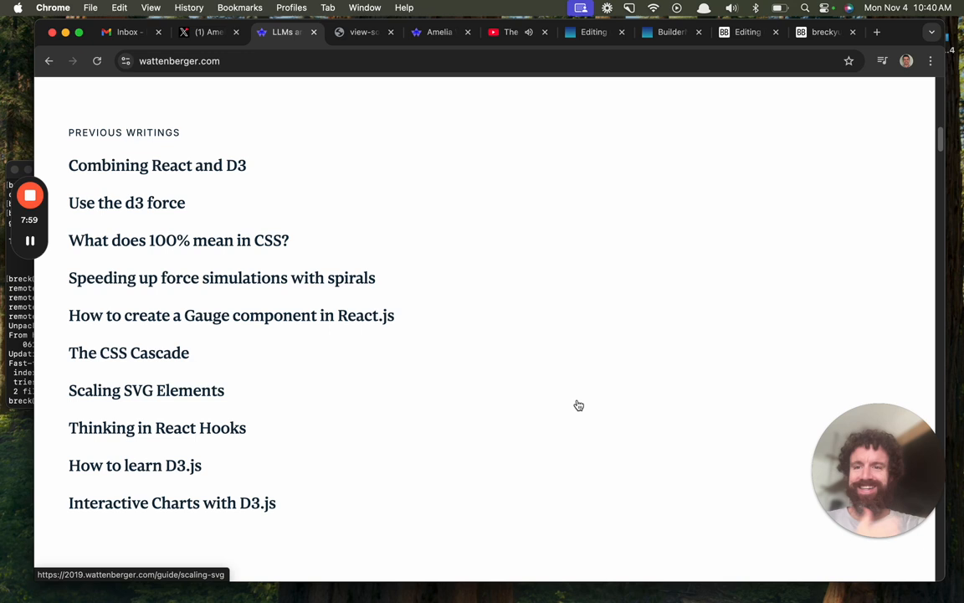
pyautogui.scroll(-3)
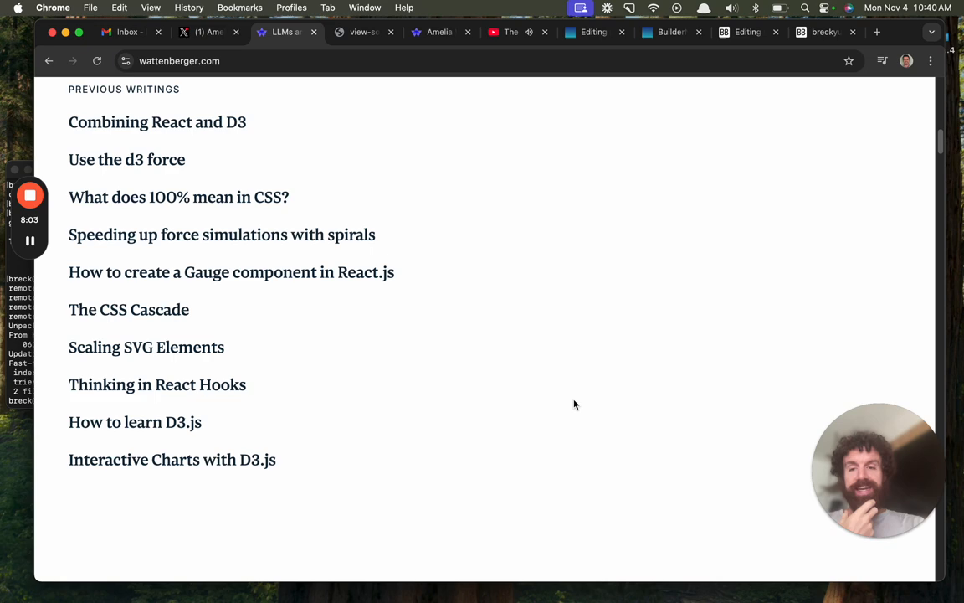
pyautogui.moveTo(572, 401)
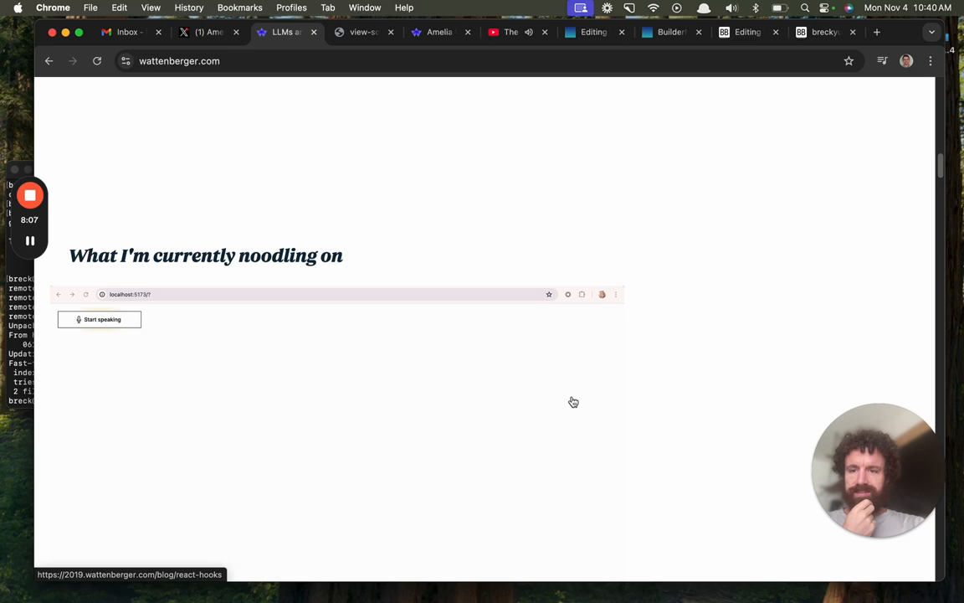
# Scroll the project grid and work builds down to 'My old website', then back up.
pyautogui.scroll(-3)
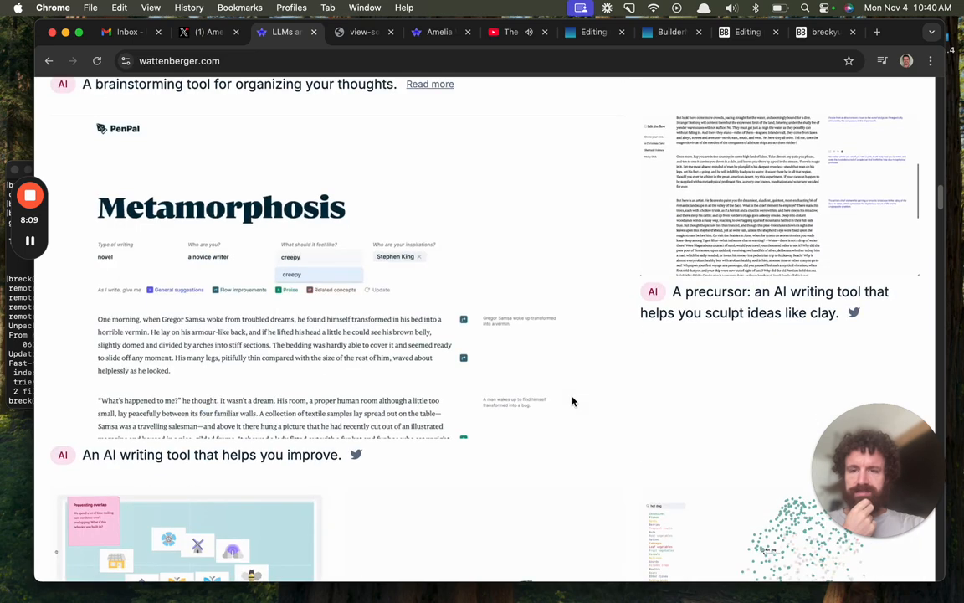
pyautogui.scroll(-3)
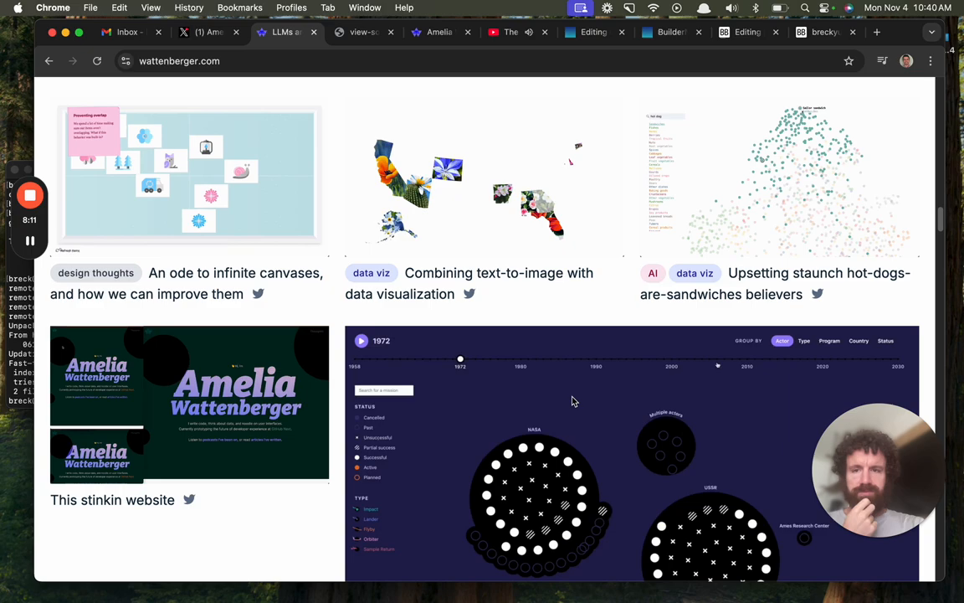
pyautogui.scroll(-3)
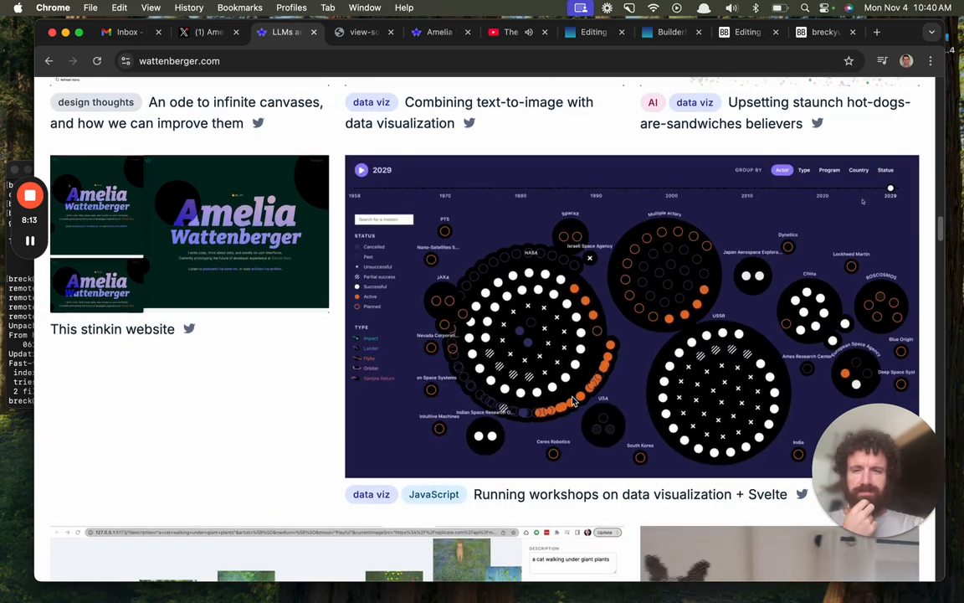
pyautogui.scroll(-3)
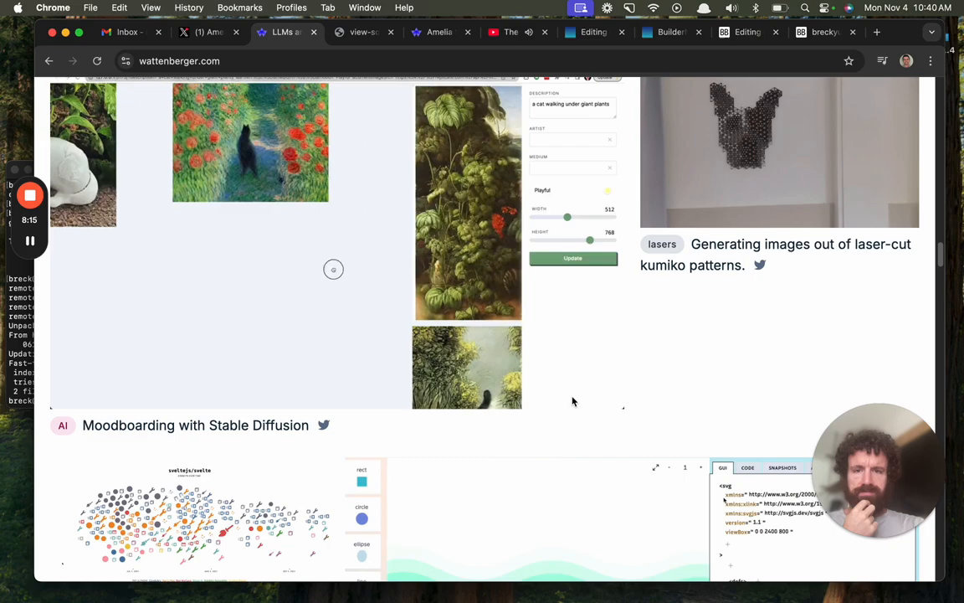
pyautogui.scroll(-3)
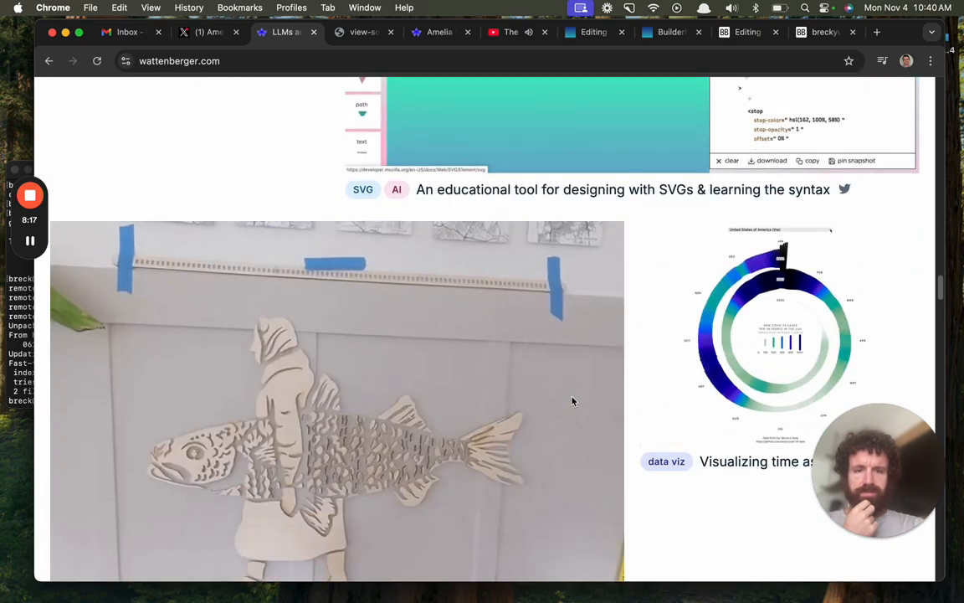
pyautogui.scroll(-3)
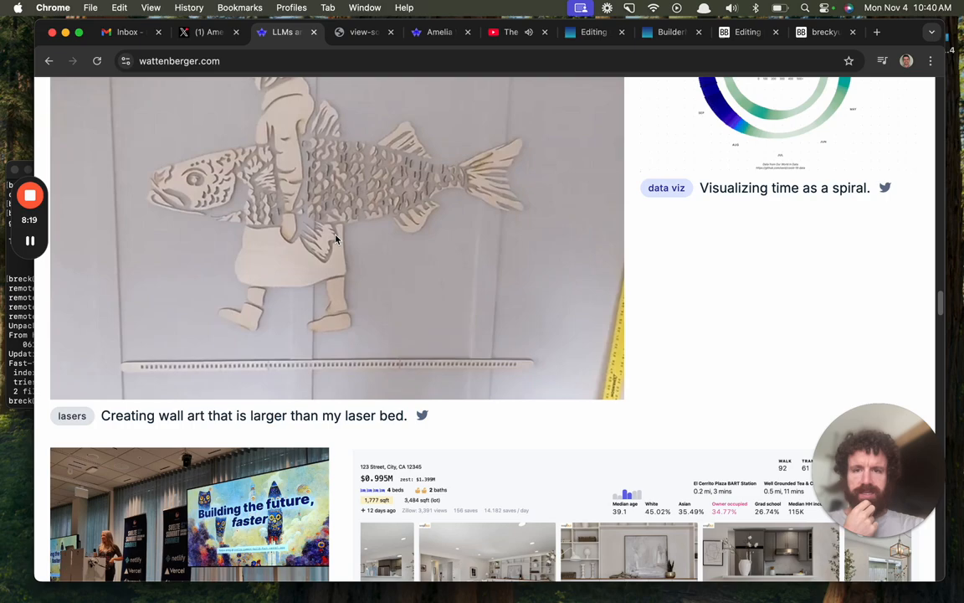
pyautogui.scroll(-3)
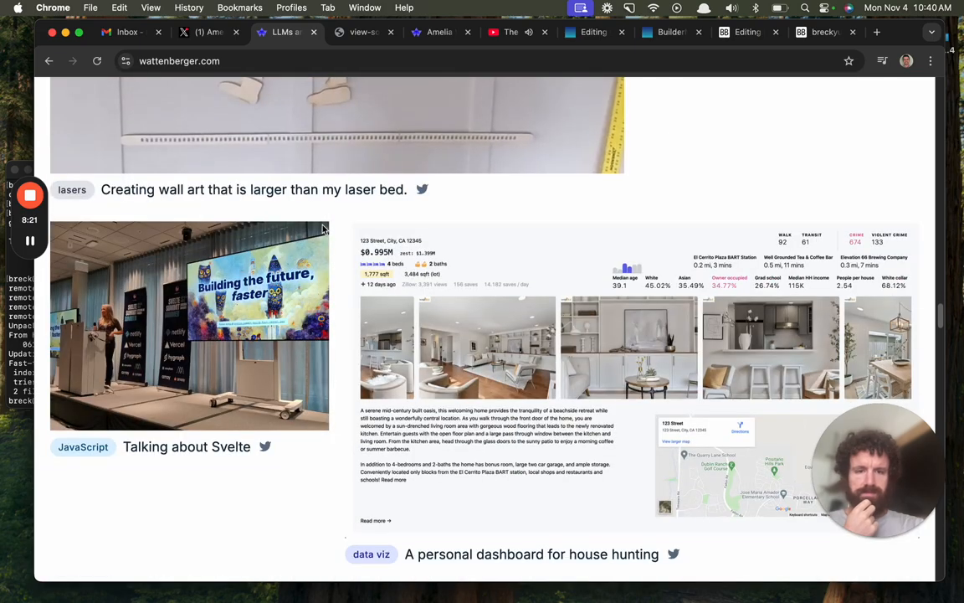
pyautogui.scroll(-3)
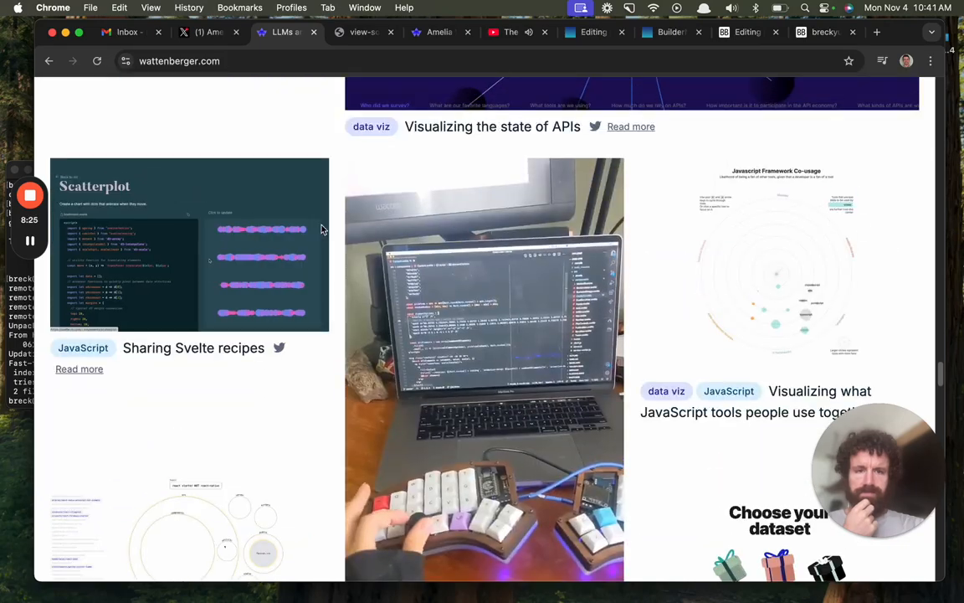
pyautogui.scroll(-3)
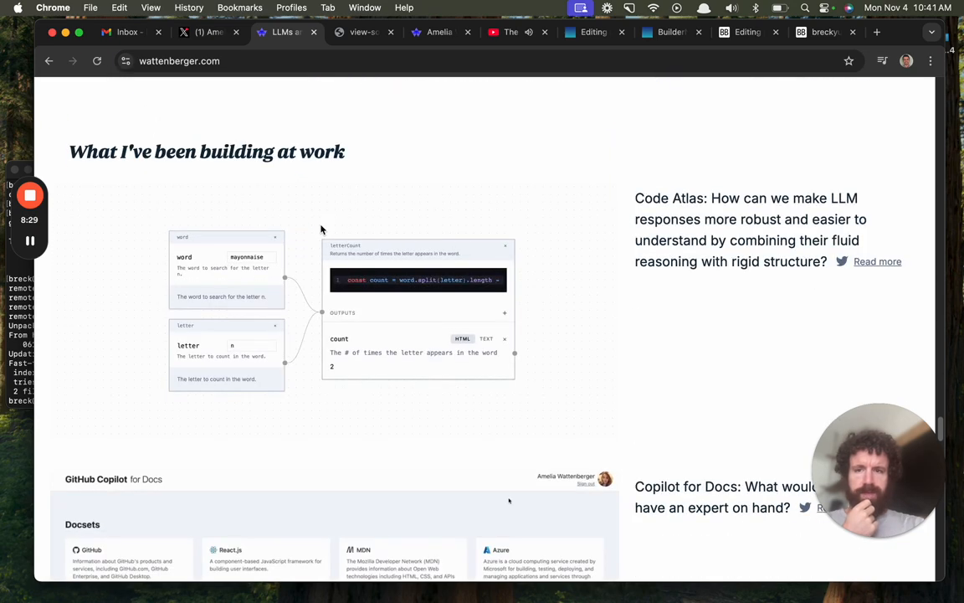
pyautogui.scroll(-3)
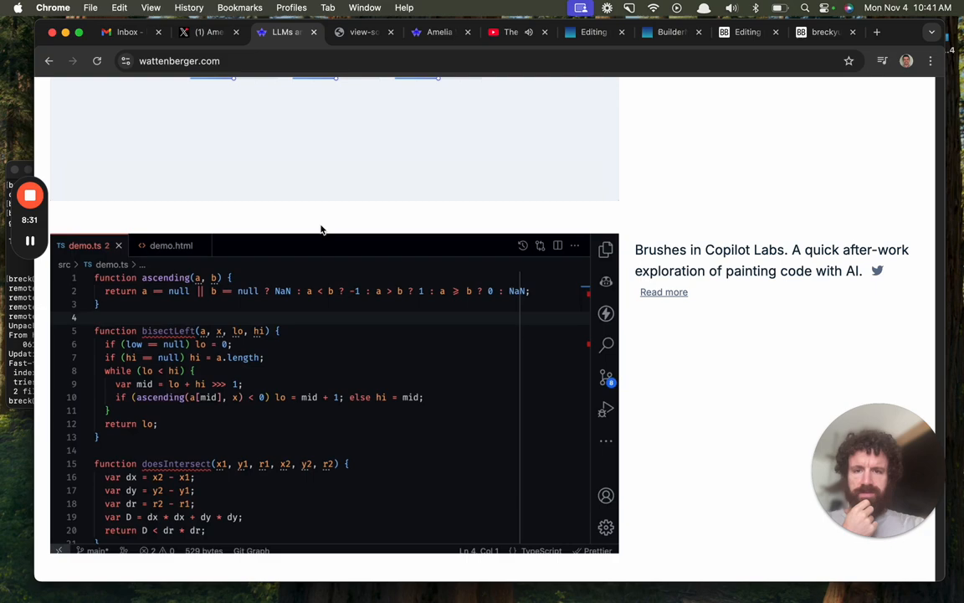
pyautogui.scroll(-3)
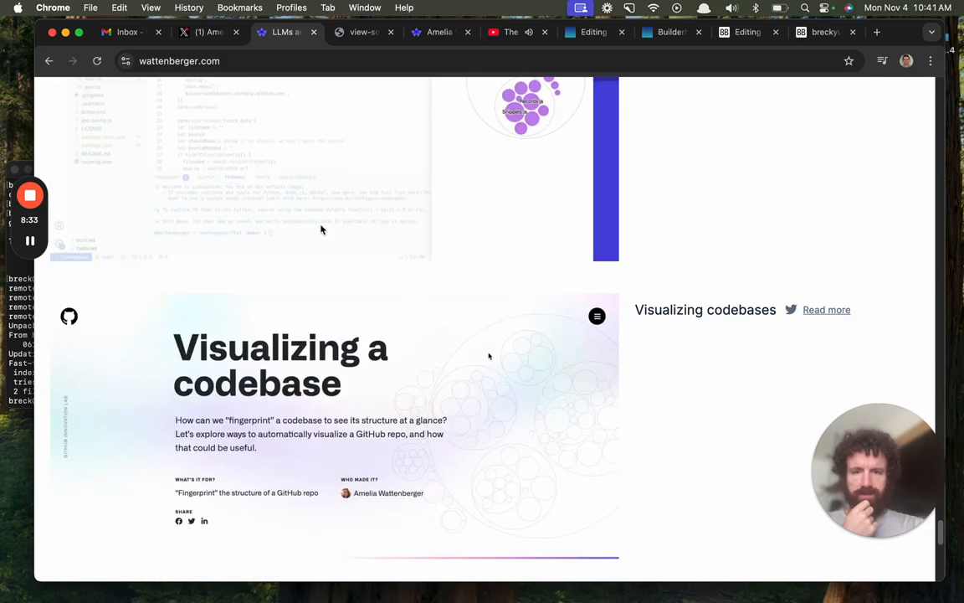
pyautogui.scroll(-3)
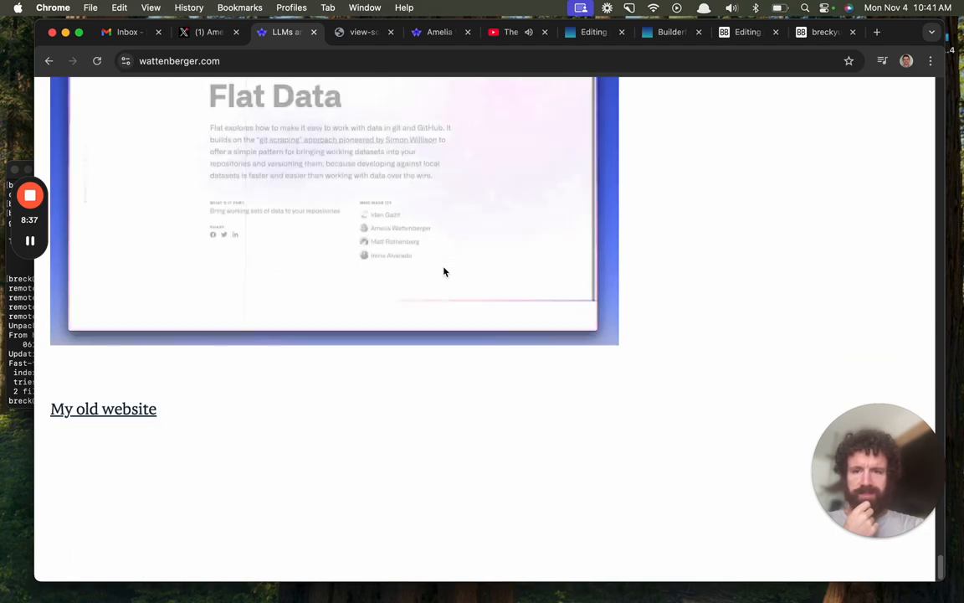
pyautogui.scroll(-3)
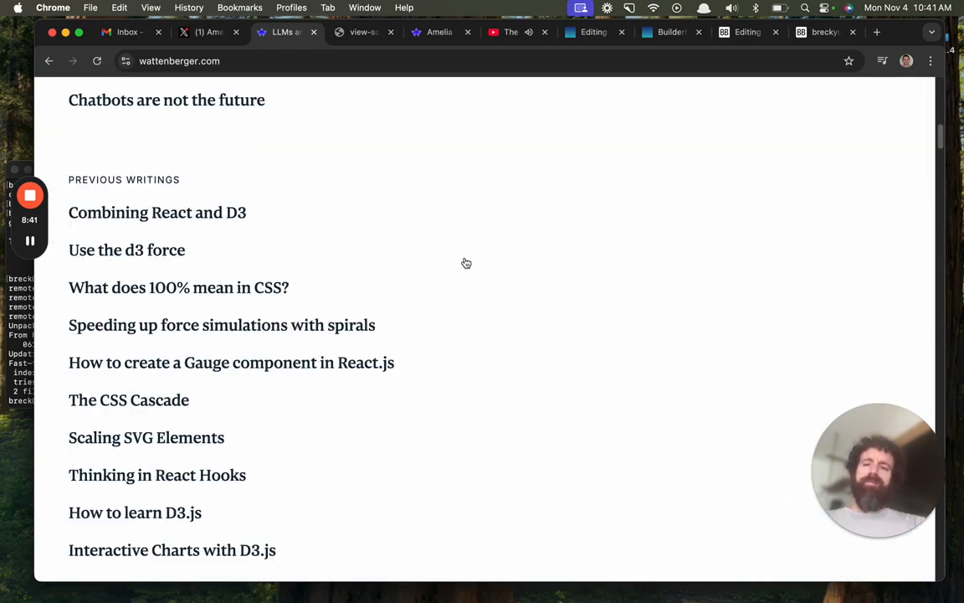
pyautogui.scroll(3)
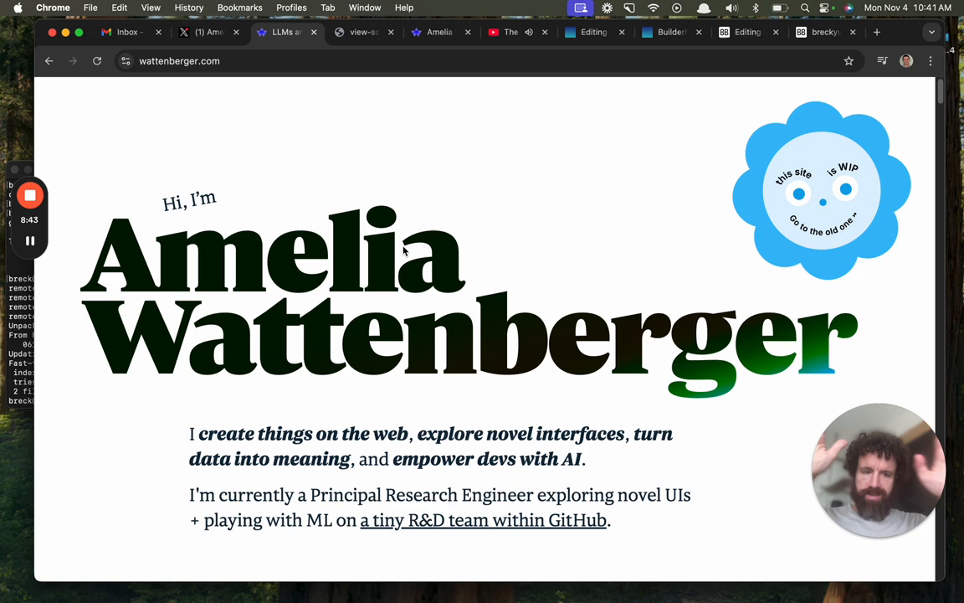